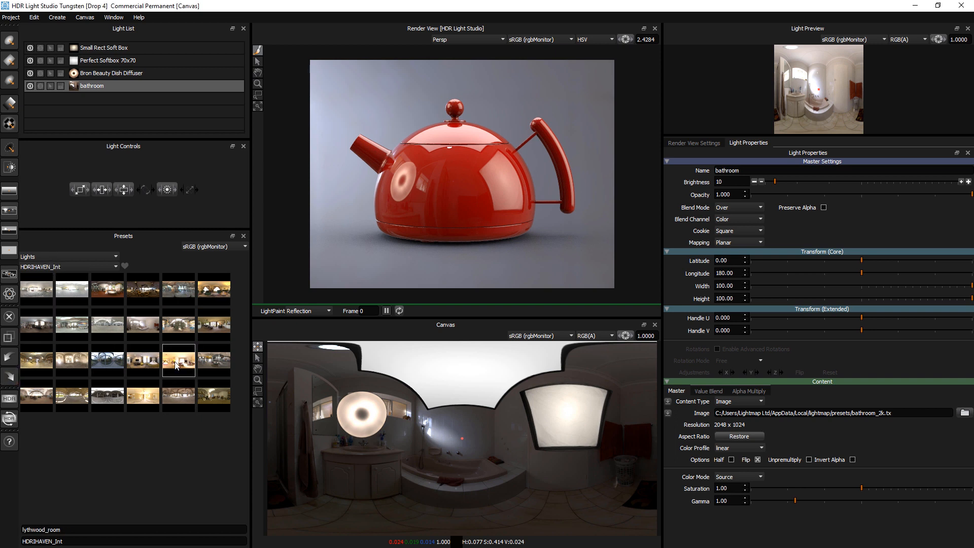
- Cycle the bathroom light's content through bulb, gradient, flat and sky types
double_click(178, 362)
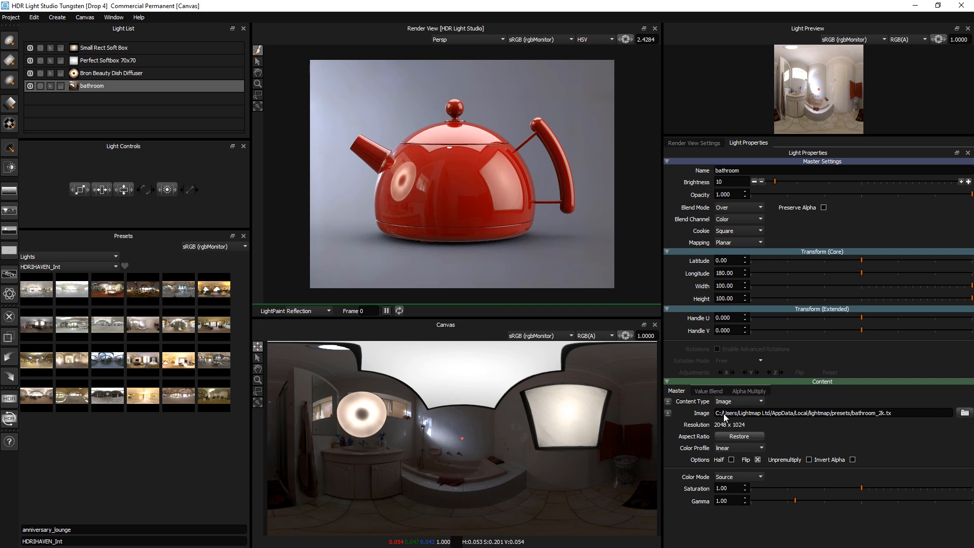
click(739, 401)
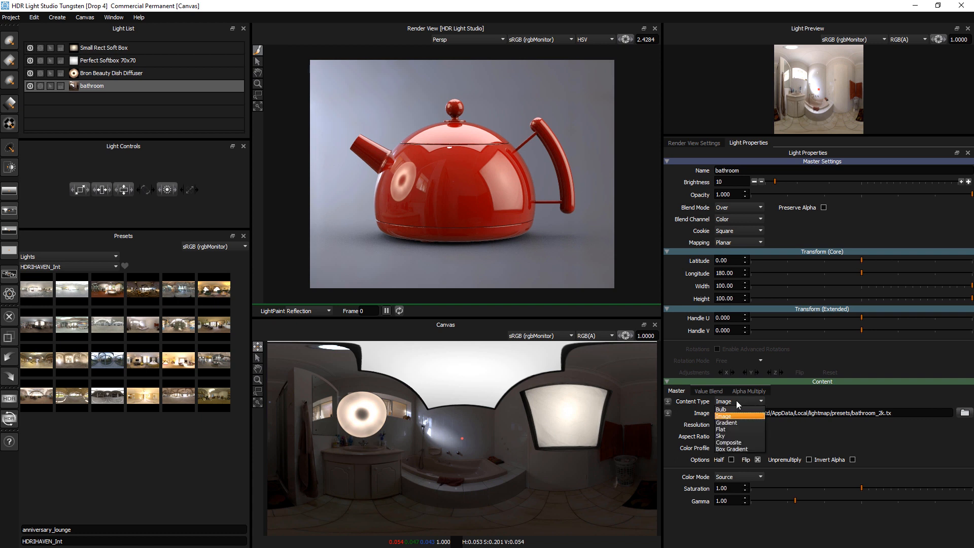
mouse_move(737, 416)
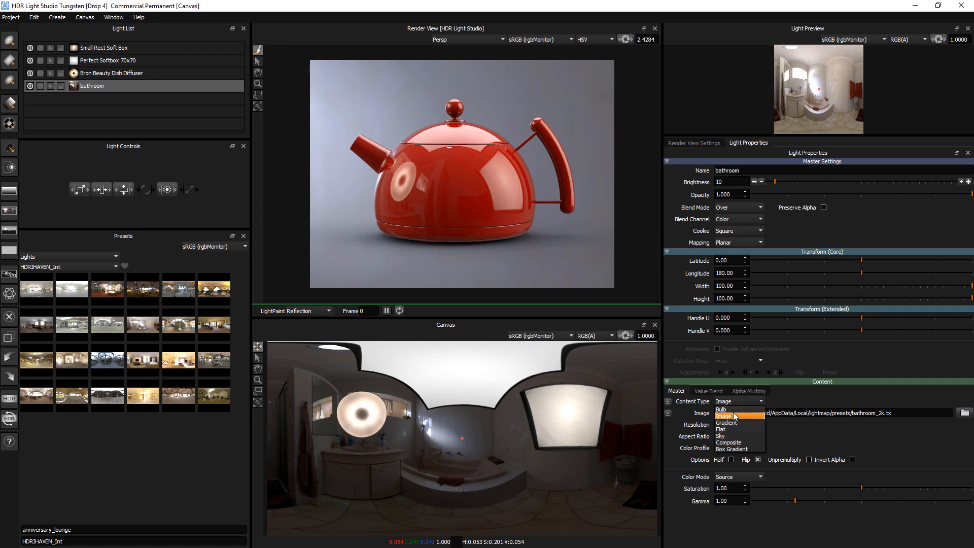
click(722, 408)
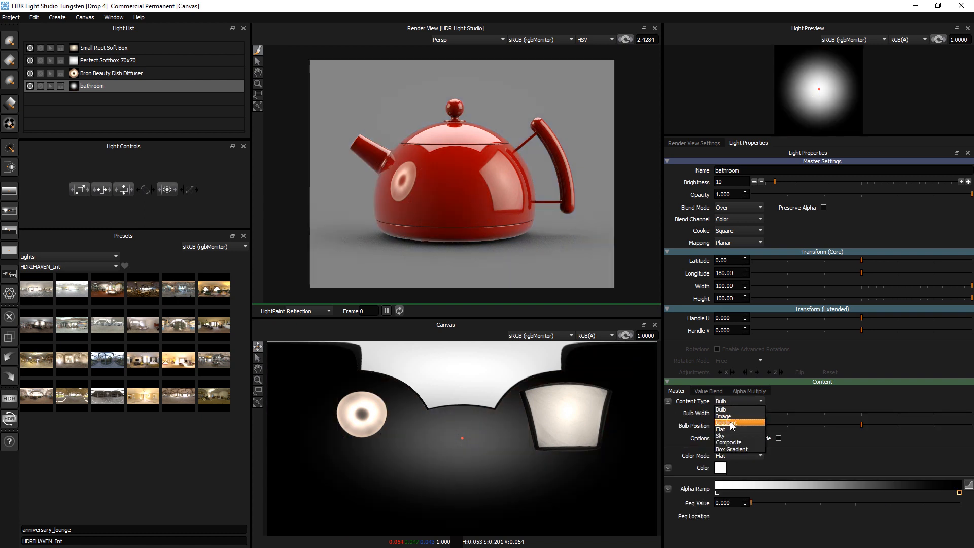
click(727, 423)
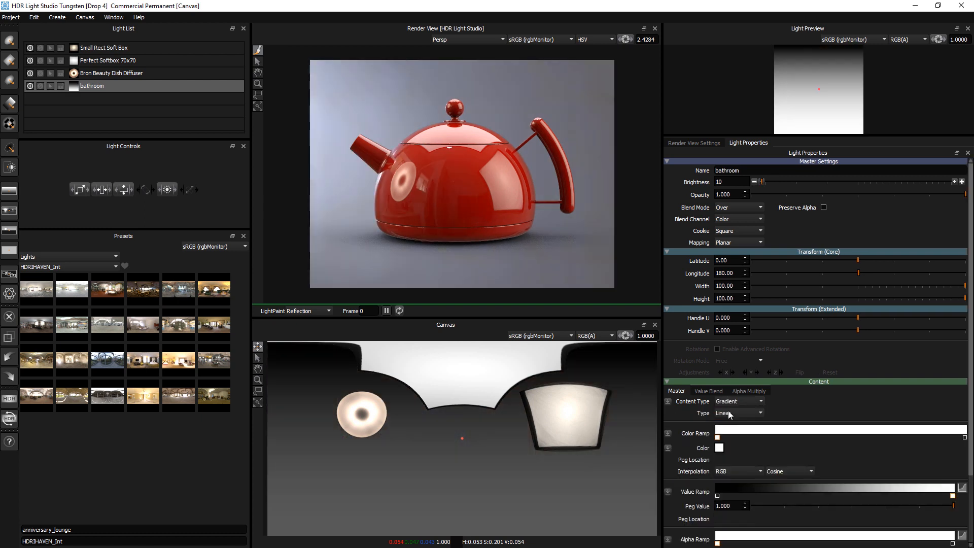
click(738, 401)
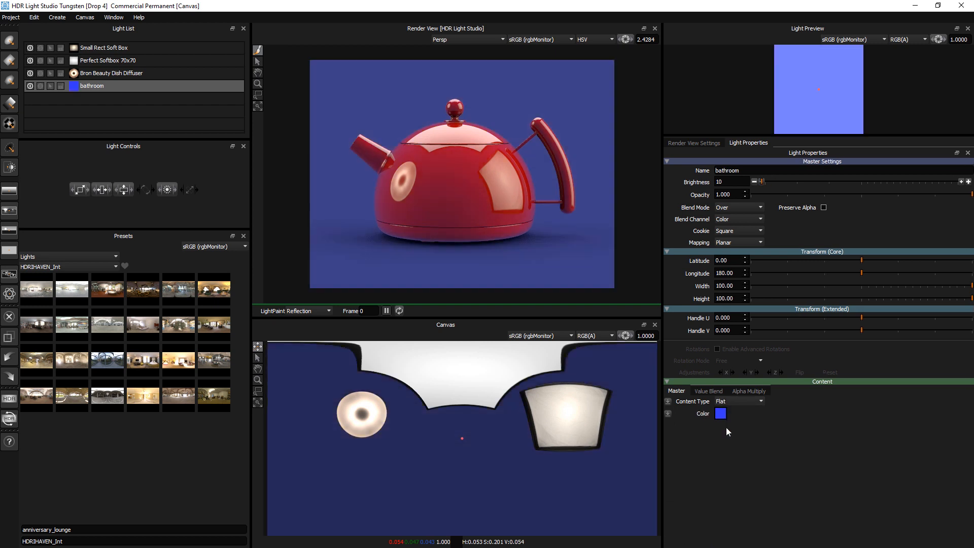
click(739, 401)
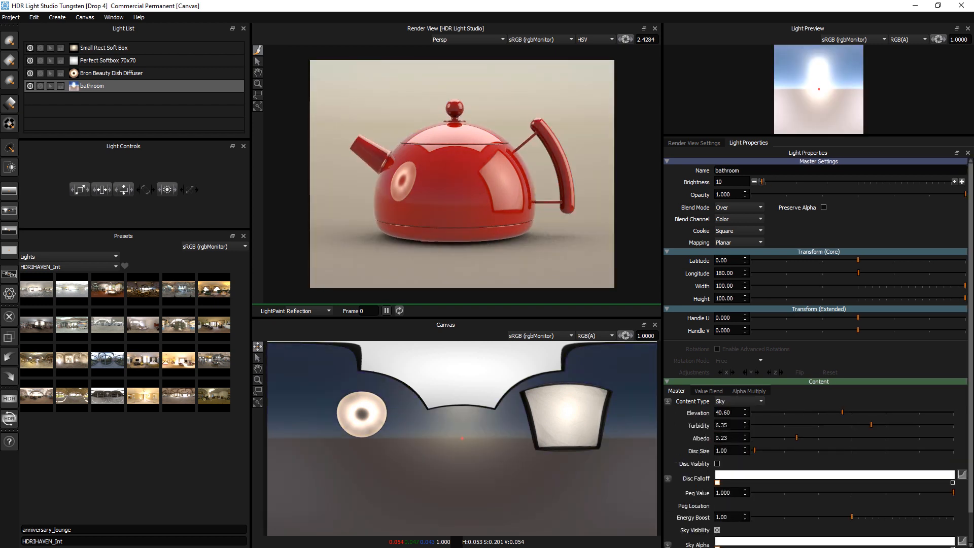
- Switch the light to a box gradient, then show the Content: Images presets
click(738, 401)
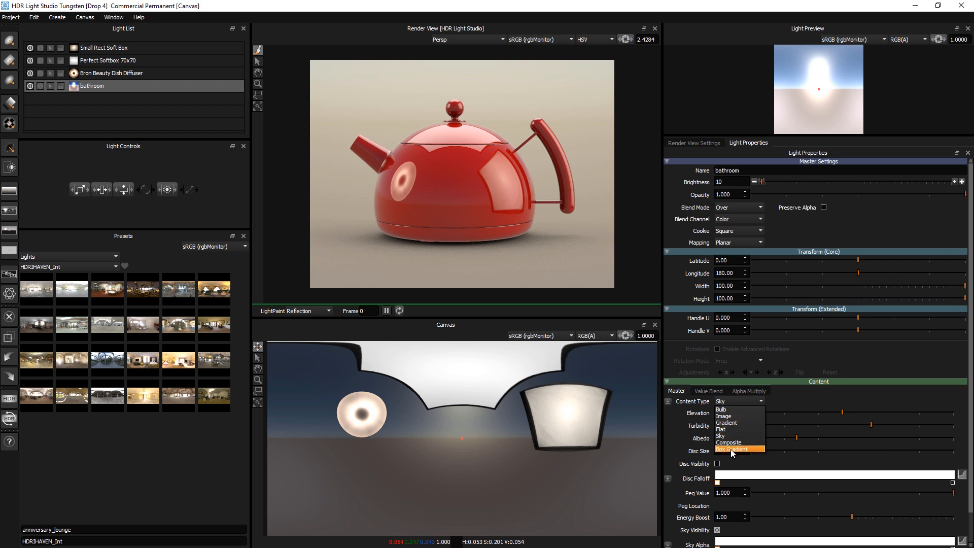
mouse_move(733, 443)
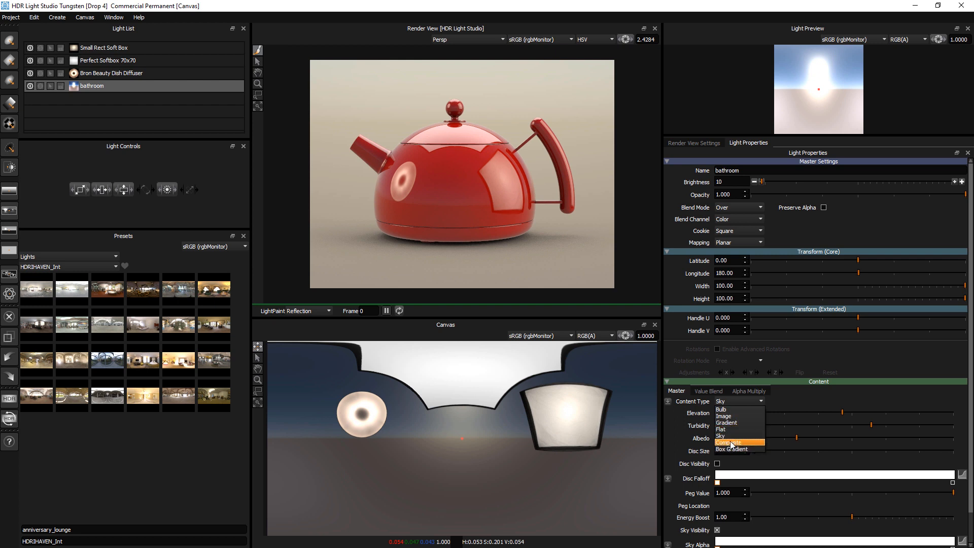
mouse_move(730, 449)
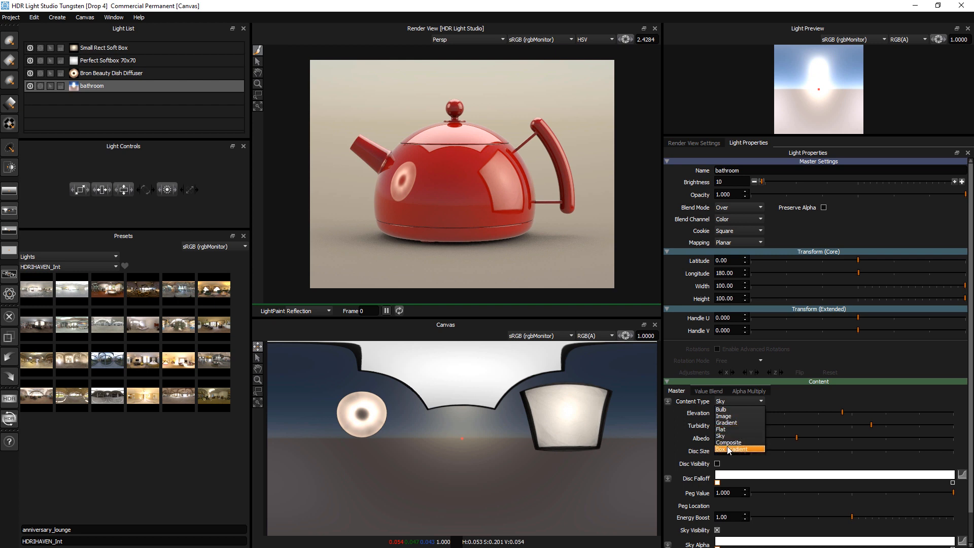
click(736, 449)
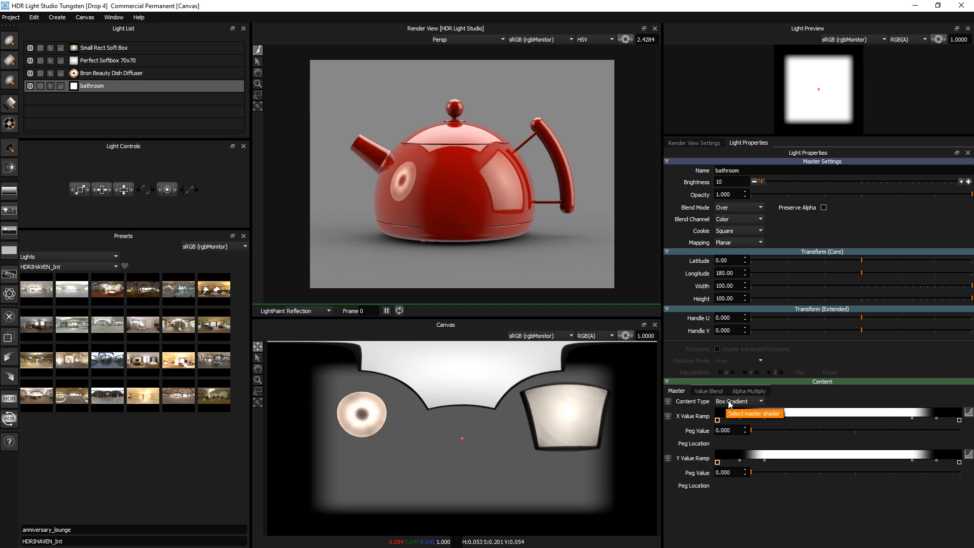
mouse_move(775, 515)
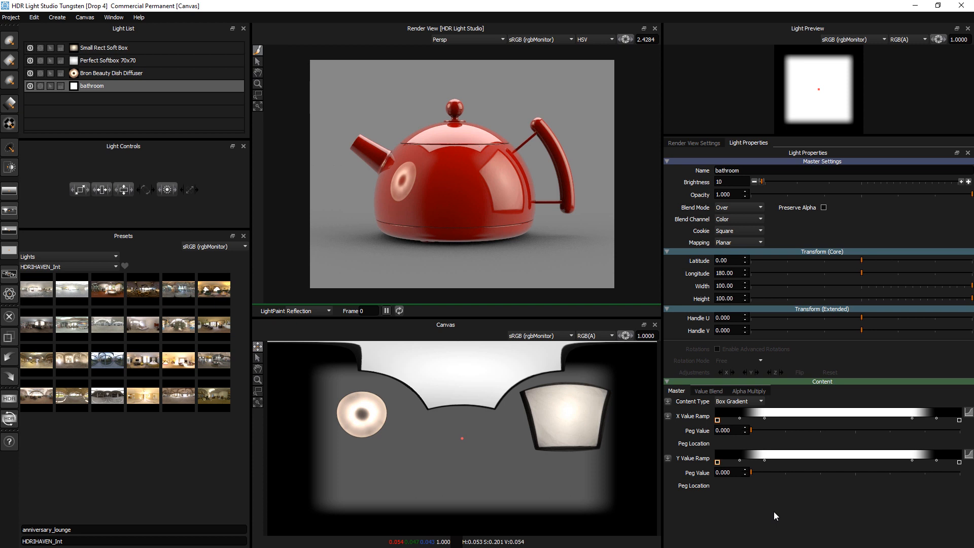
mouse_move(696, 491)
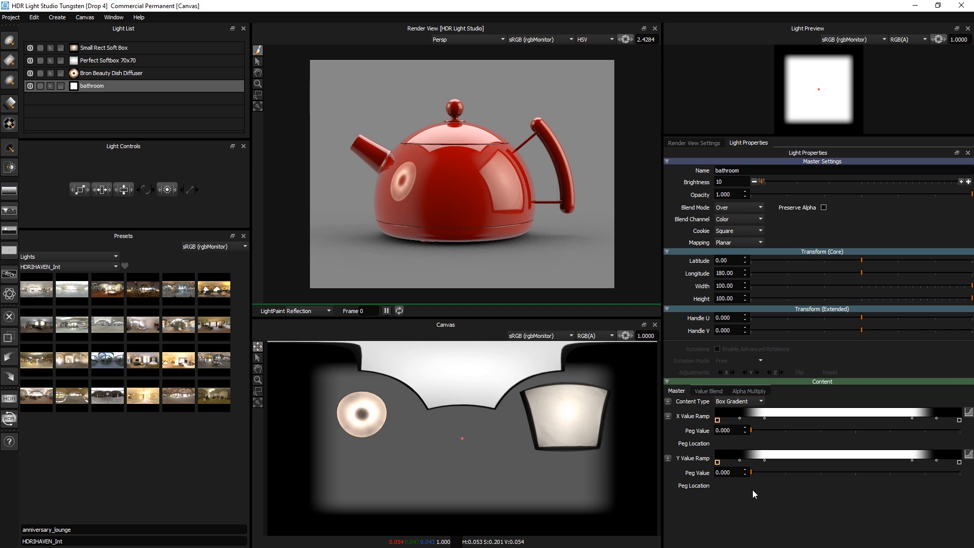
mouse_move(756, 499)
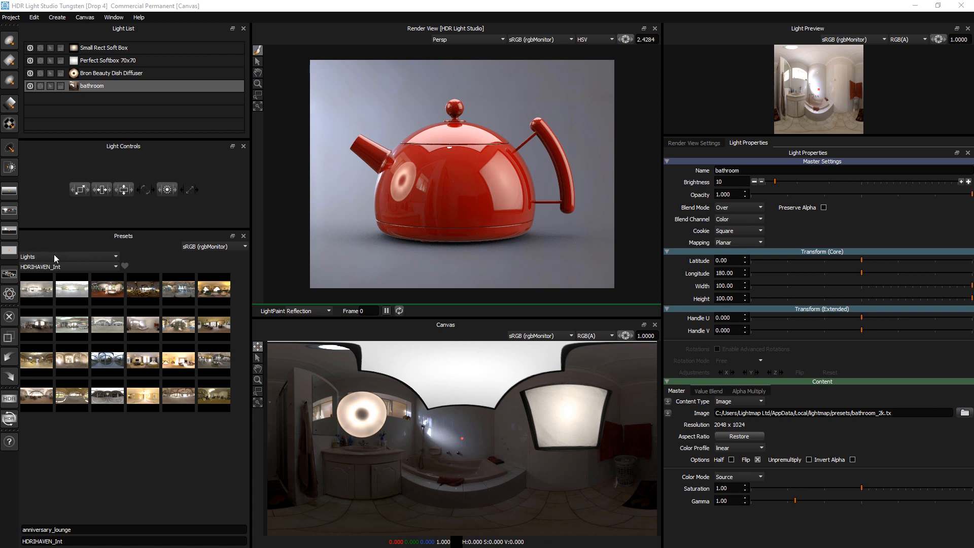
mouse_move(42, 271)
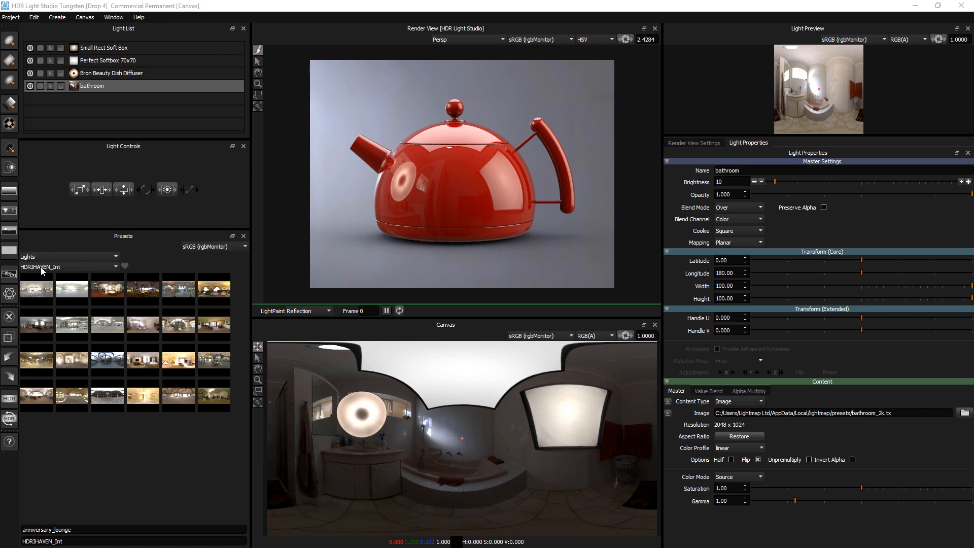
mouse_move(80, 271)
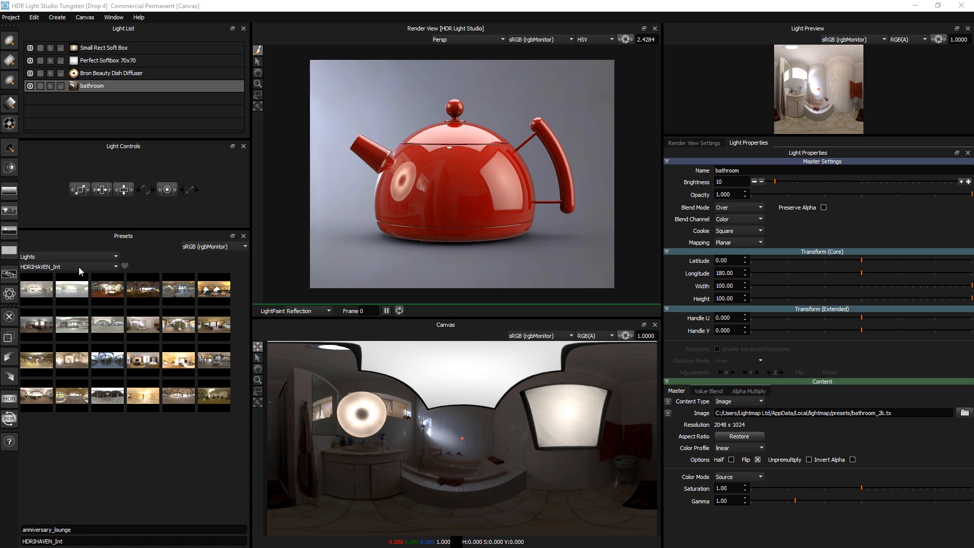
click(68, 255)
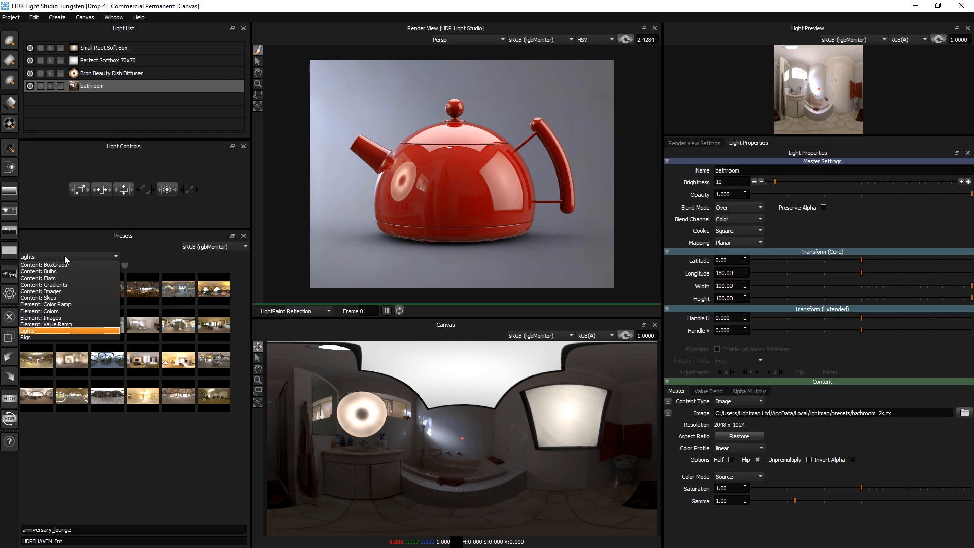
click(41, 291)
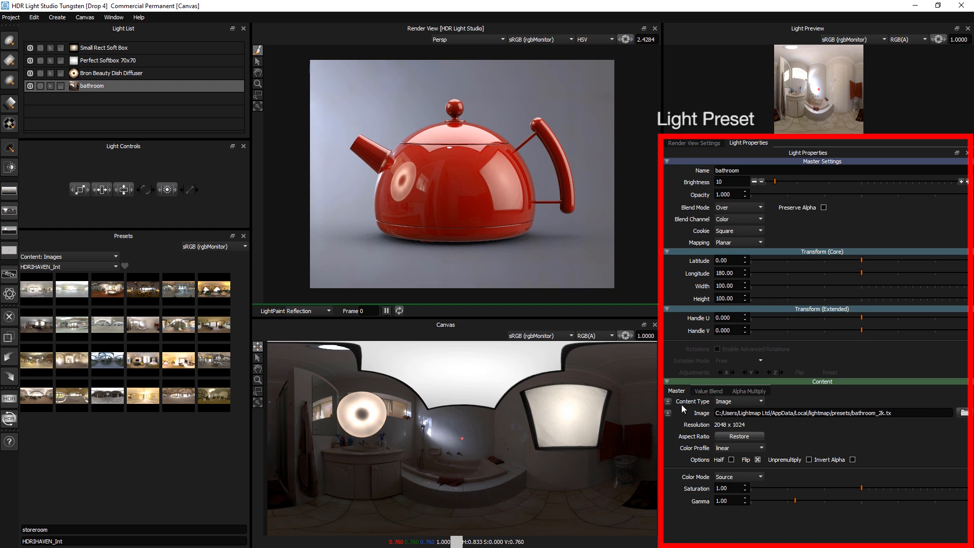
mouse_move(776, 331)
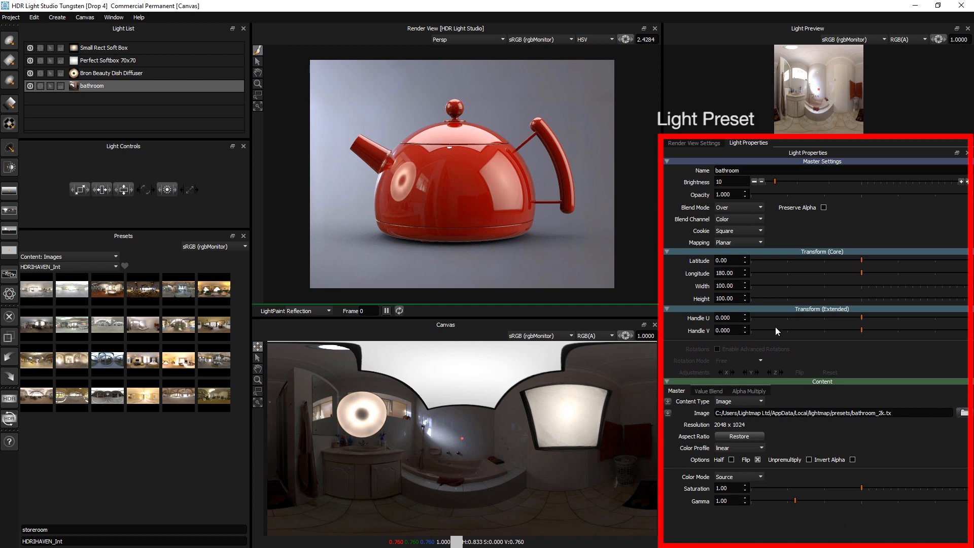
mouse_move(748, 338)
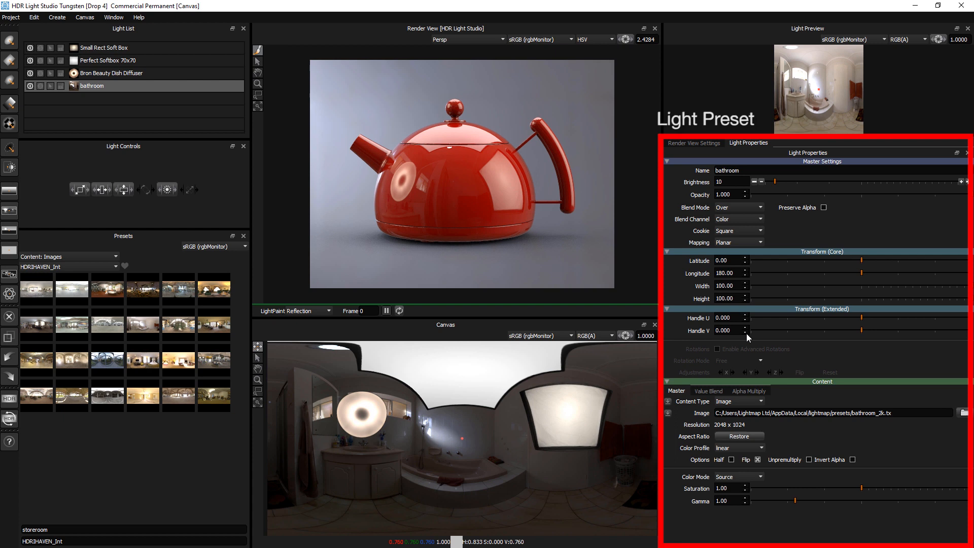
mouse_move(749, 211)
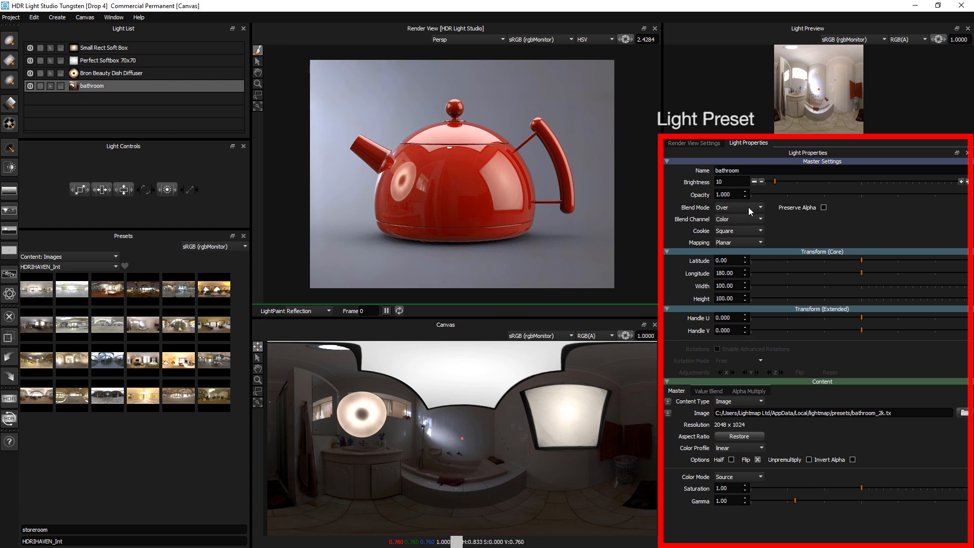
mouse_move(832, 157)
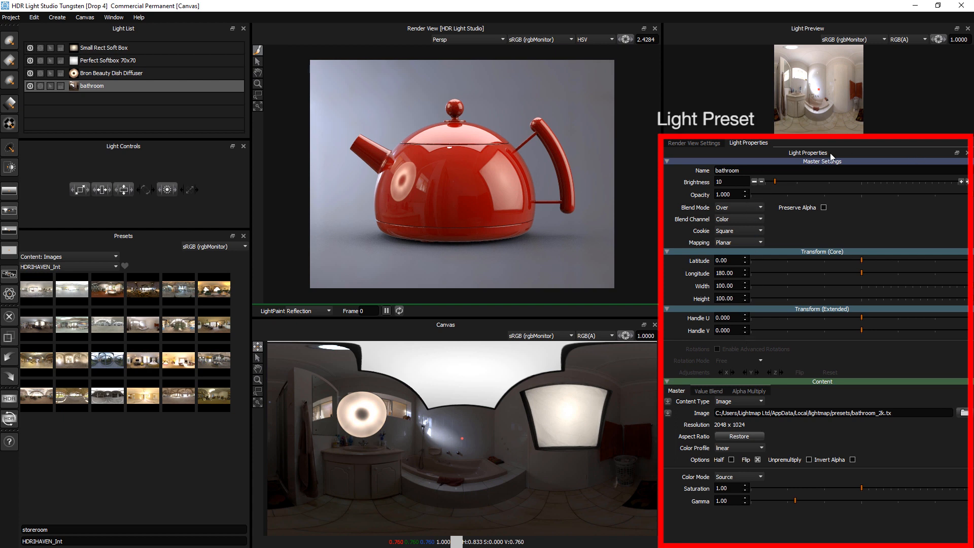
mouse_move(754, 284)
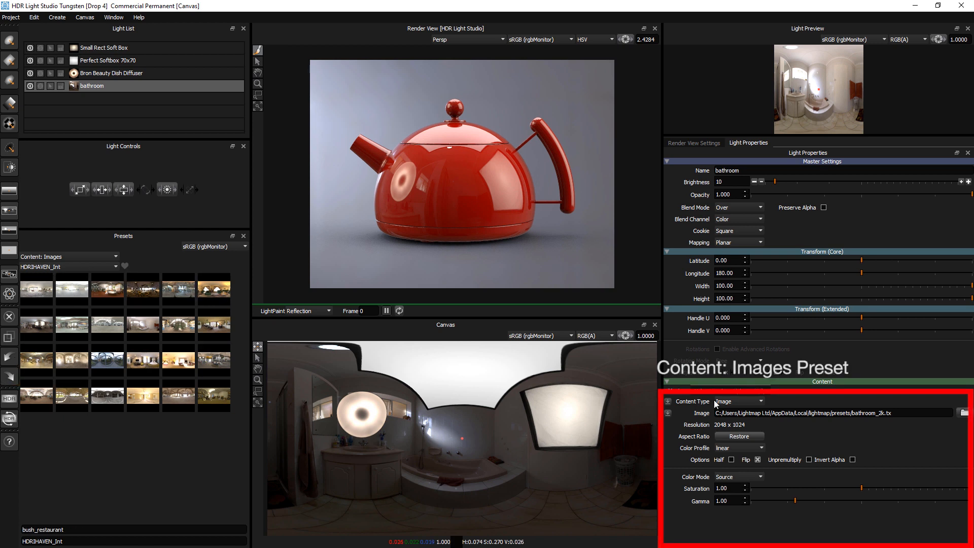
mouse_move(907, 391)
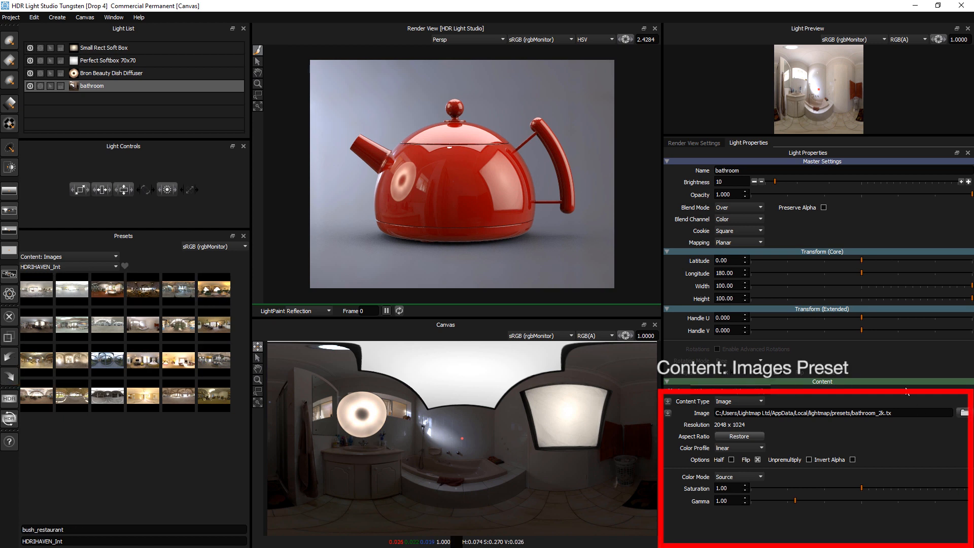
mouse_move(891, 496)
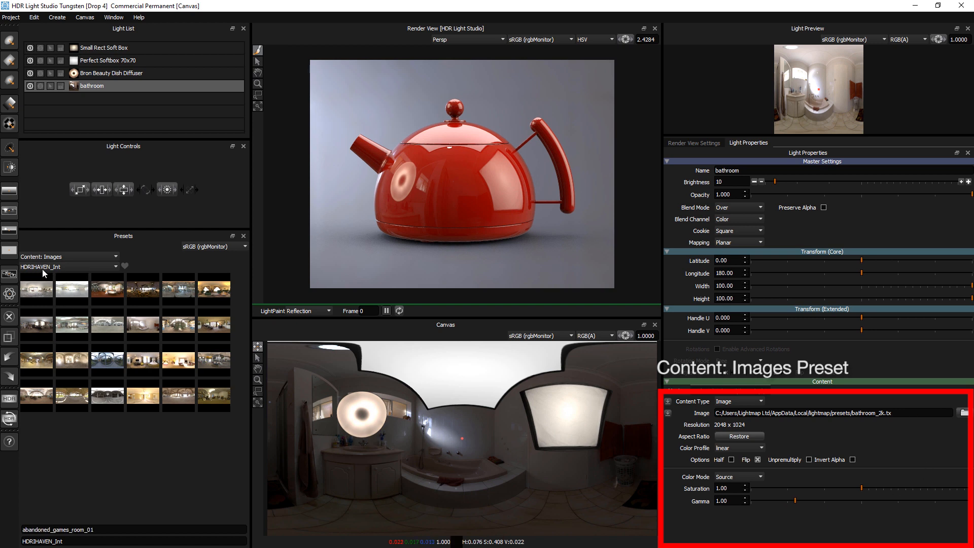
- Apply the small_hangar_01 image preset to the bathroom light's Image field
click(70, 256)
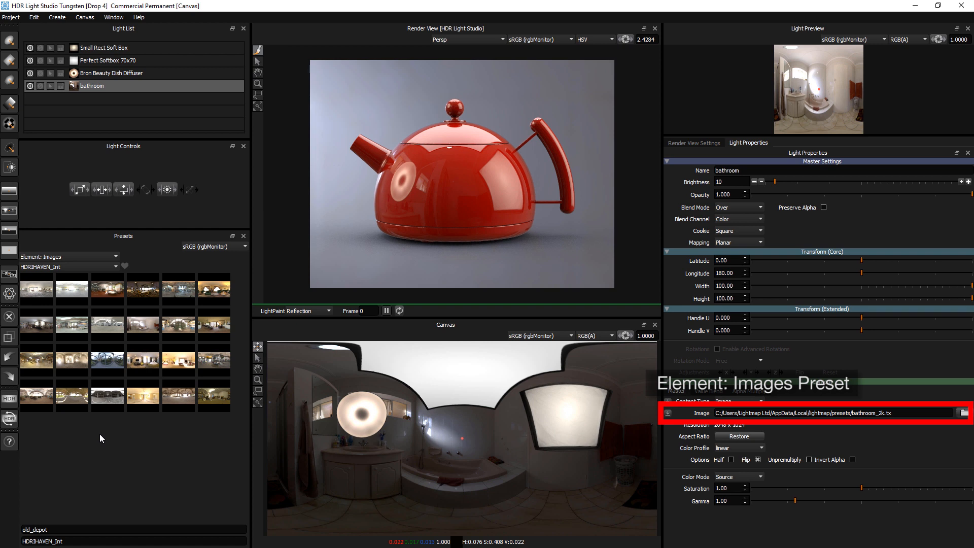
mouse_move(214, 325)
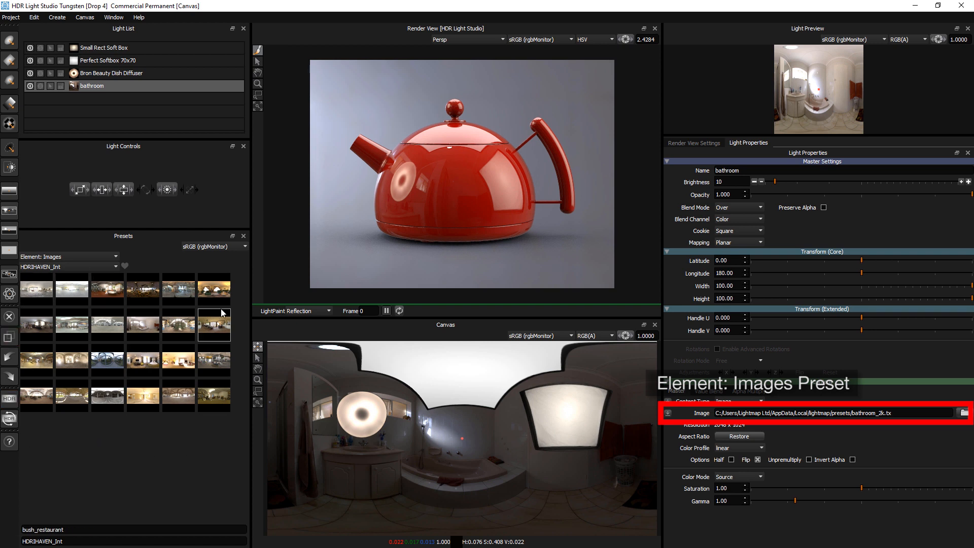
click(72, 292)
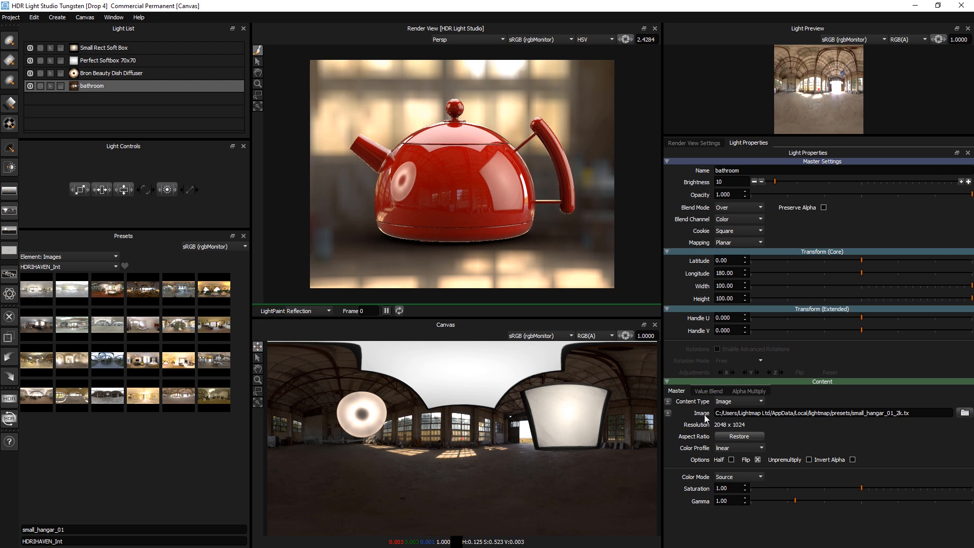
- Set the image to a flat red colour mode and swap in the boiler_room HDRI
click(738, 476)
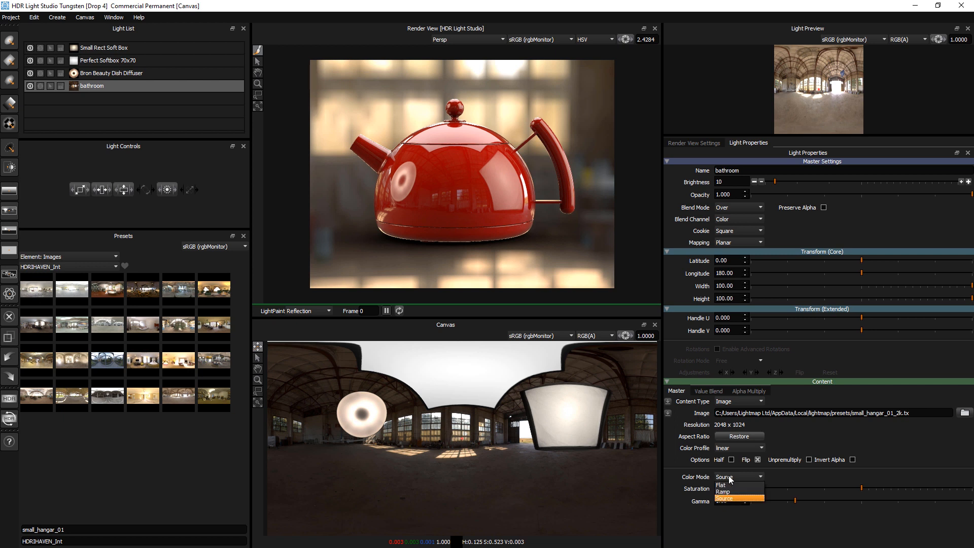
click(721, 484)
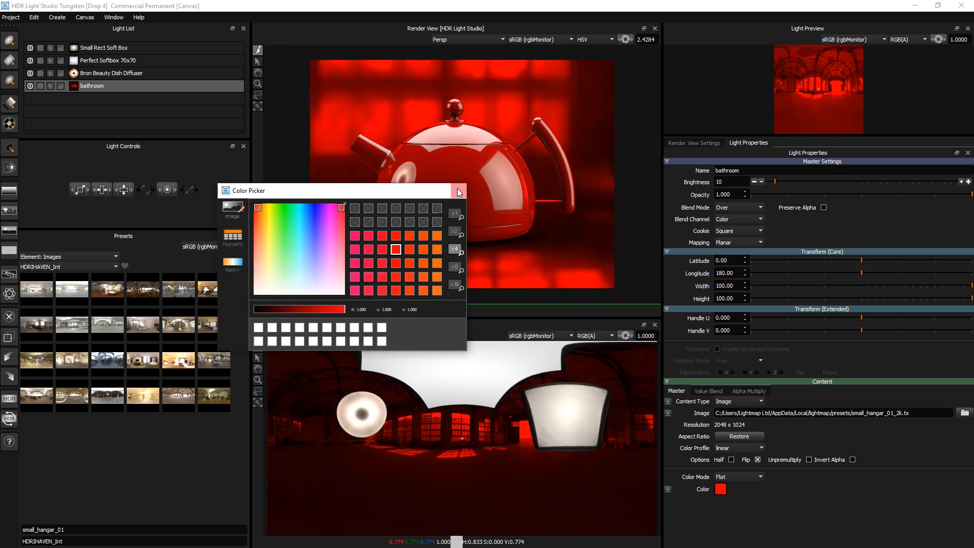
click(459, 191)
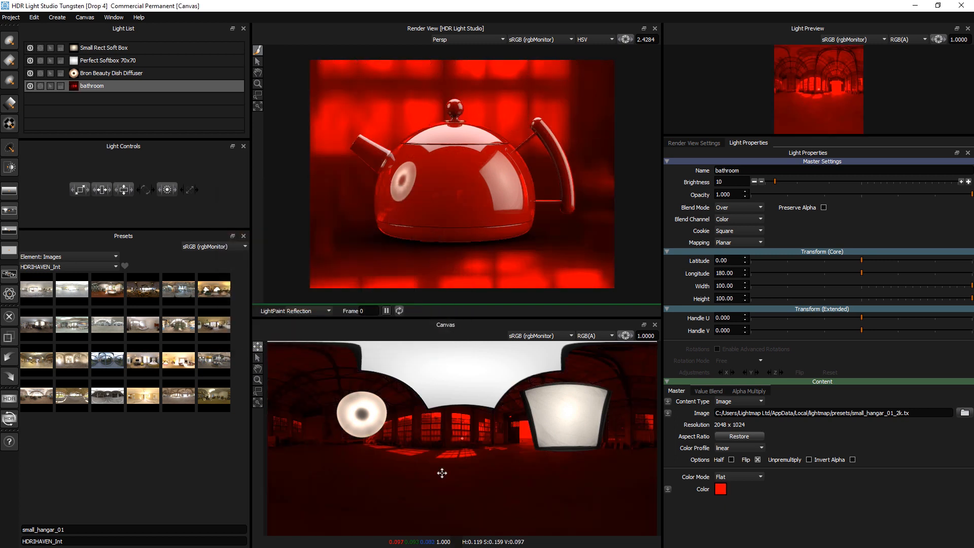
mouse_move(178, 360)
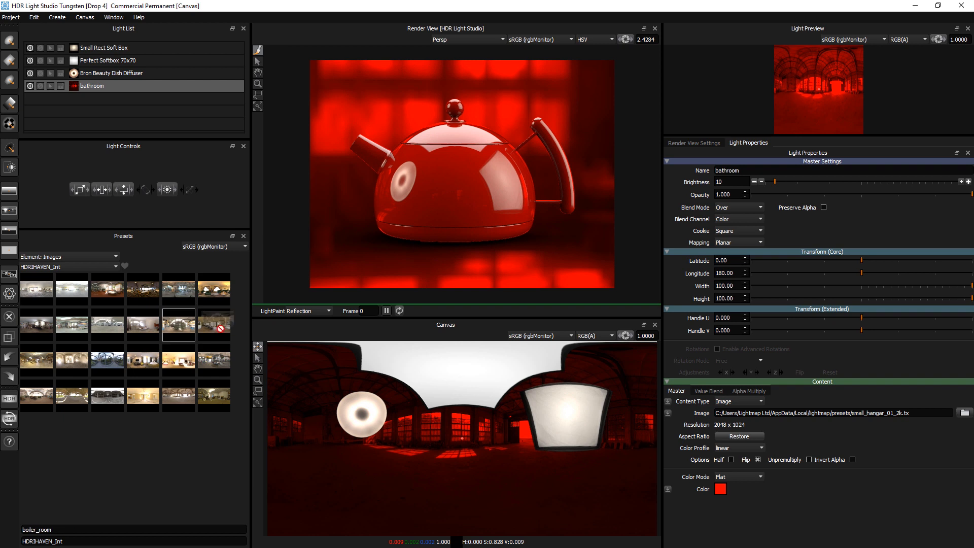
click(214, 319)
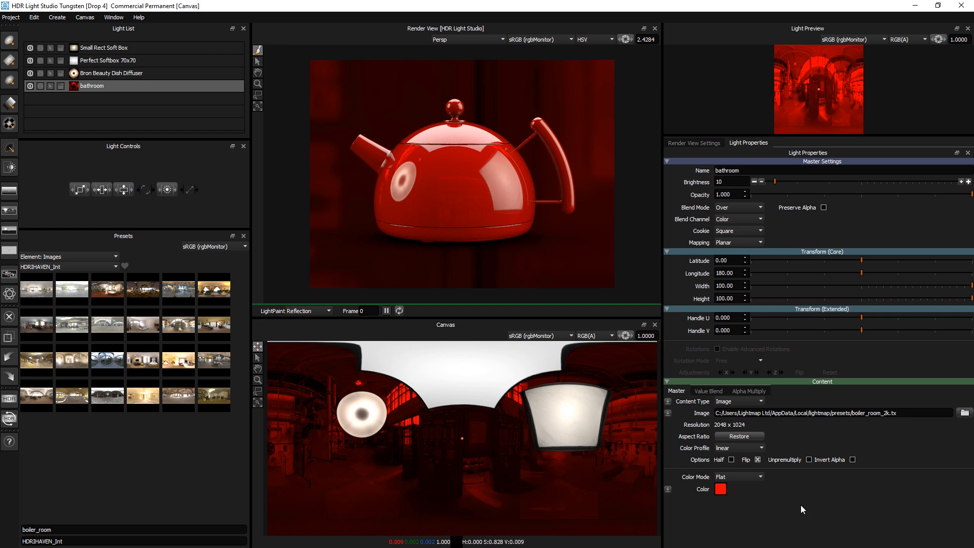
- Show Content: Images presets and apply autoshop_01 with Source colour mode
click(68, 256)
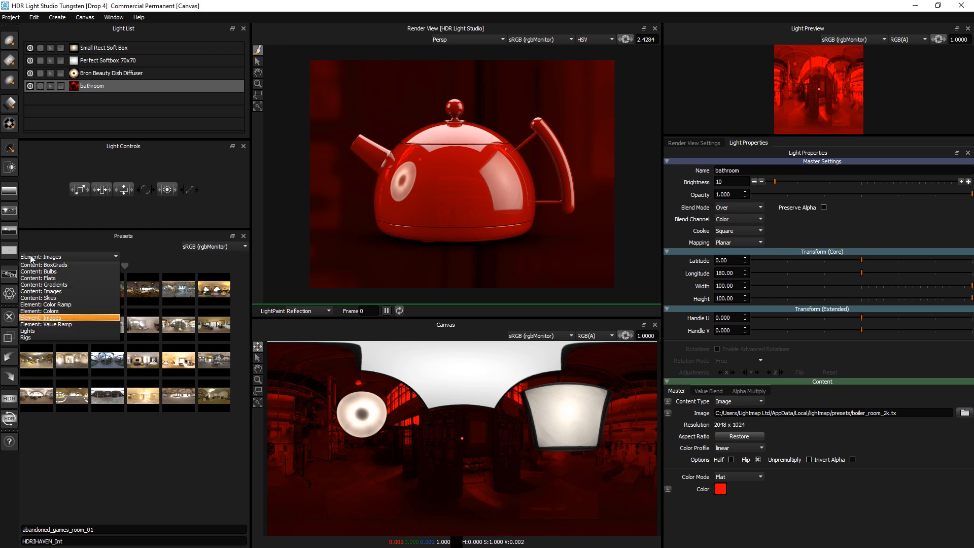
click(47, 317)
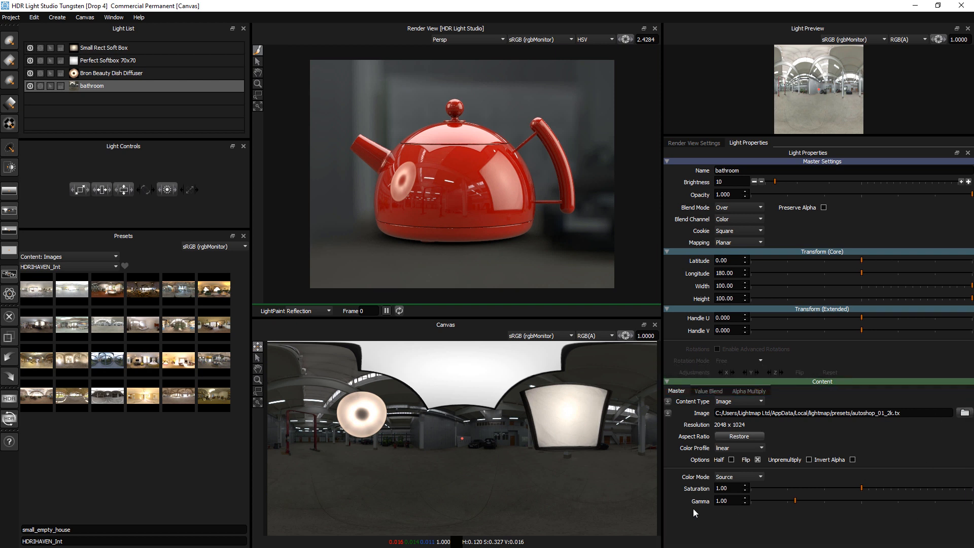
click(114, 256)
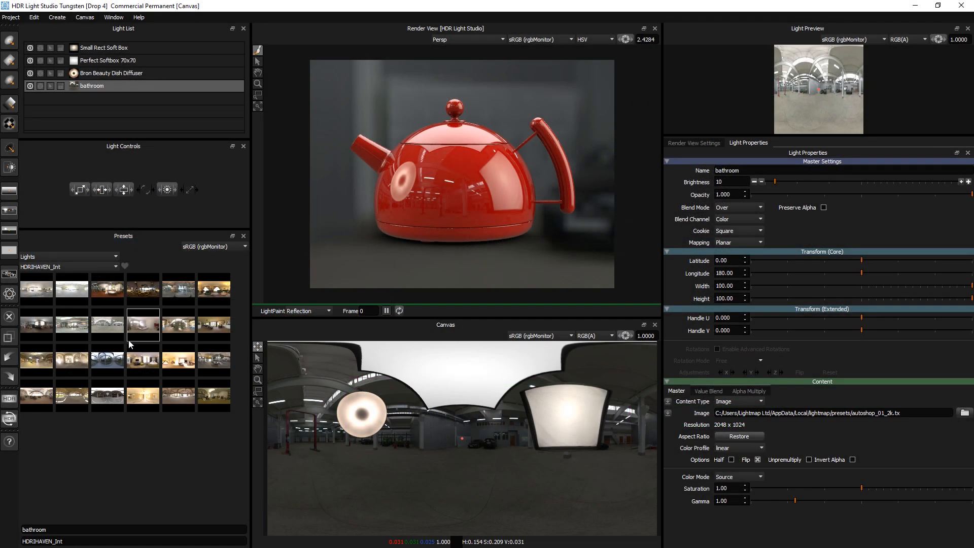
- Switch presets to Content: Images, then reopen the category list for another category
click(69, 256)
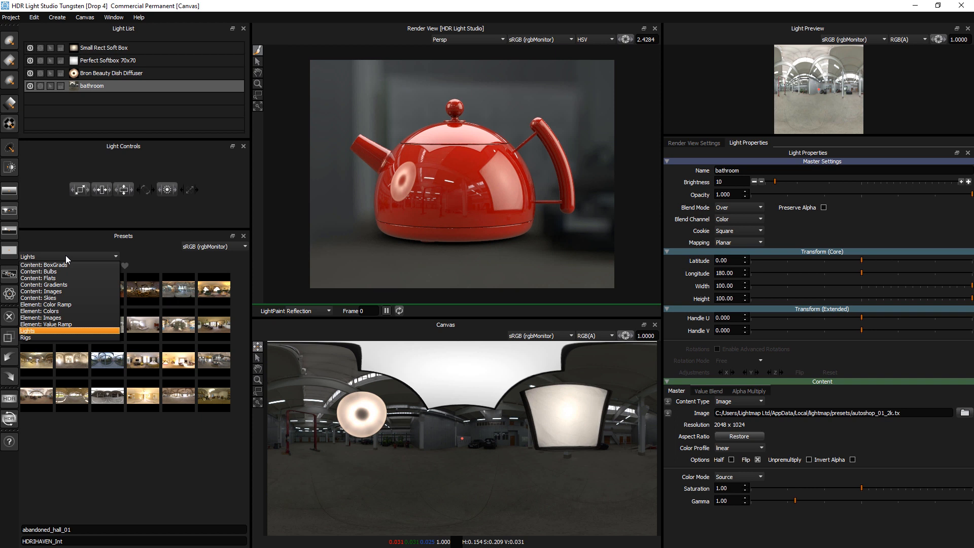
click(42, 291)
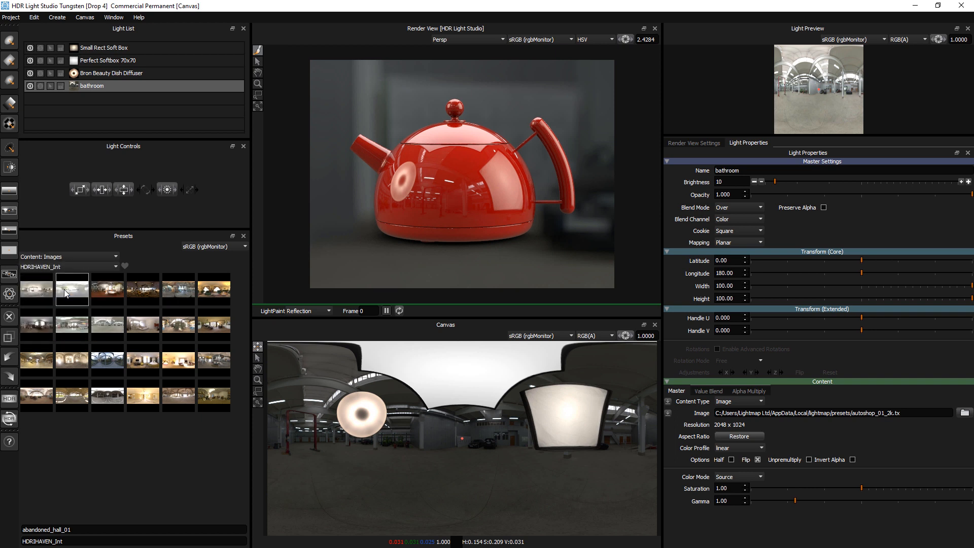
click(68, 257)
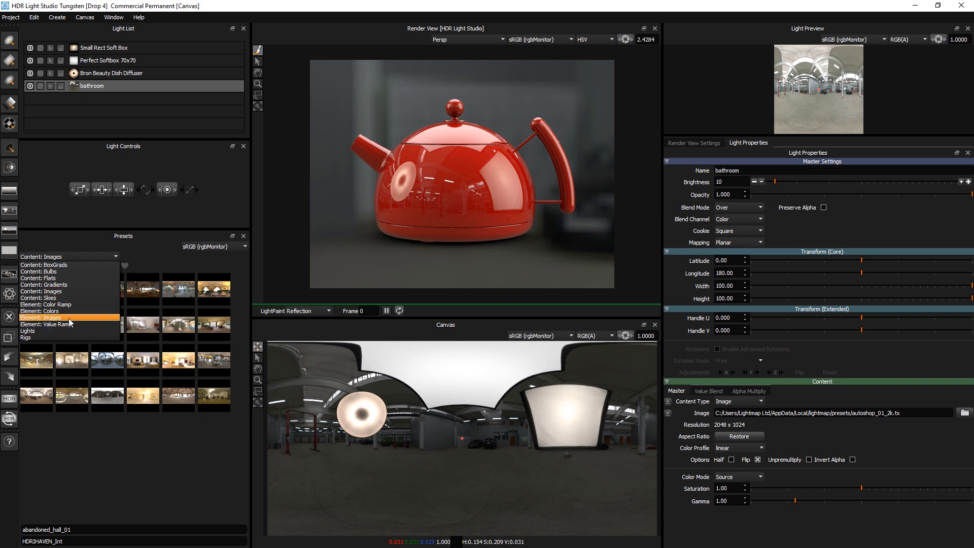
click(53, 317)
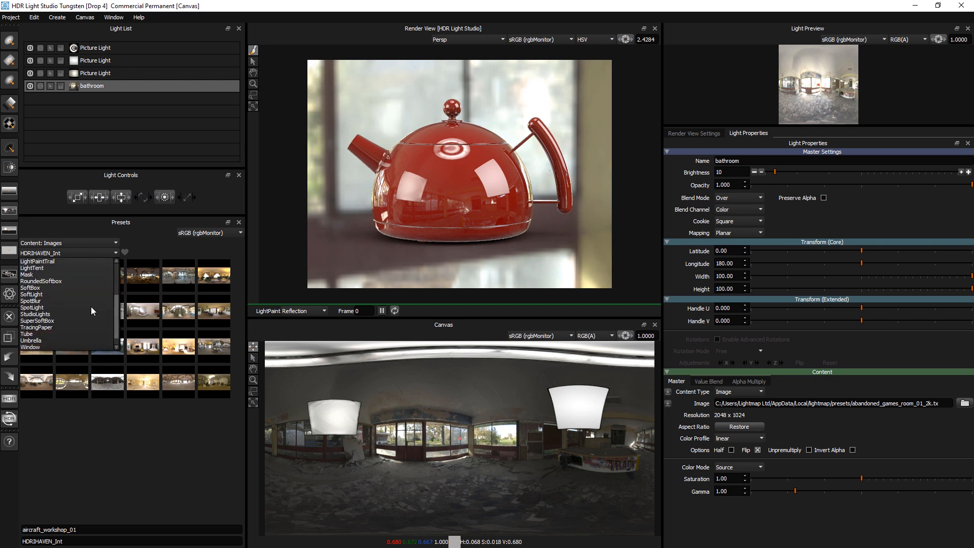
- Show StudioLights presets and apply one to the first Picture Light's master content
click(35, 314)
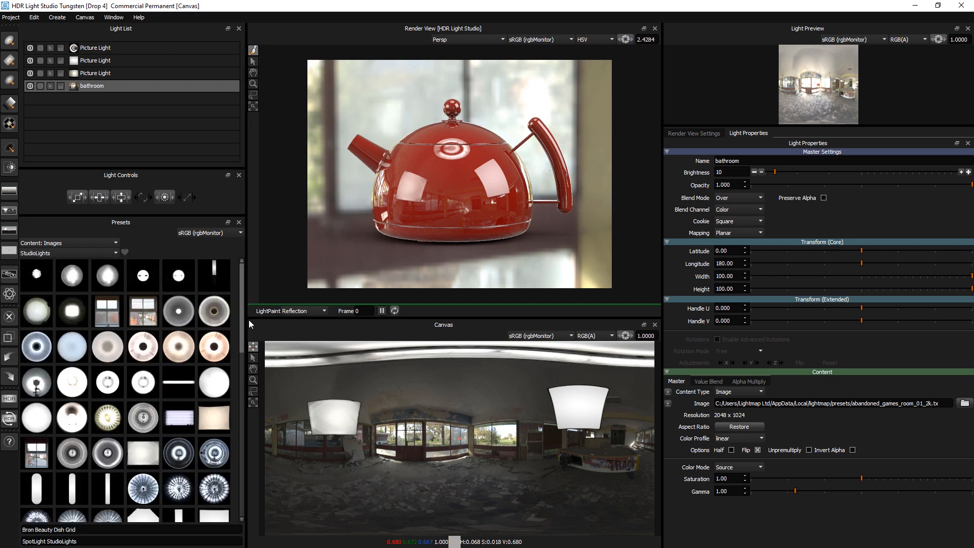
scroll(down, 3)
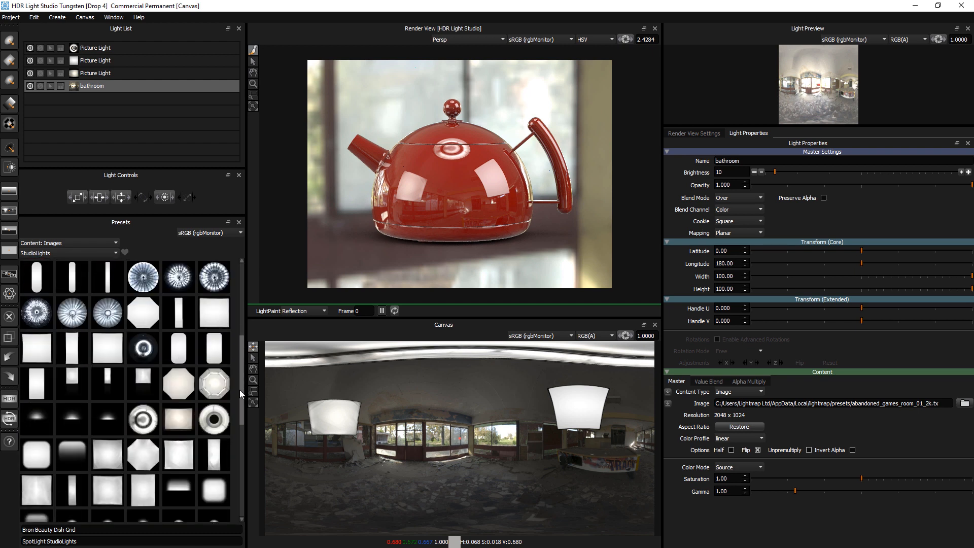
scroll(down, 3)
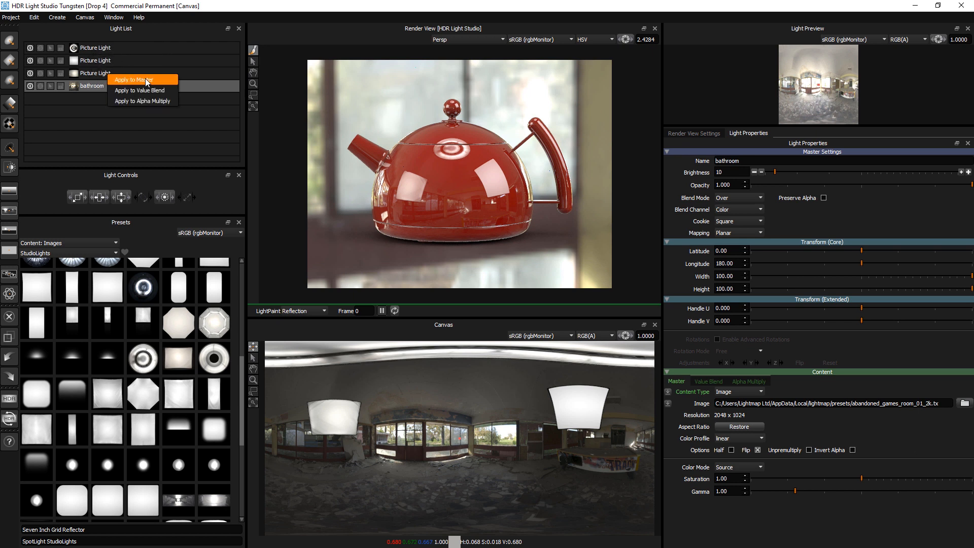
click(132, 79)
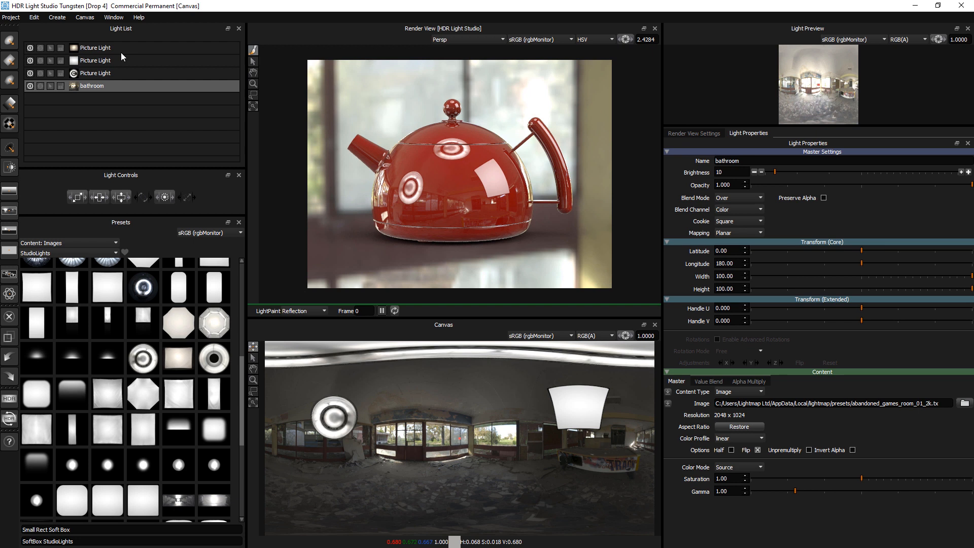
- Select the second Picture Light and apply a studio light preset to it
scroll(down, 3)
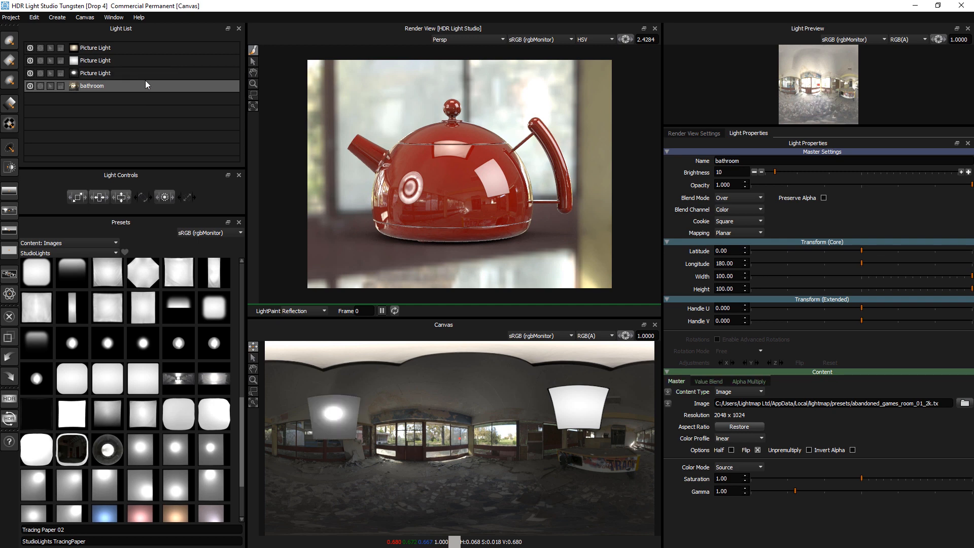
click(30, 73)
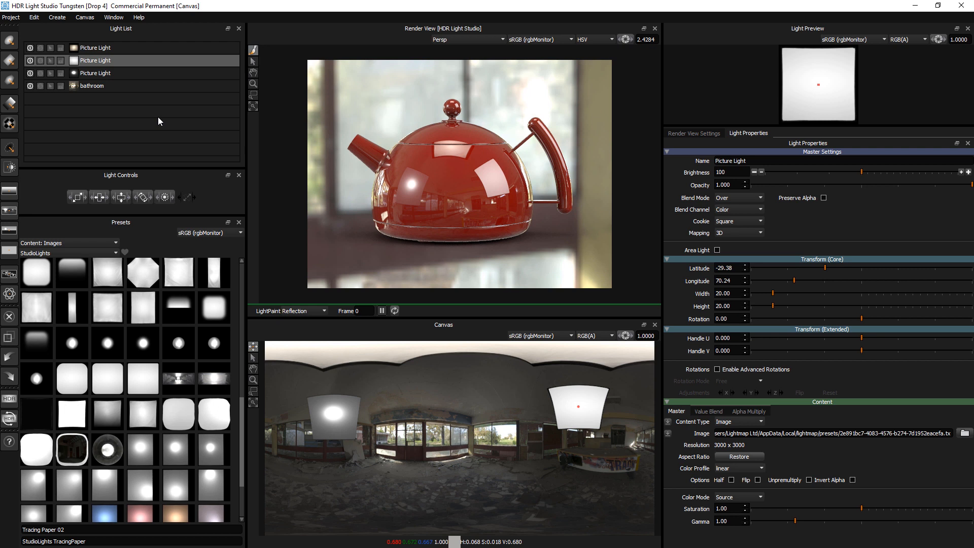
scroll(down, 3)
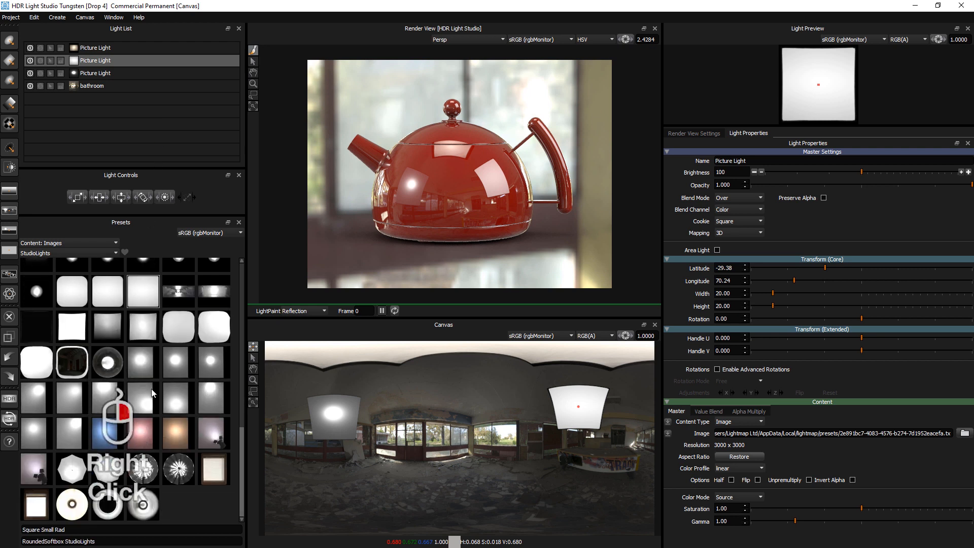
right_click(142, 362)
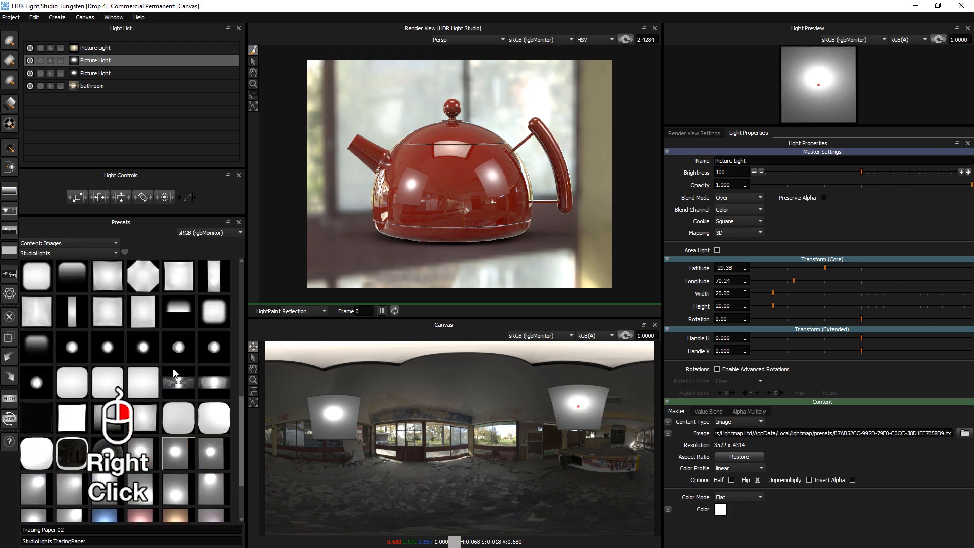
right_click(178, 363)
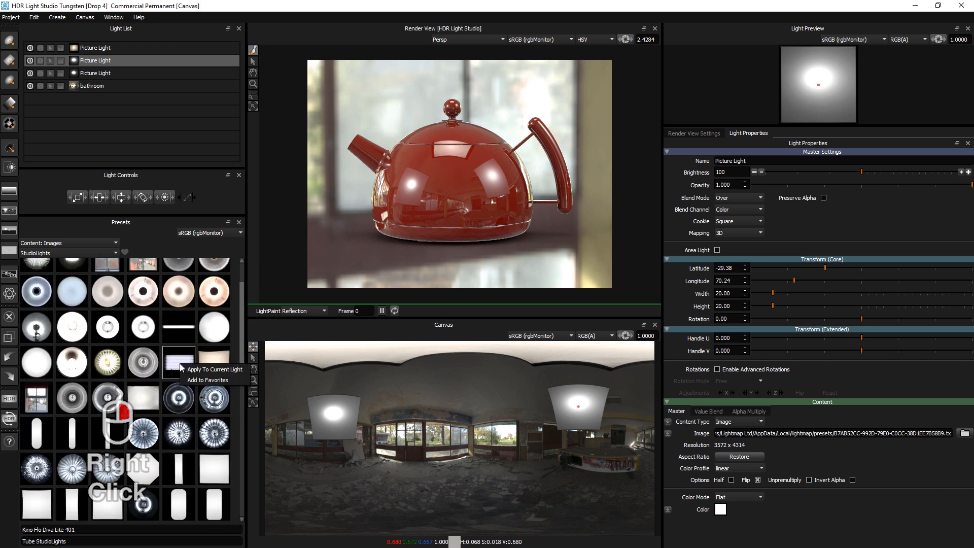
click(215, 368)
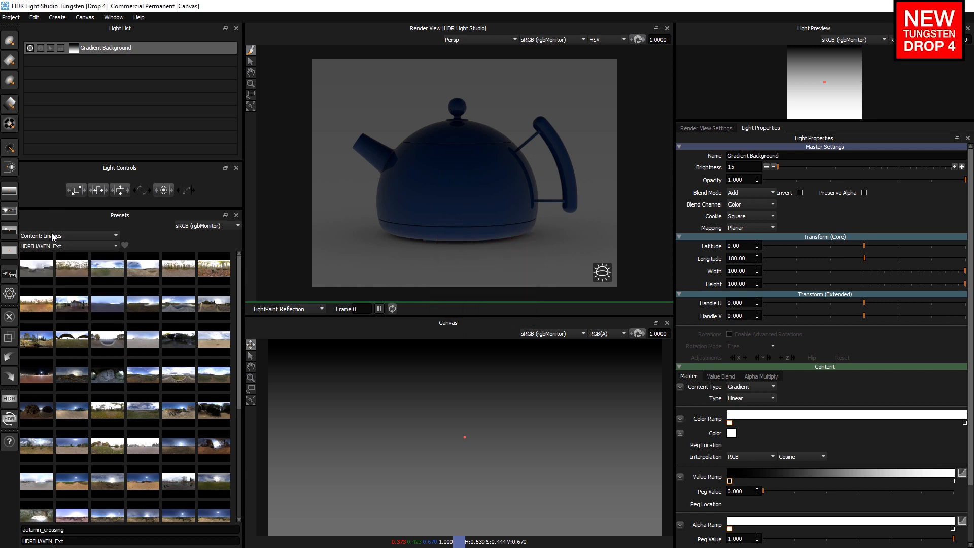
- Show image content presets and add the sunrise sky as a background light
click(68, 235)
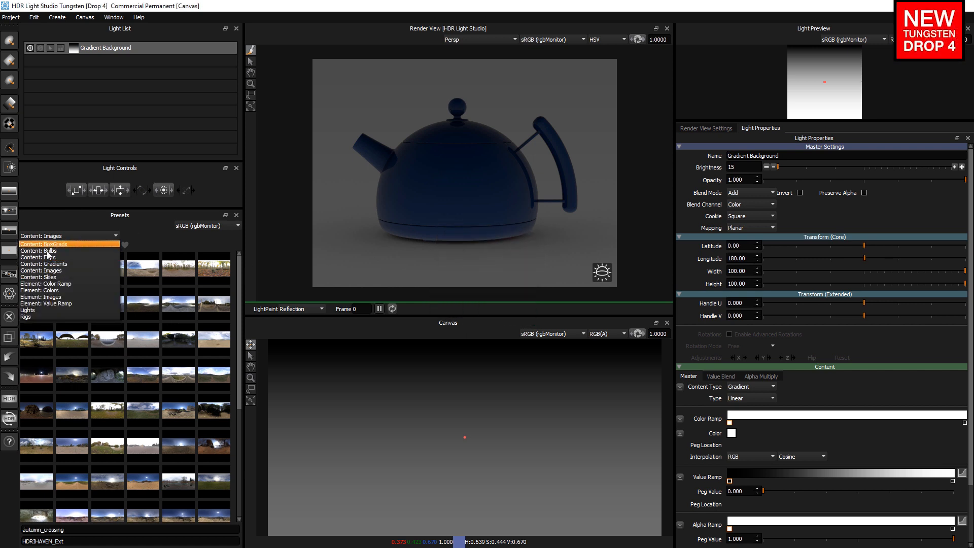
click(69, 235)
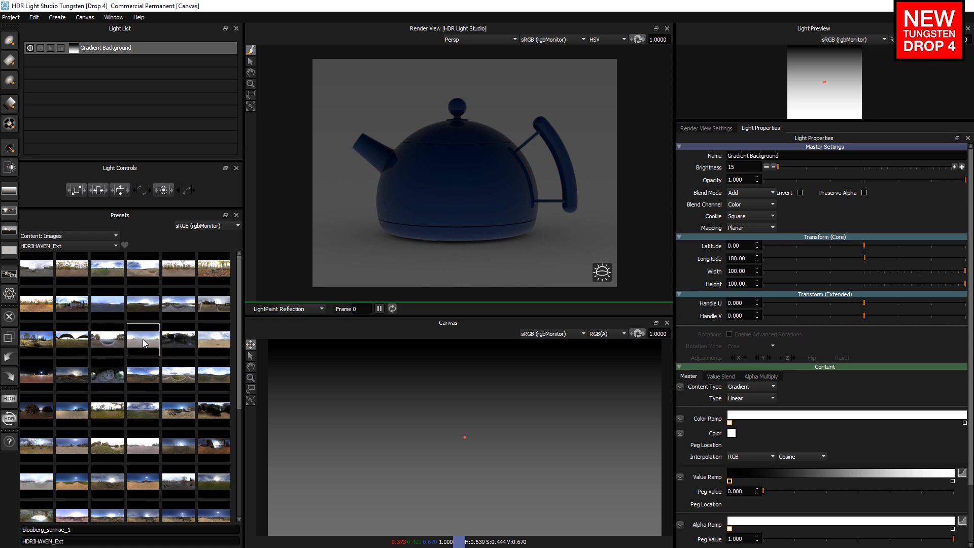
click(143, 340)
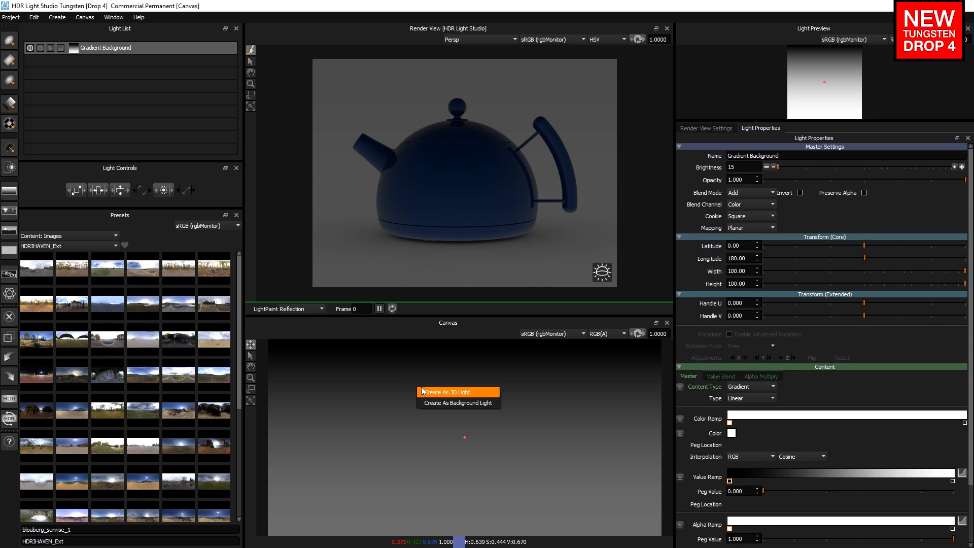
click(444, 391)
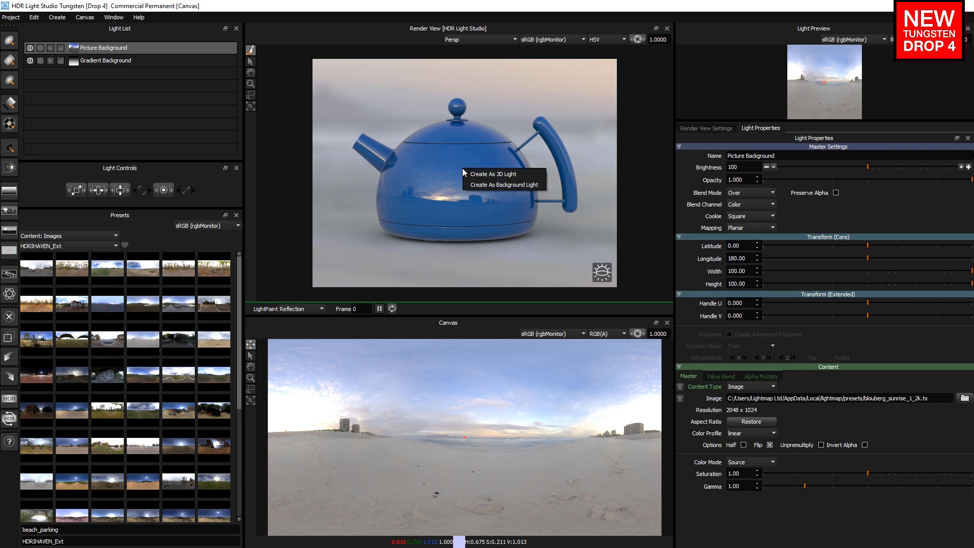
- Add the beach parking sky and goegap desert panorama as background lights
click(505, 184)
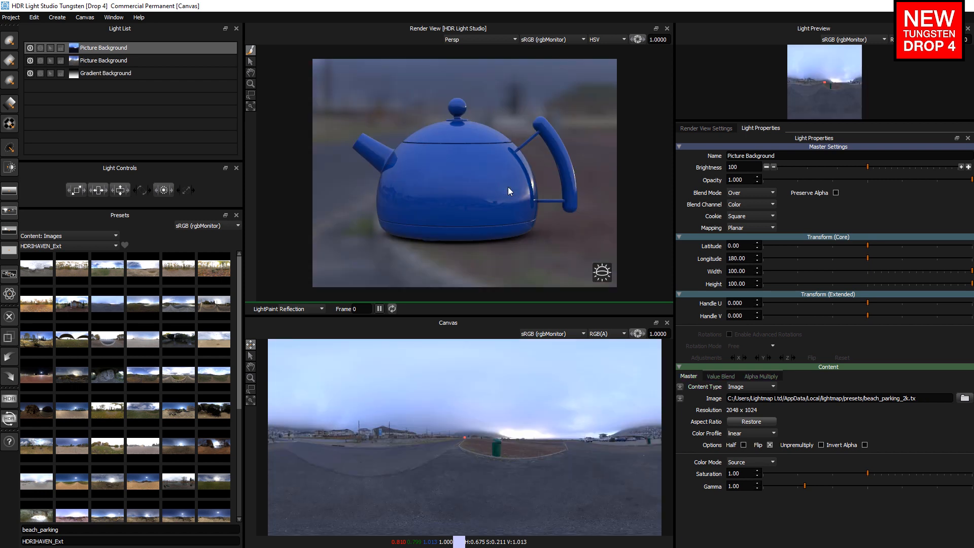
mouse_move(444, 197)
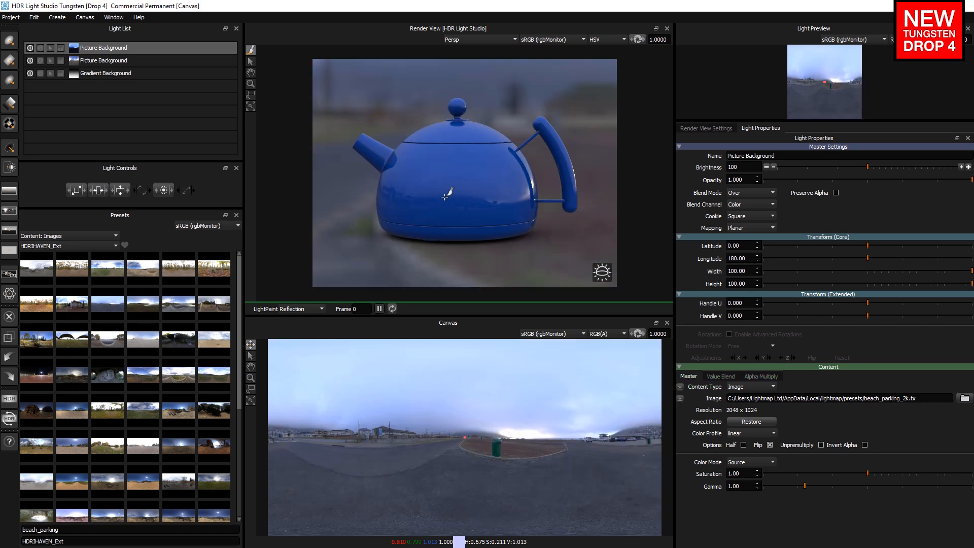
mouse_move(464, 391)
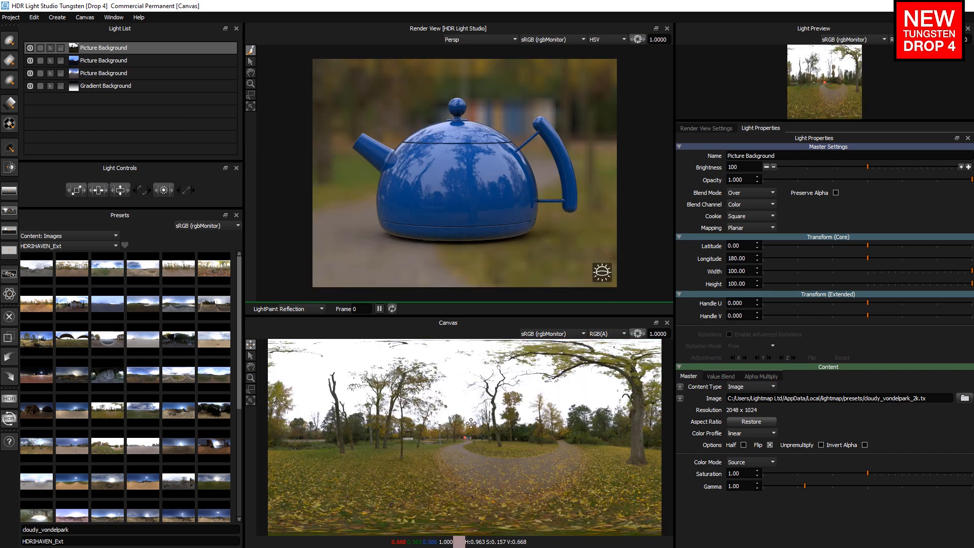
click(72, 268)
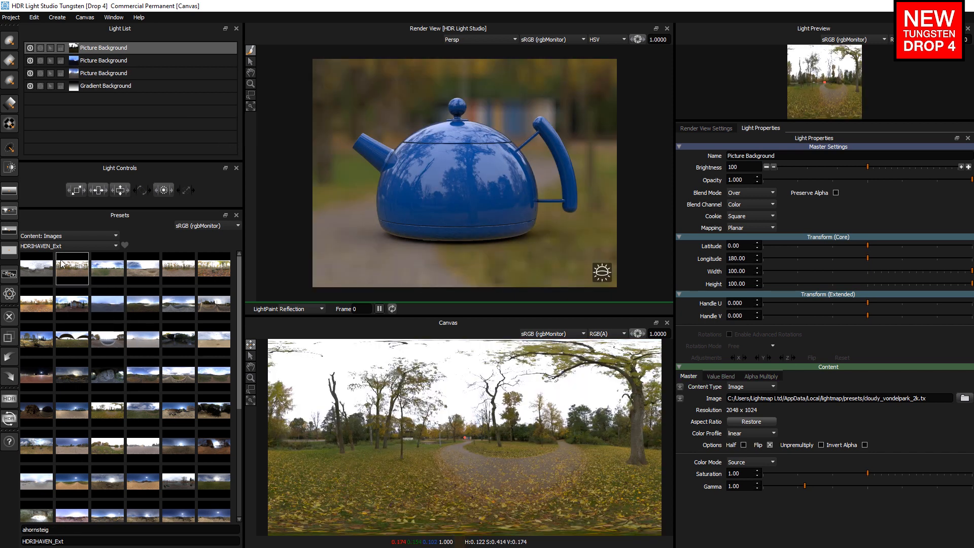
scroll(down, 3)
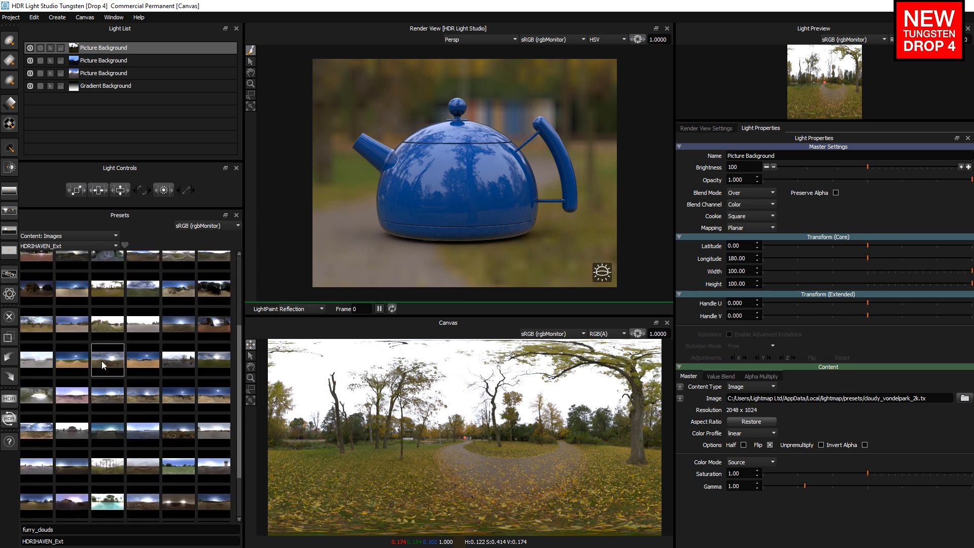
right_click(143, 354)
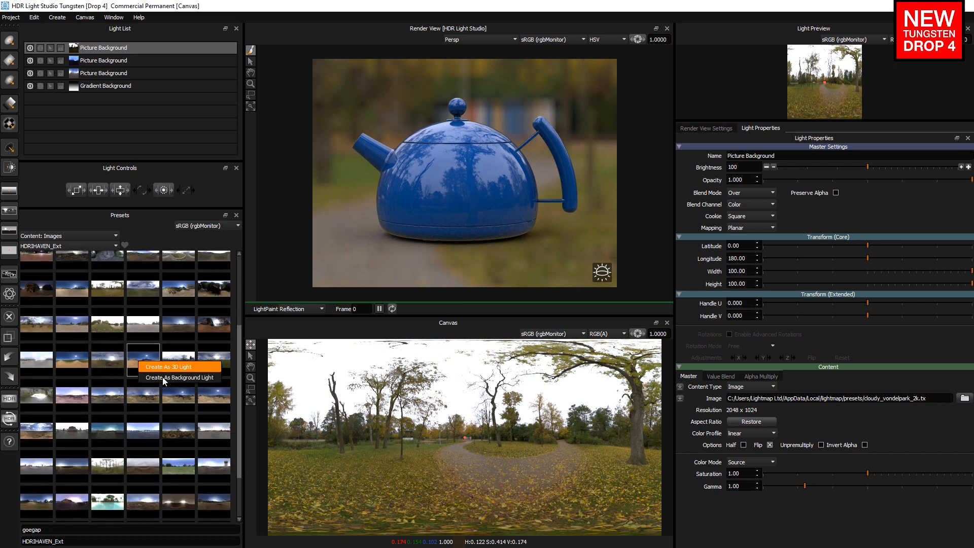
mouse_move(179, 377)
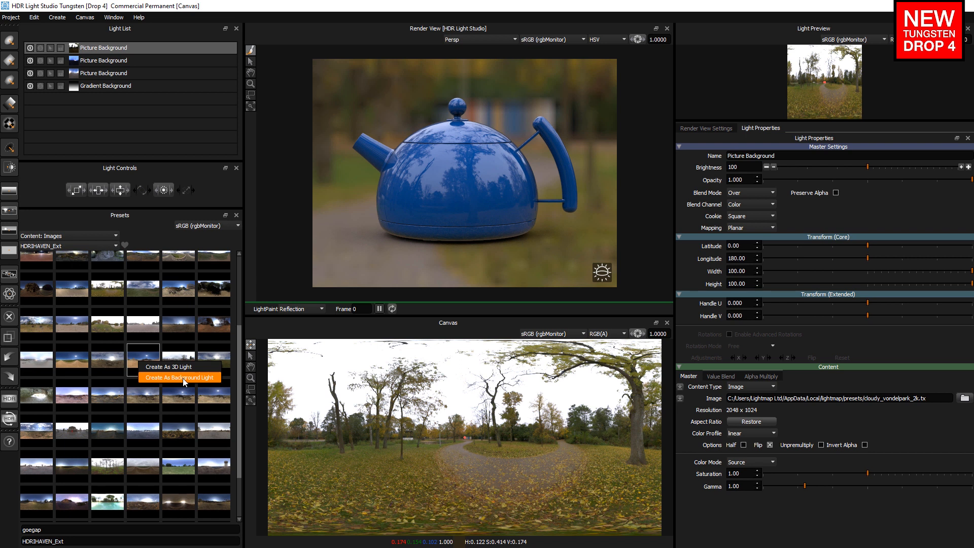
click(180, 377)
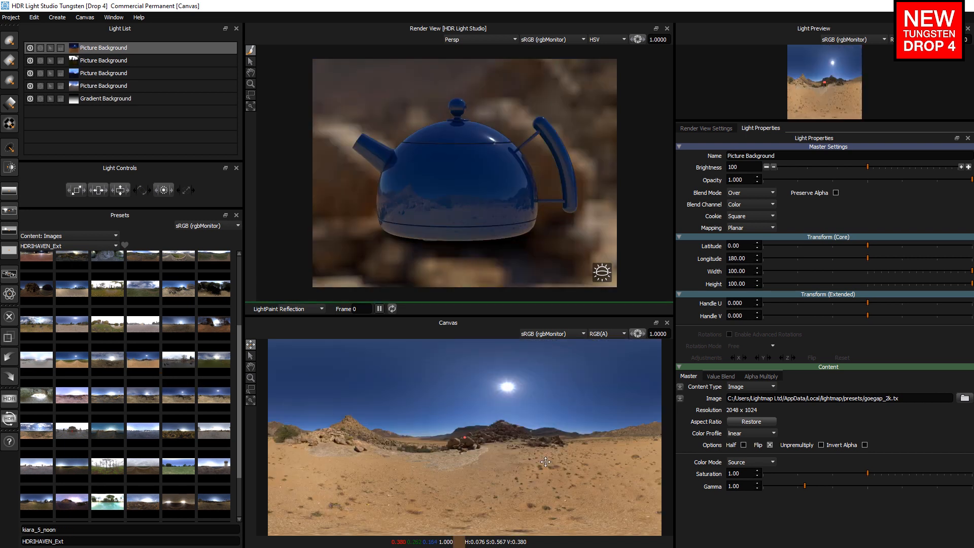
mouse_move(500, 476)
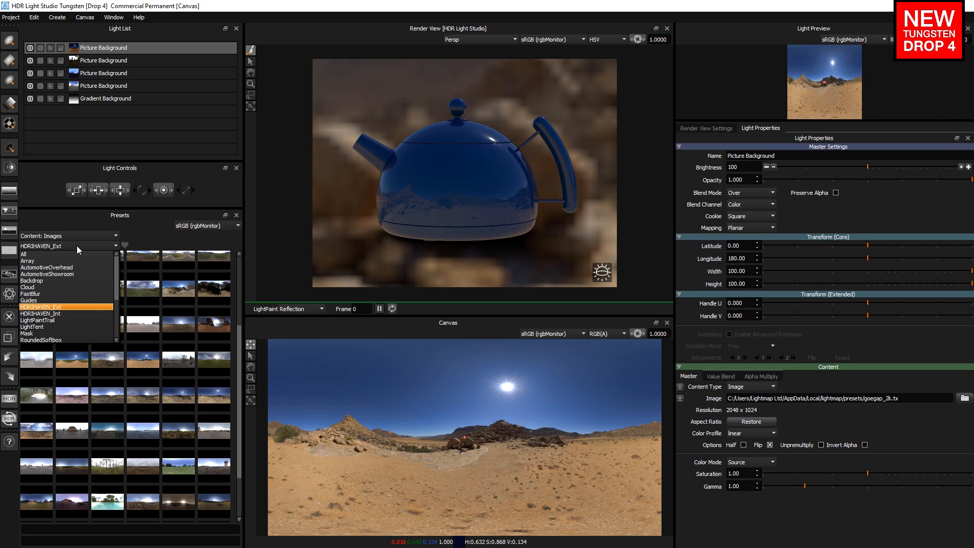
- Show StudioLights presets and add a soft box preset as a 3D light
scroll(down, 3)
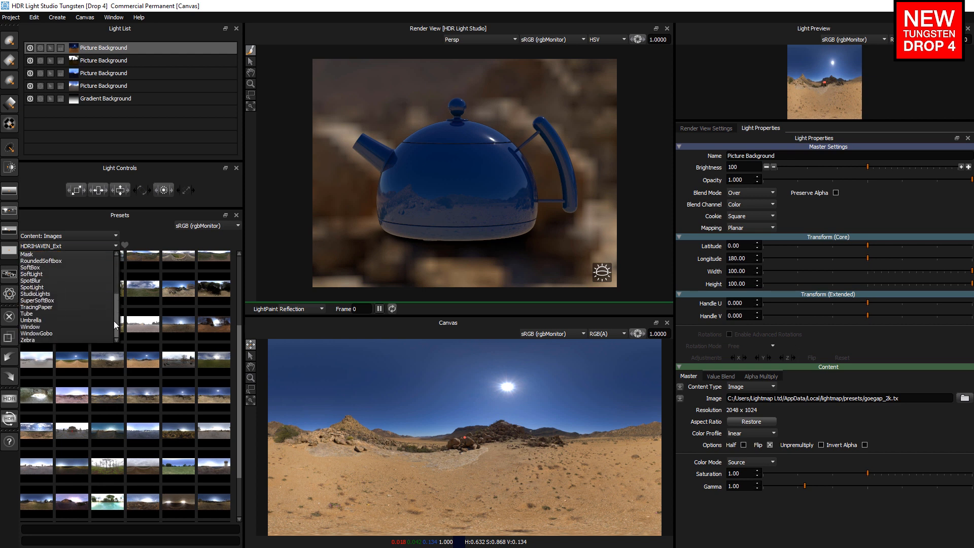
click(35, 293)
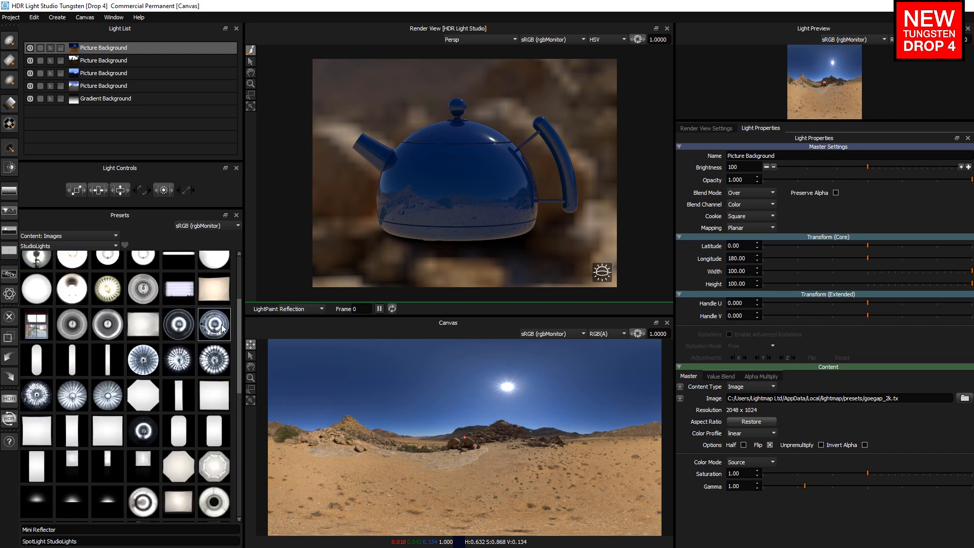
scroll(down, 3)
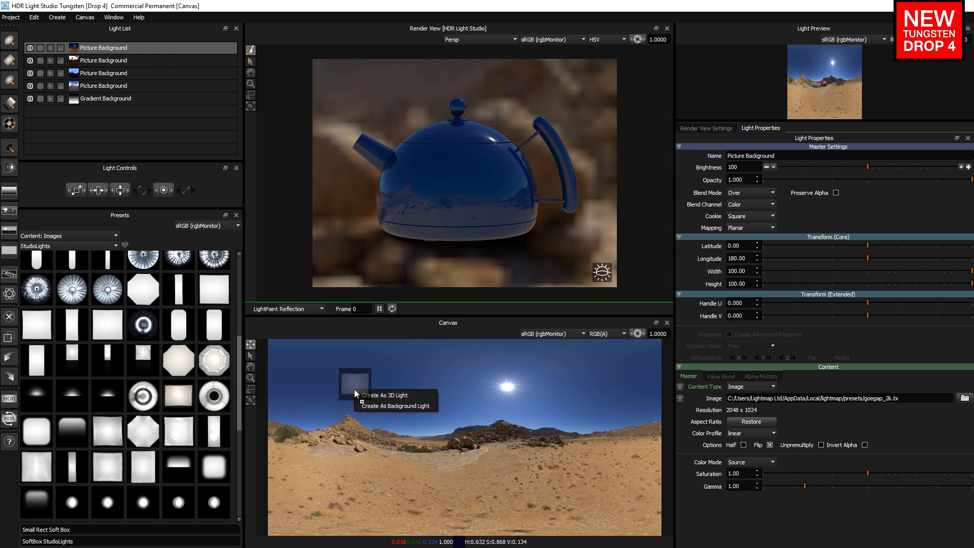
mouse_move(396, 395)
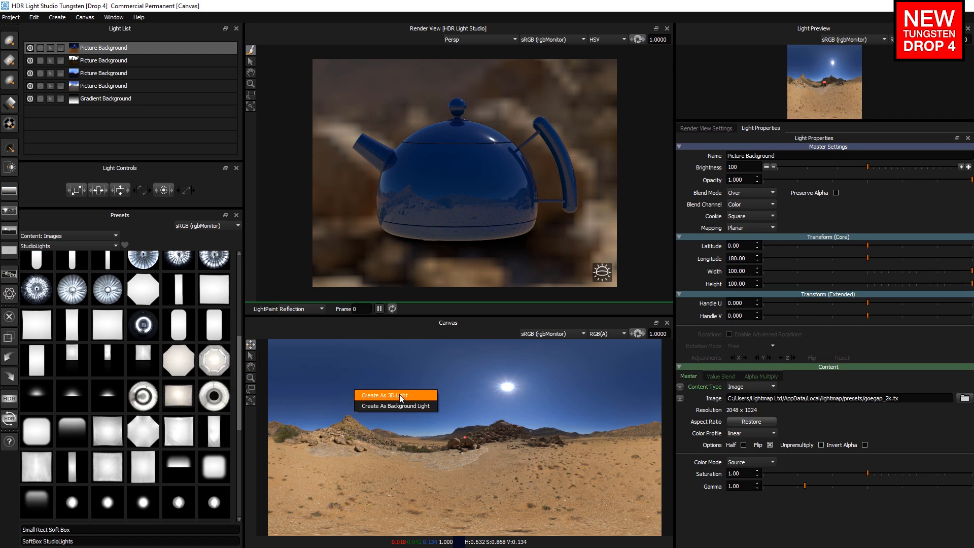
click(381, 395)
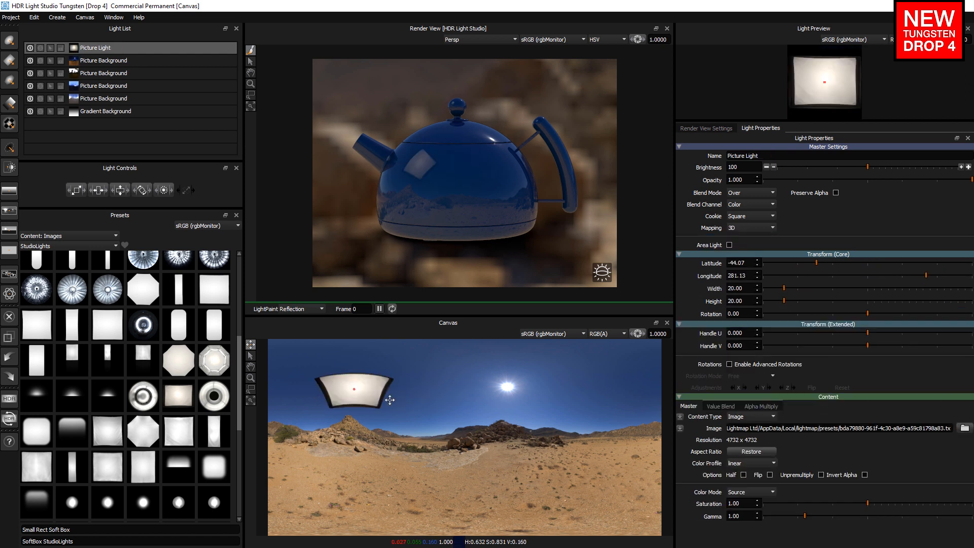
mouse_move(343, 399)
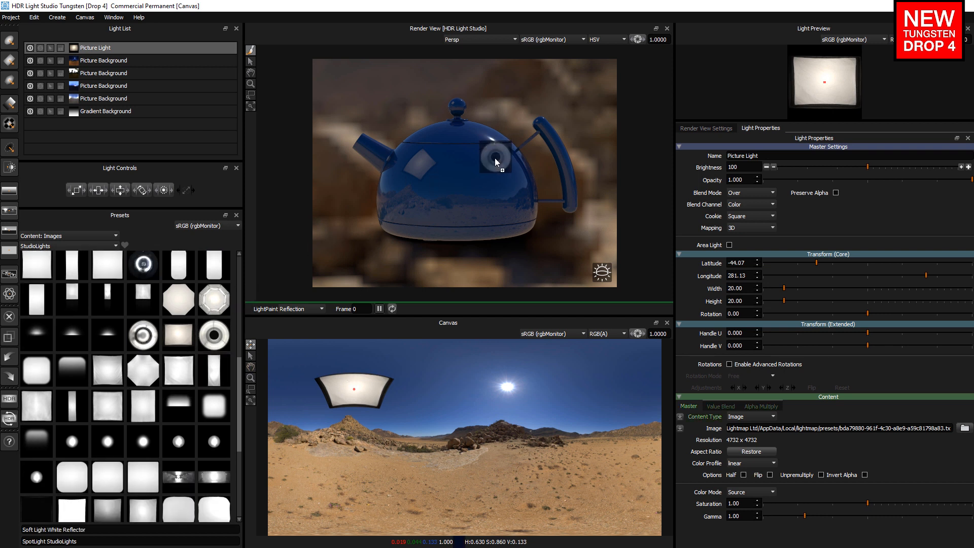
- Add a ring light reflecting on the teapot and another softbox 3D light
right_click(496, 155)
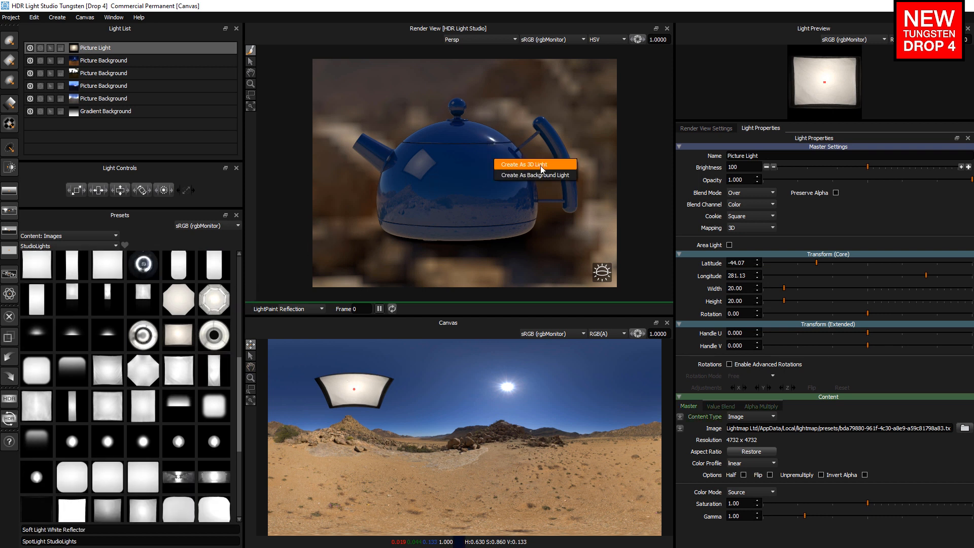
click(533, 164)
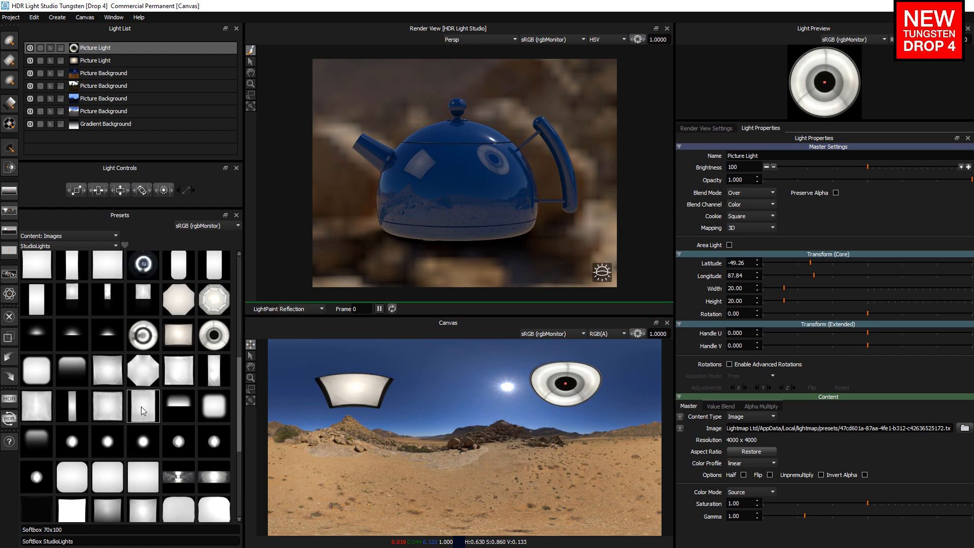
right_click(143, 406)
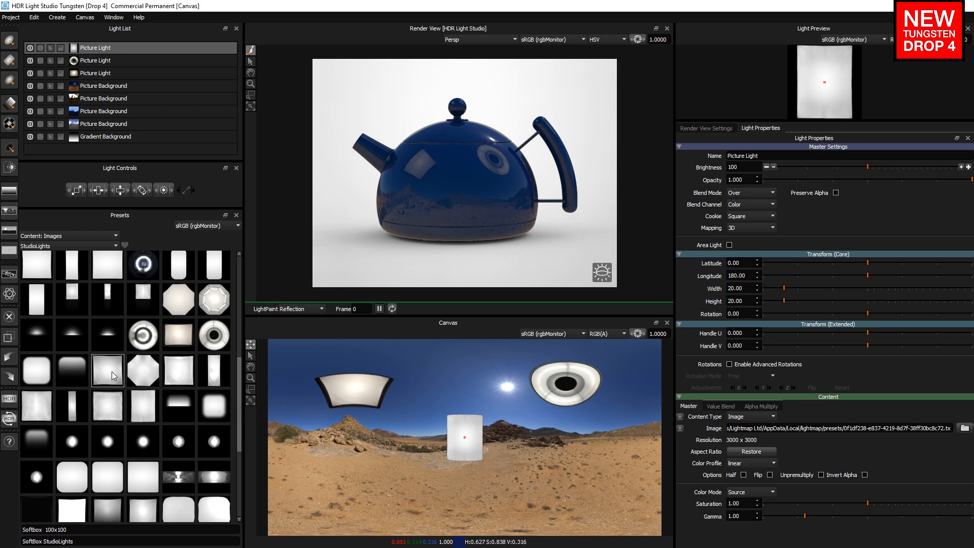
right_click(107, 370)
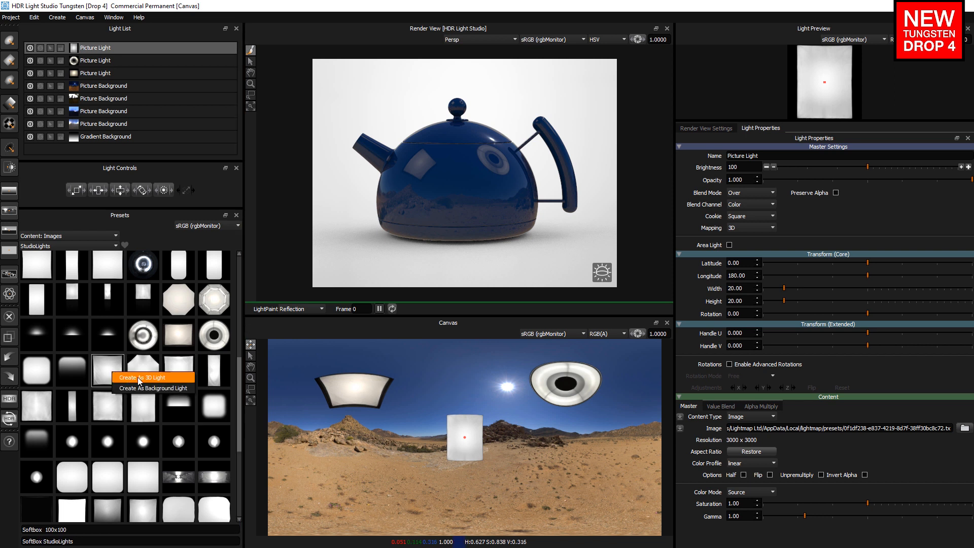
click(152, 377)
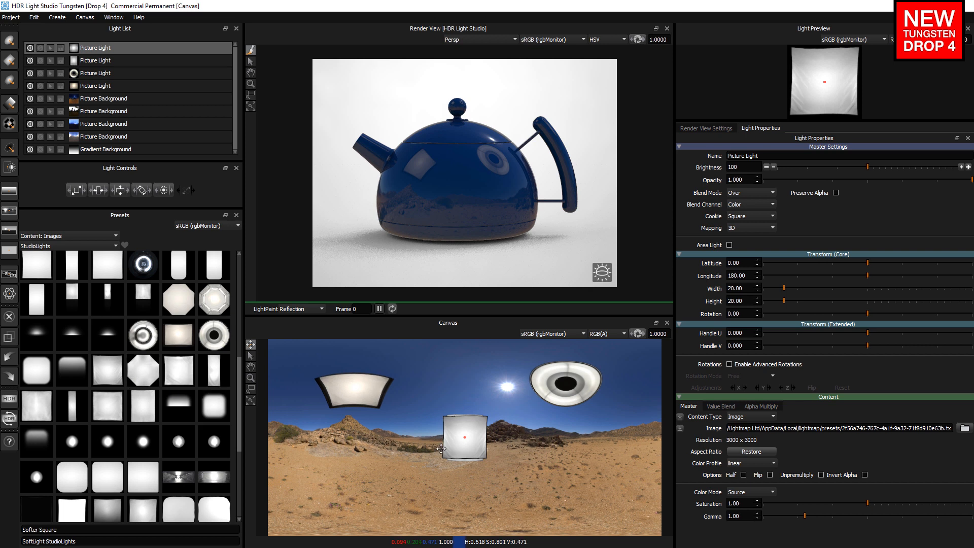
mouse_move(488, 459)
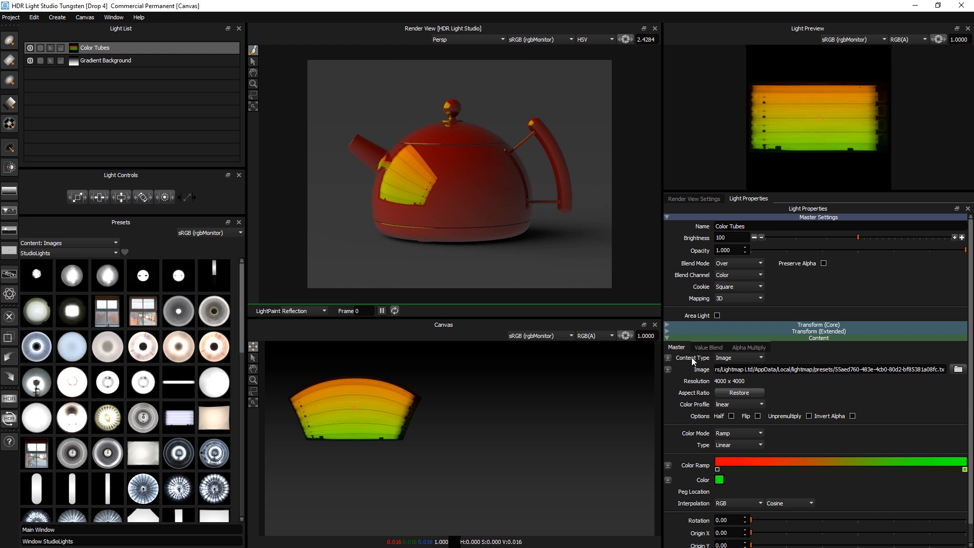
mouse_move(786, 464)
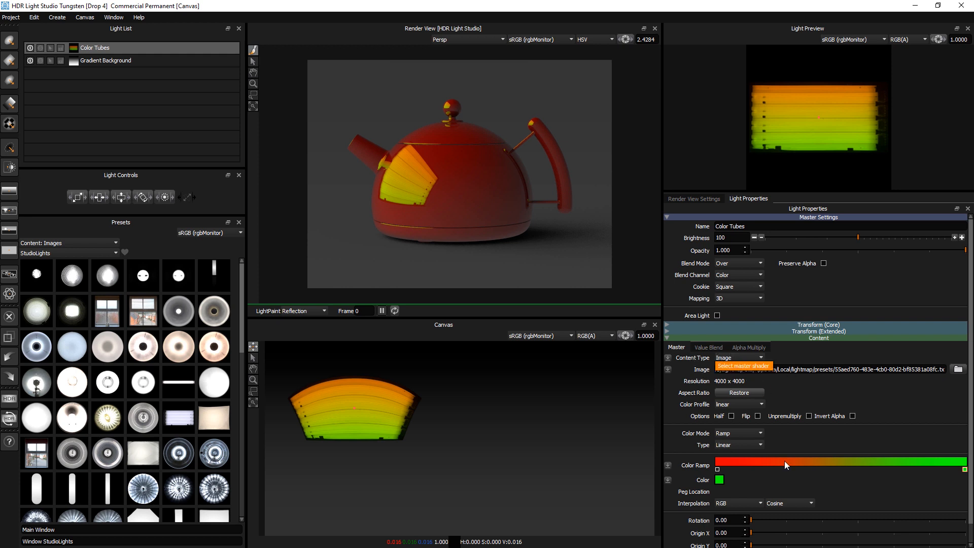
mouse_move(968, 473)
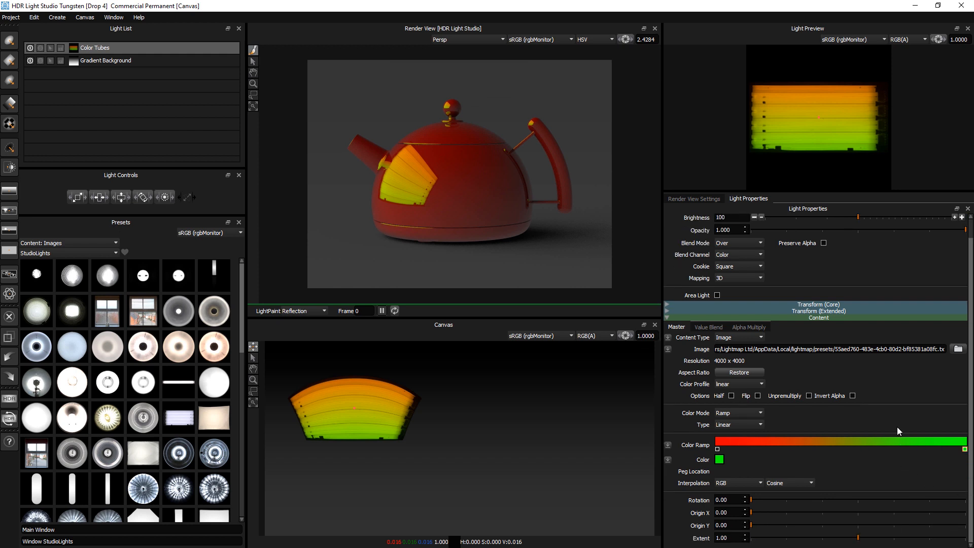
mouse_move(804, 490)
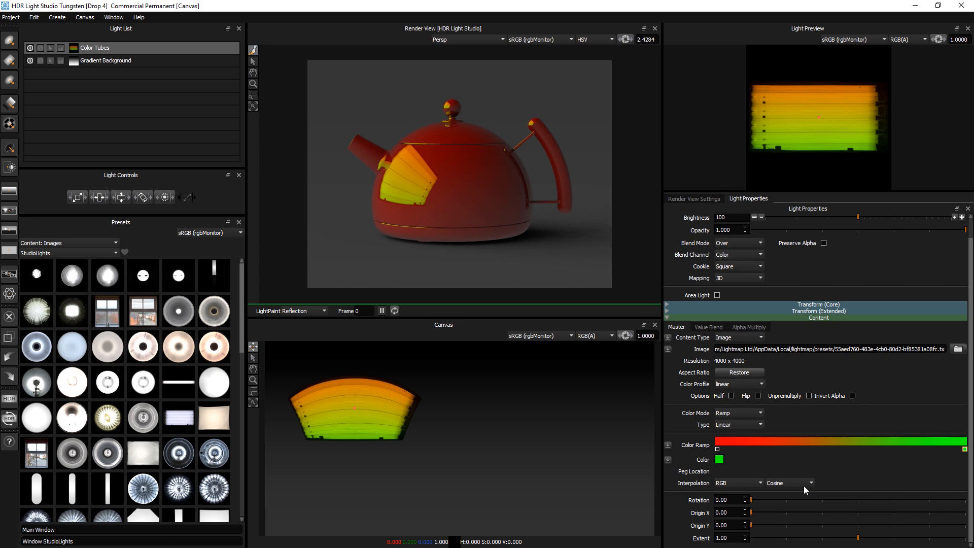
mouse_move(806, 490)
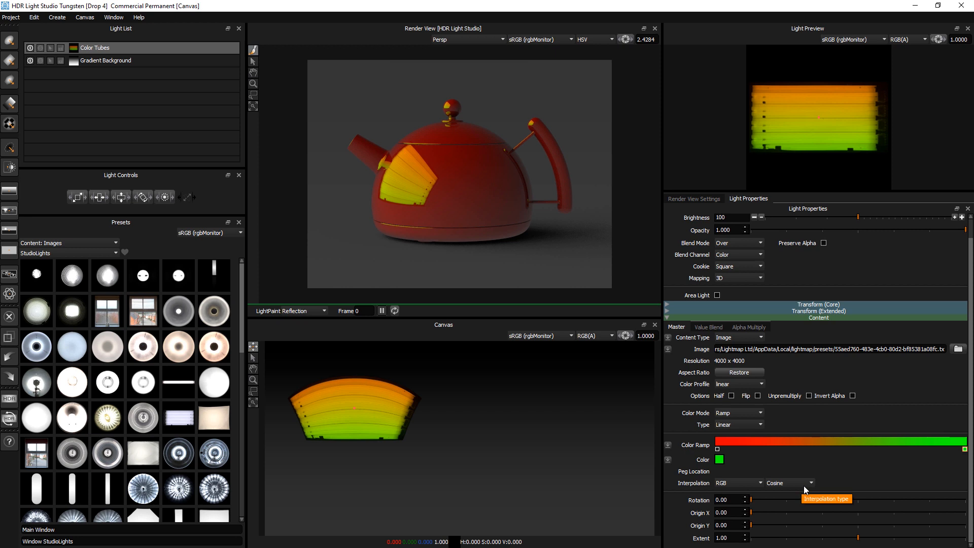
mouse_move(801, 373)
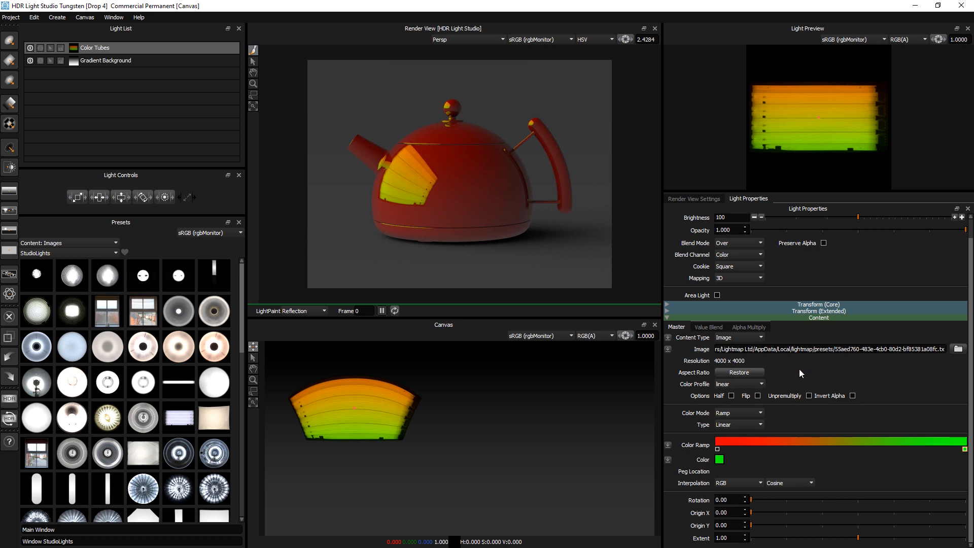
mouse_move(402, 437)
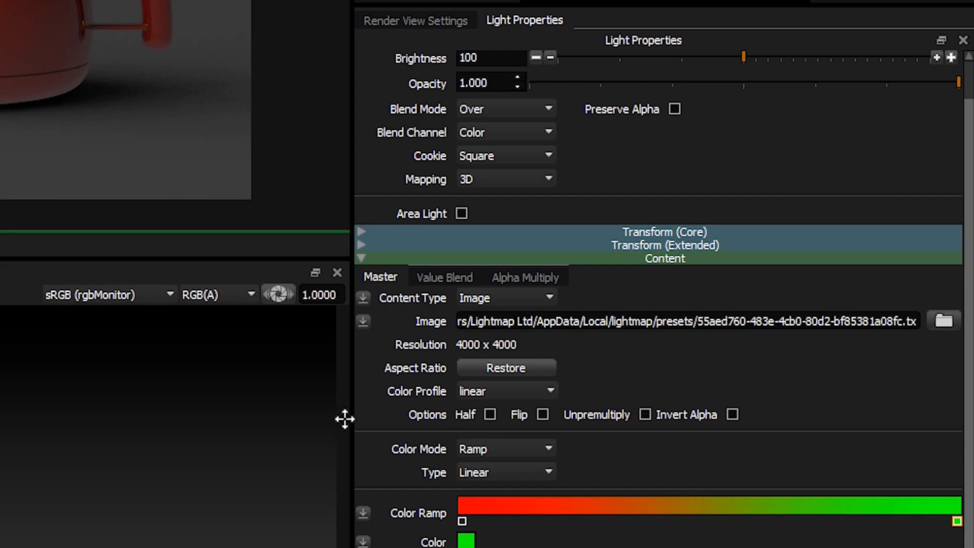
mouse_move(500, 305)
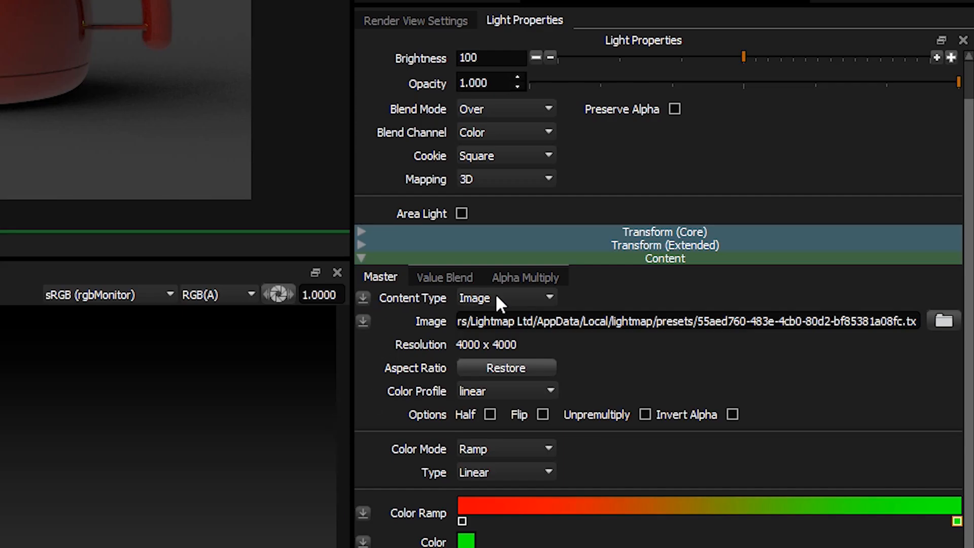
mouse_move(363, 299)
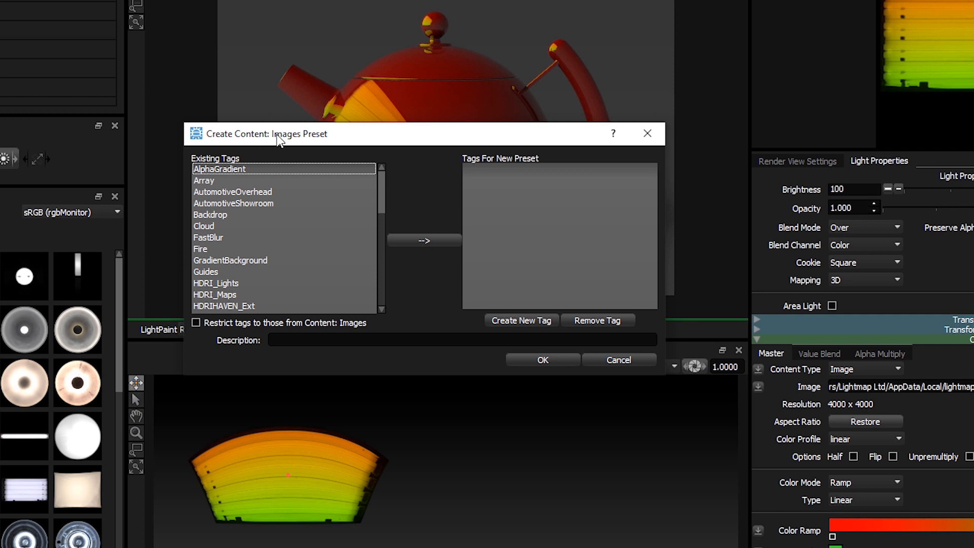
mouse_move(407, 148)
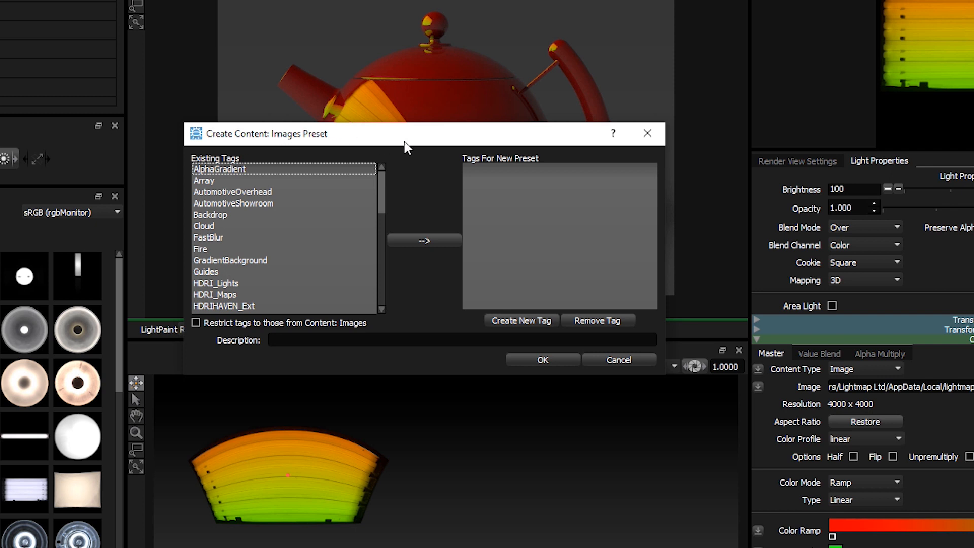
- Reposition the new preset dialog and add the StudioLights tag
drag(407, 134, 459, 147)
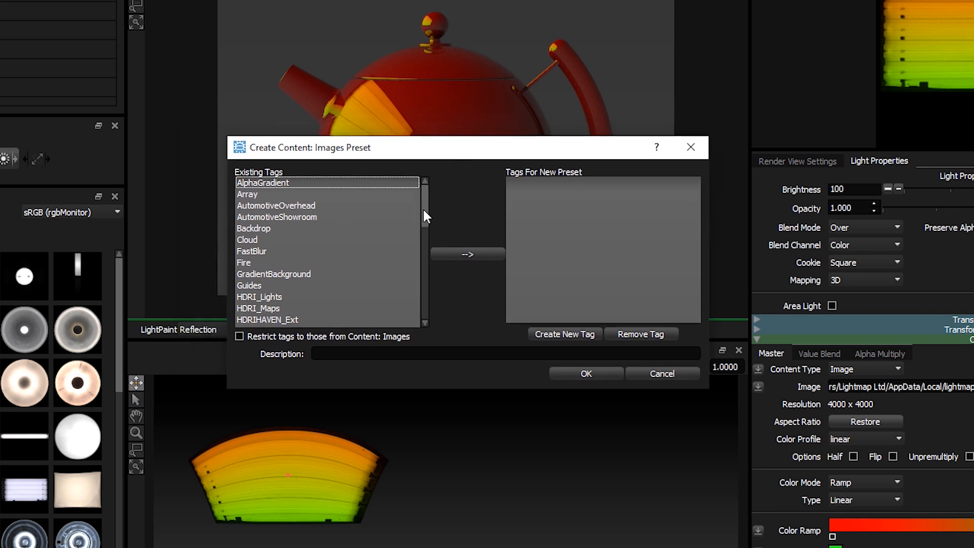
scroll(down, 3)
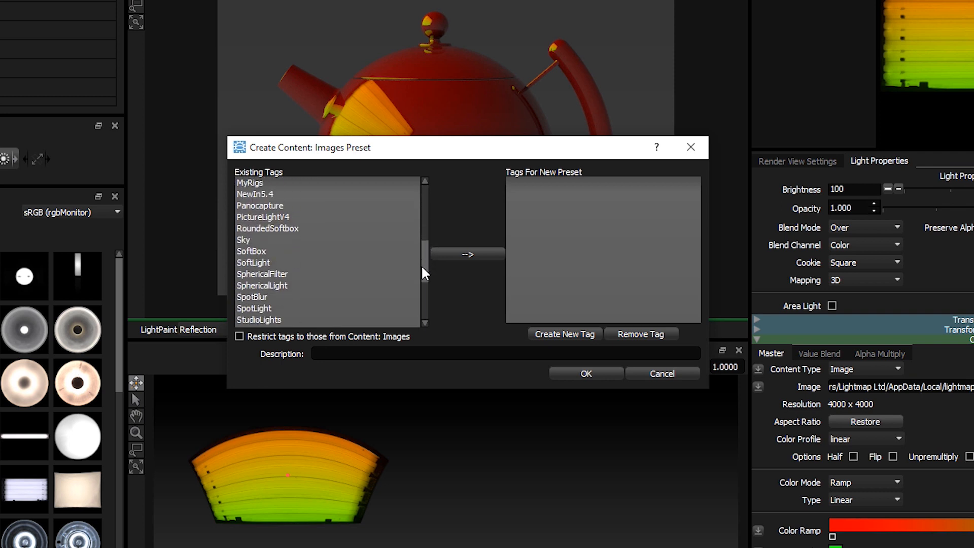
click(327, 296)
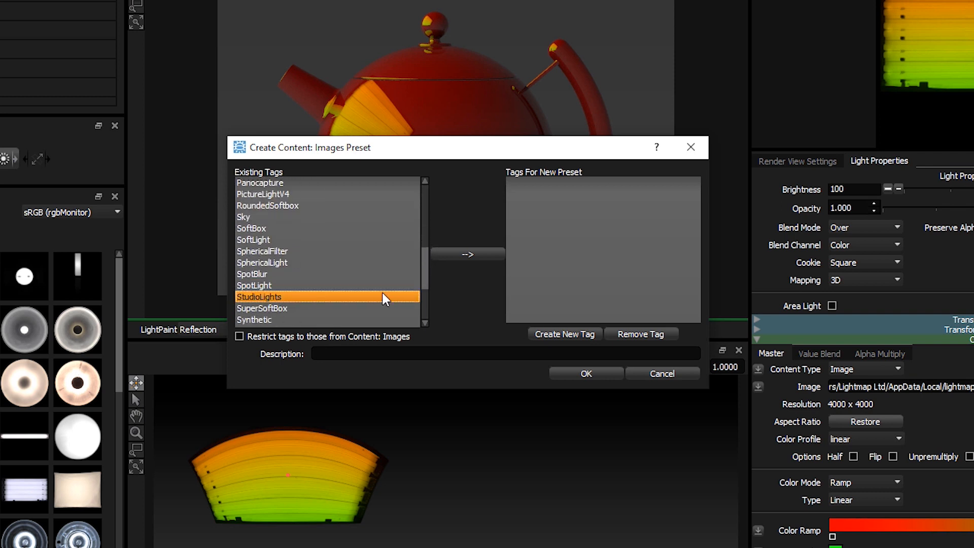
click(468, 254)
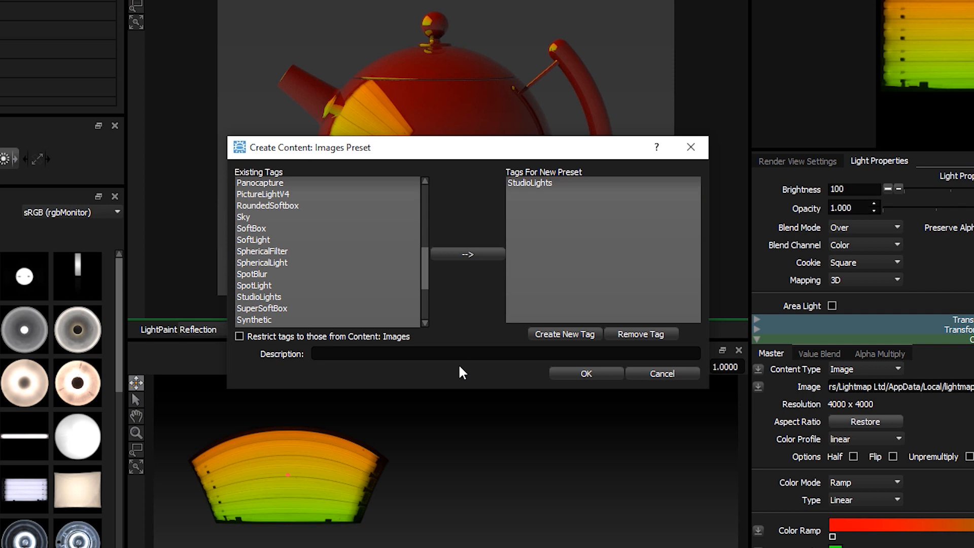
- Create and confirm a new Mark_Lights tag
click(565, 334)
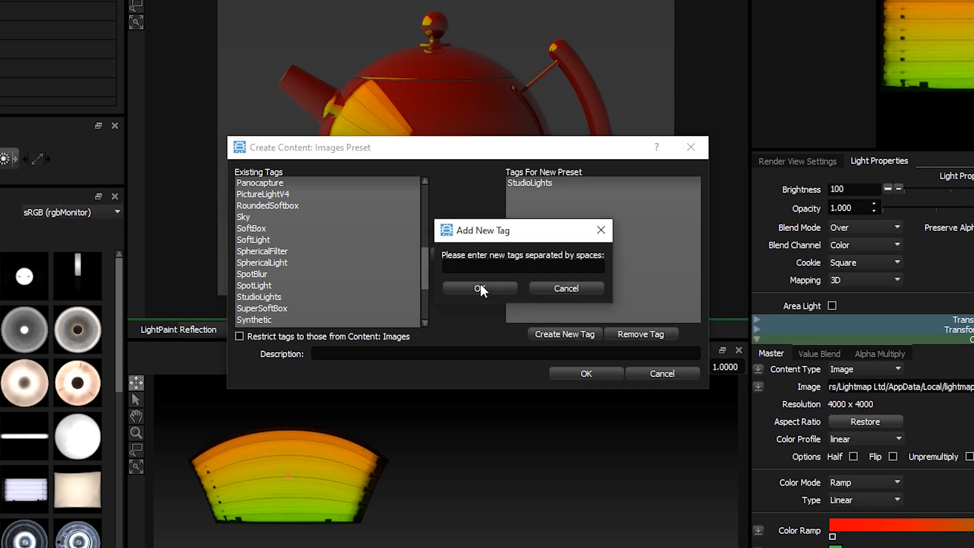
text(Mark_)
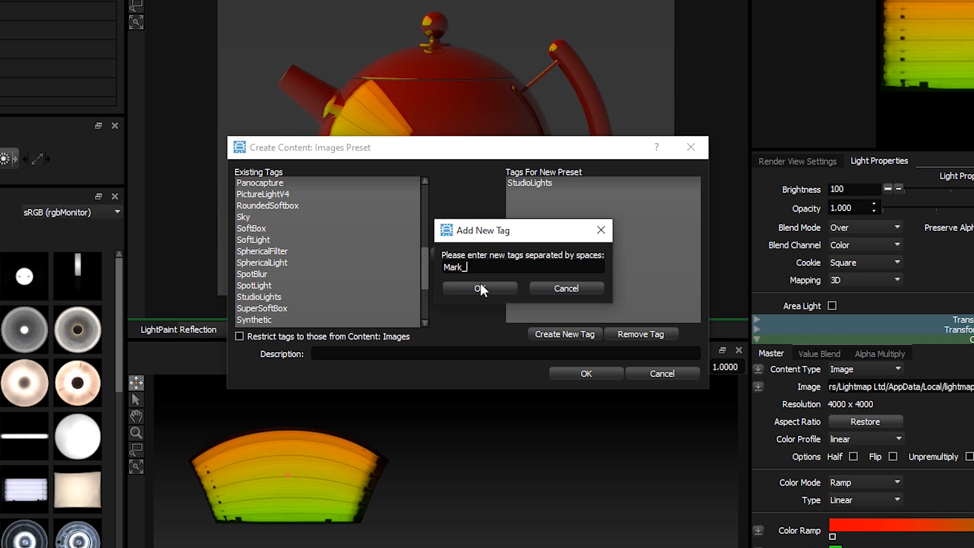
text(Light)
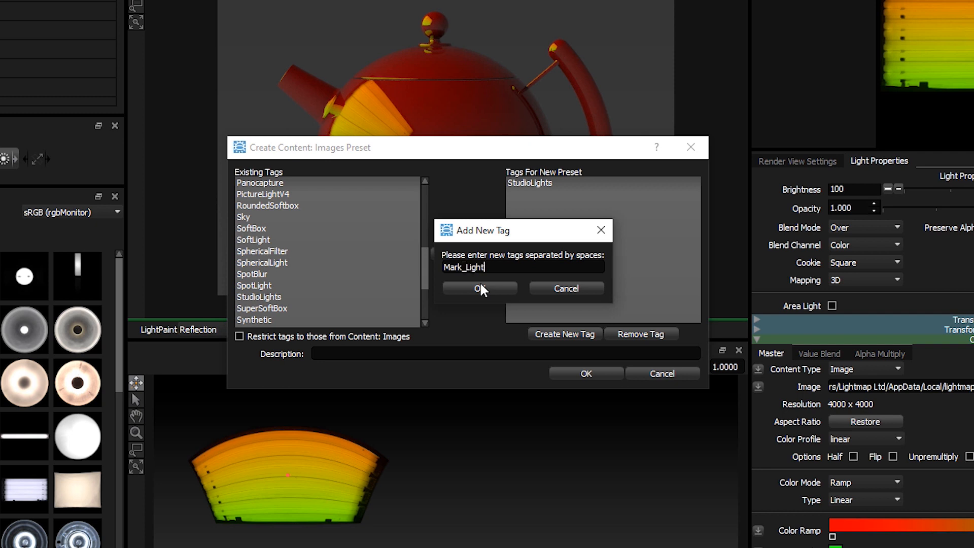
click(478, 288)
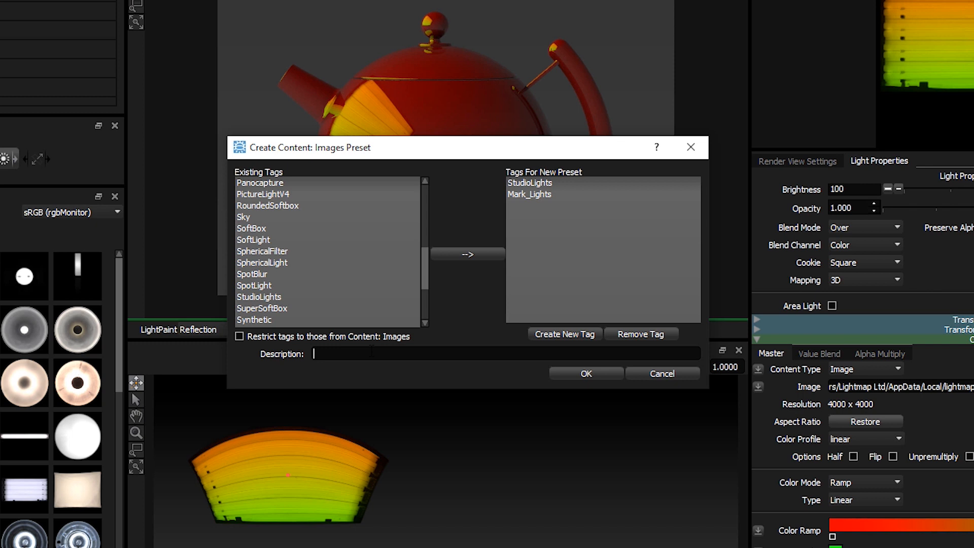
- Enter the description 'Red Green Tubes' and save the preset
text(Re)
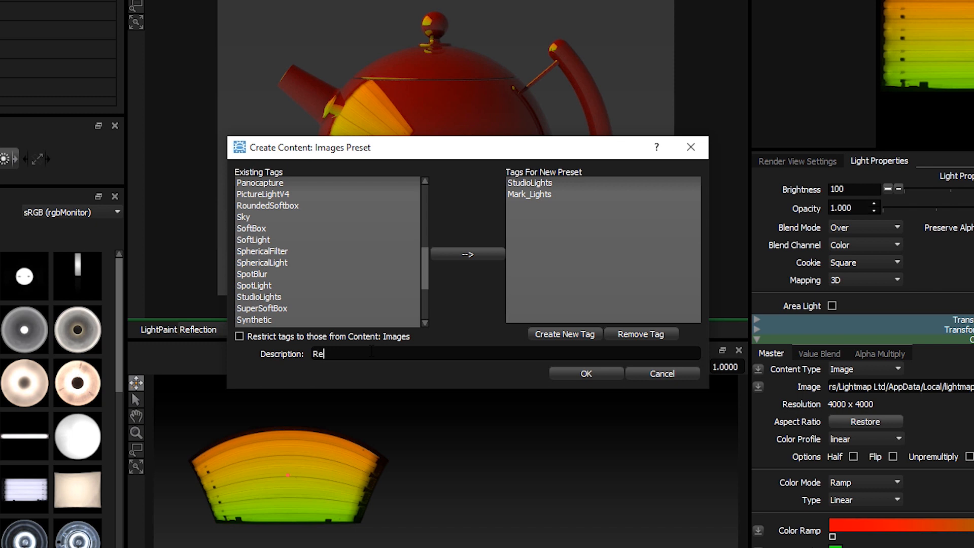
text(d Gree)
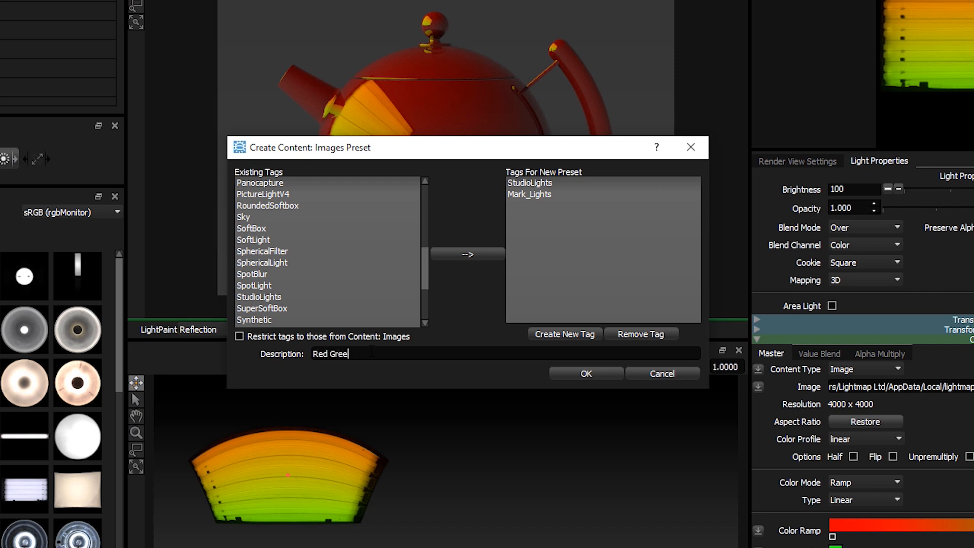
text(n Tubes)
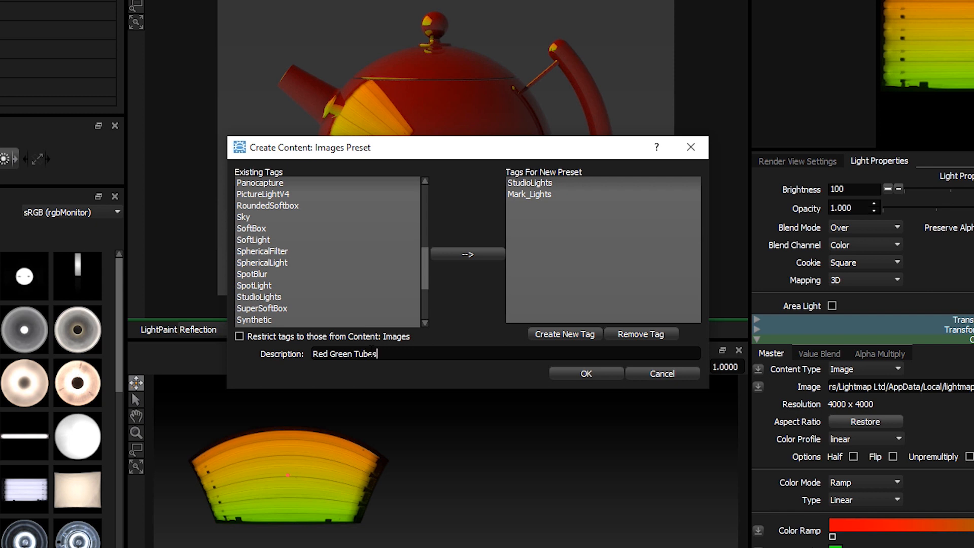
click(584, 373)
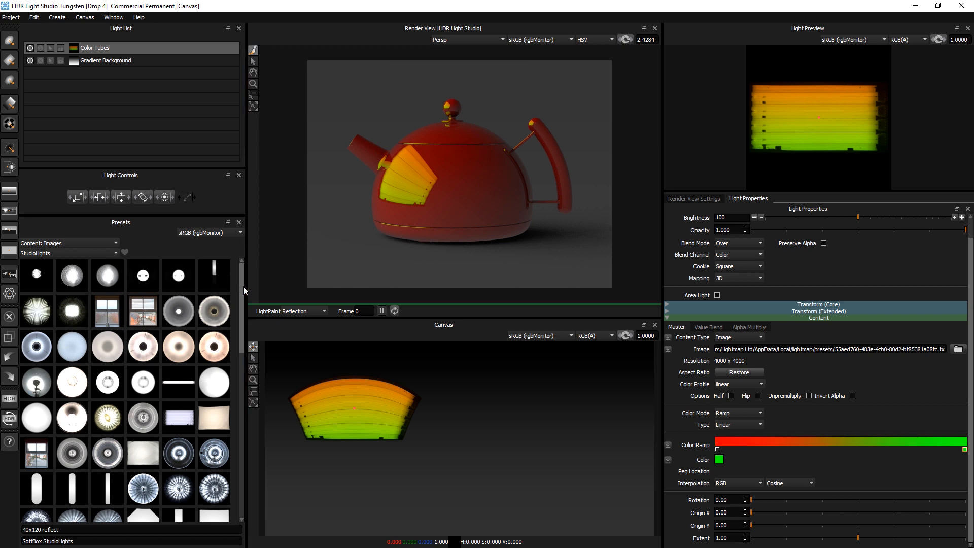
scroll(down, 3)
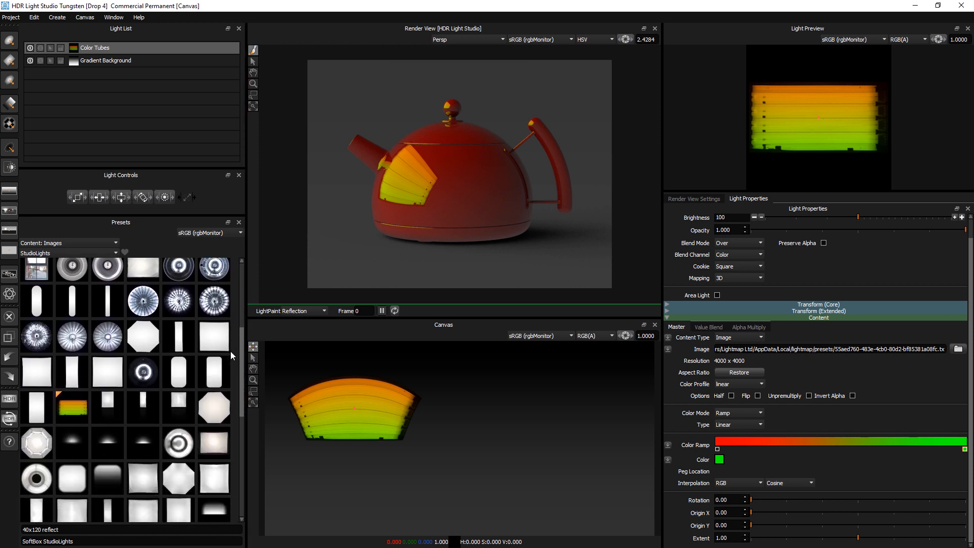
scroll(down, 3)
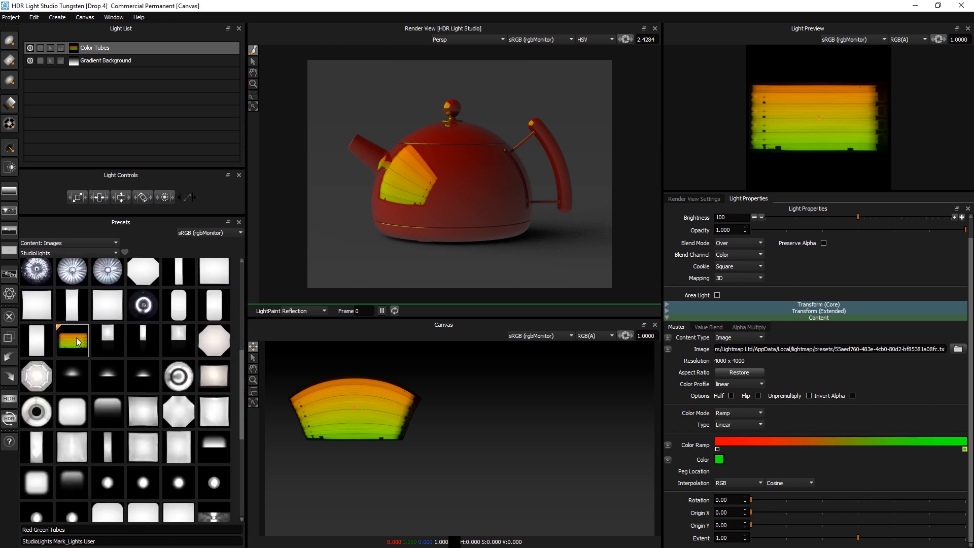
mouse_move(71, 341)
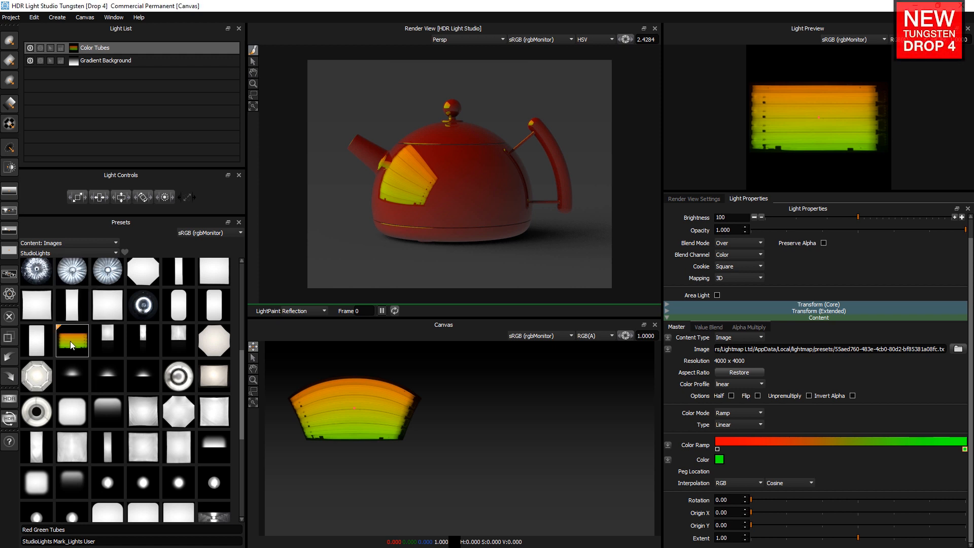
right_click(72, 341)
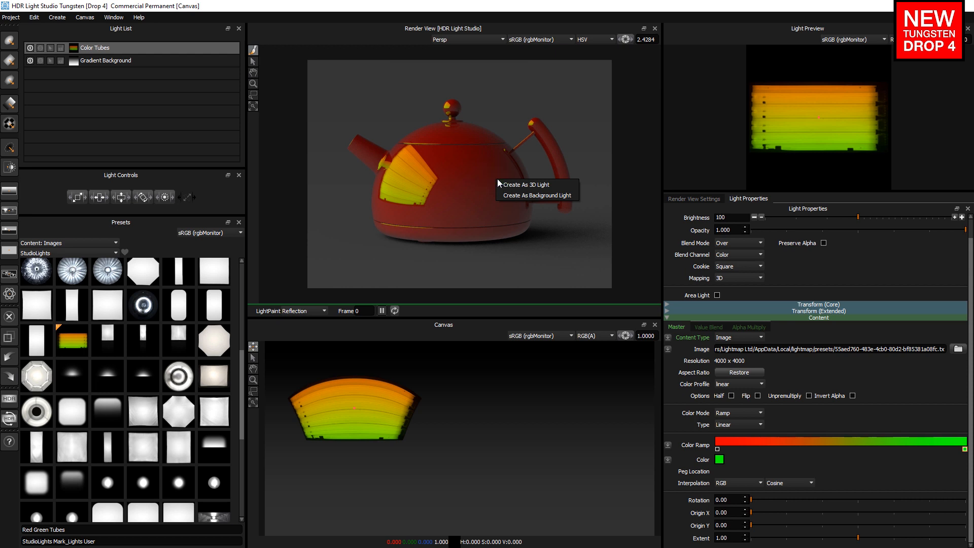
click(526, 183)
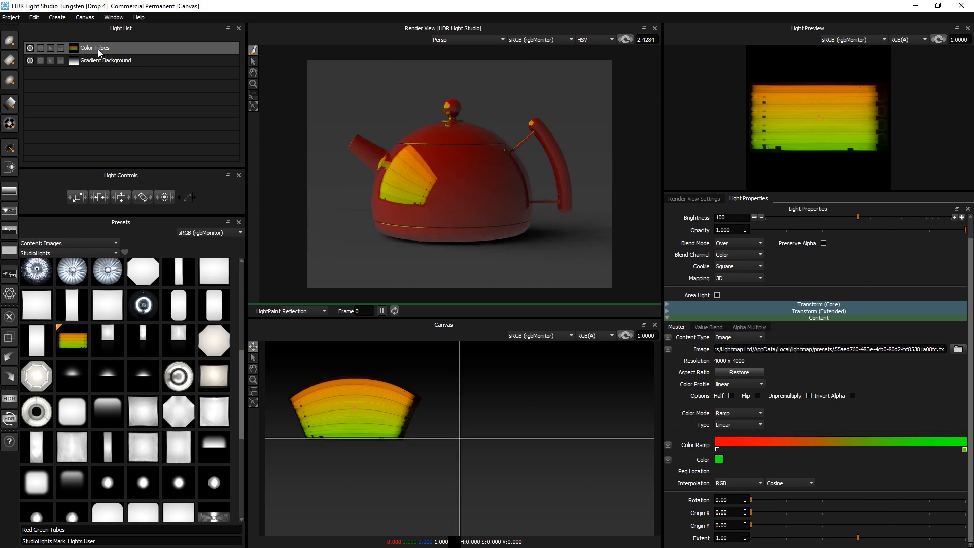
- Make the Color Tubes light a bulb, lower the first ramp peg and enable Log
click(739, 337)
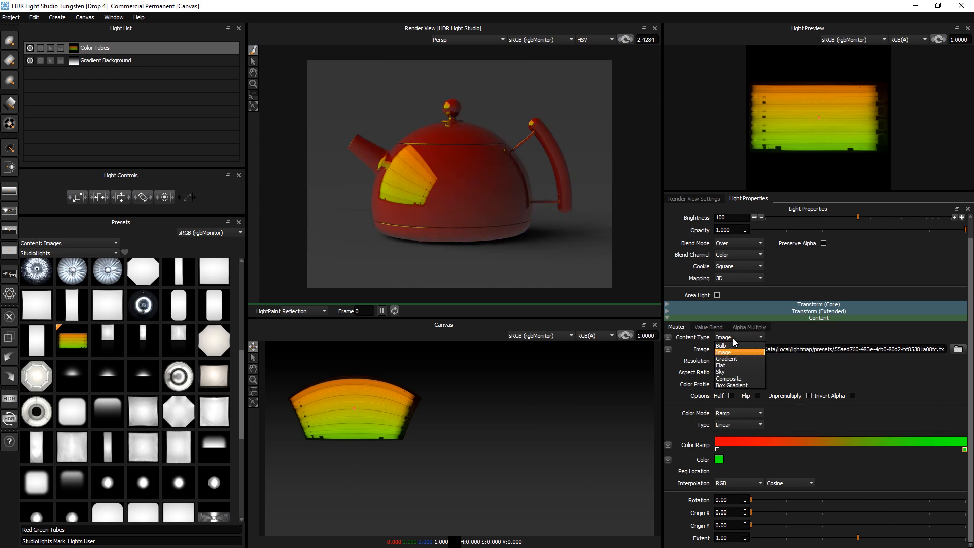
click(722, 345)
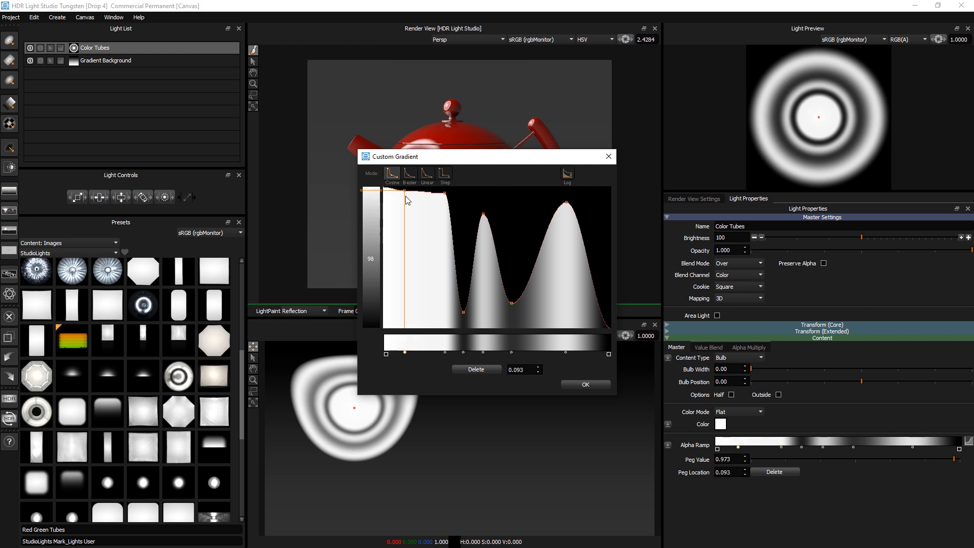
click(567, 174)
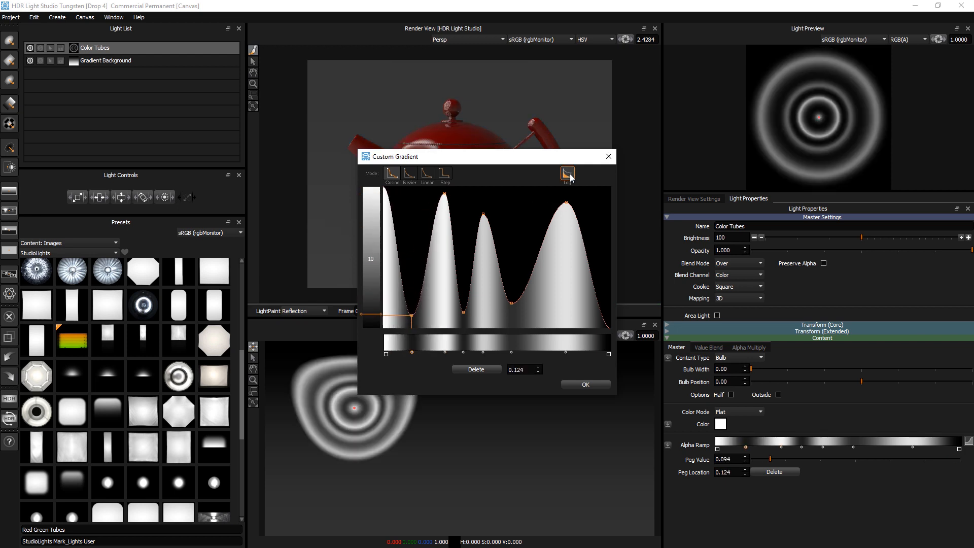
click(584, 385)
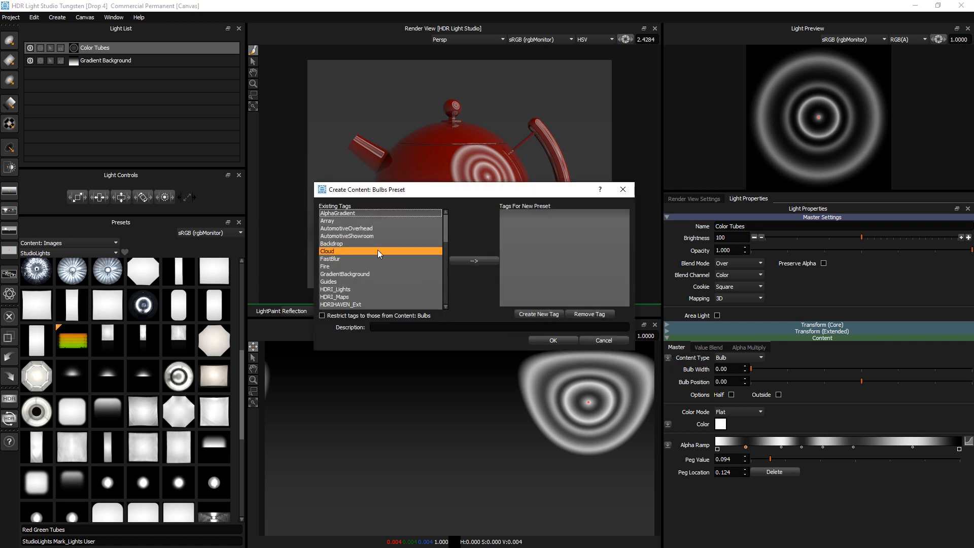
- Tag the bulb preset StudioLights and Mark_Lights, describe it 'Concentric Circles', and save
scroll(down, 3)
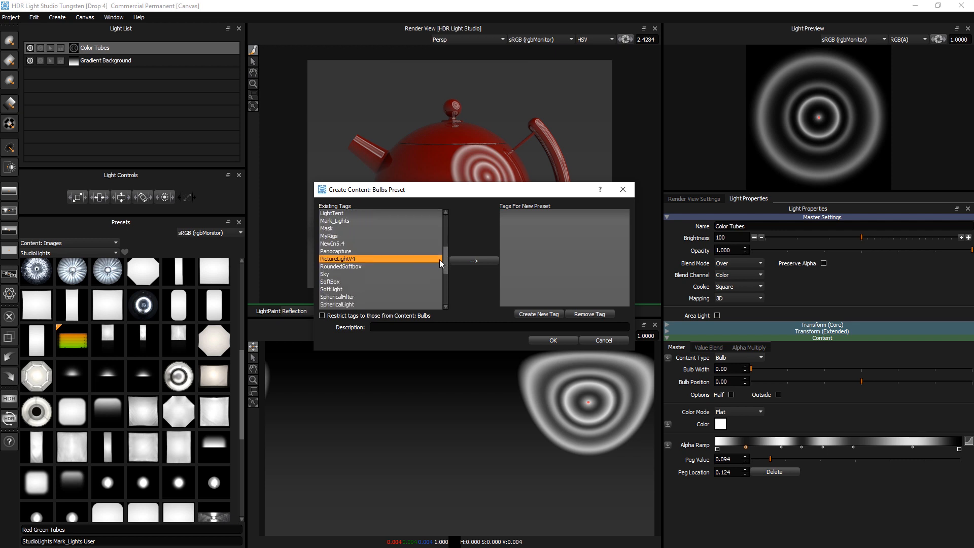
scroll(down, 3)
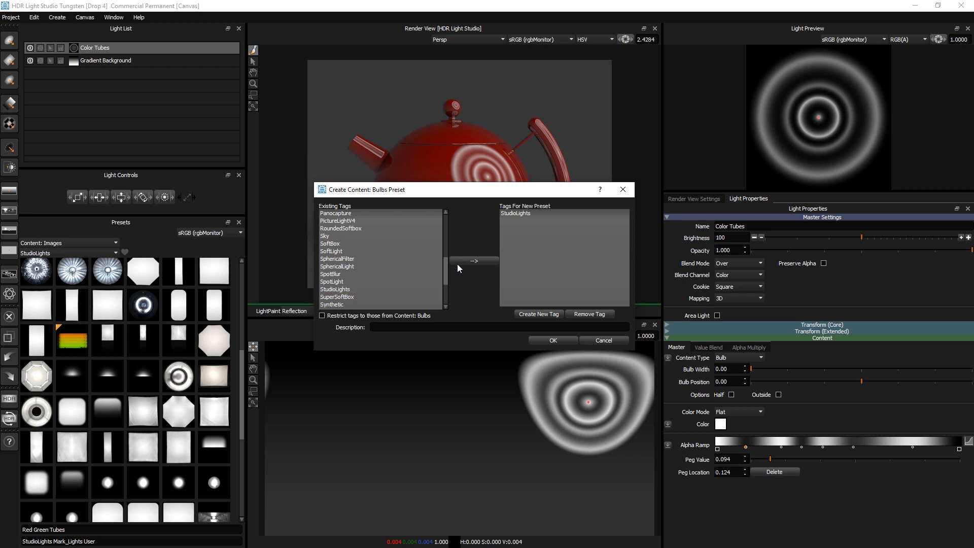
mouse_move(448, 268)
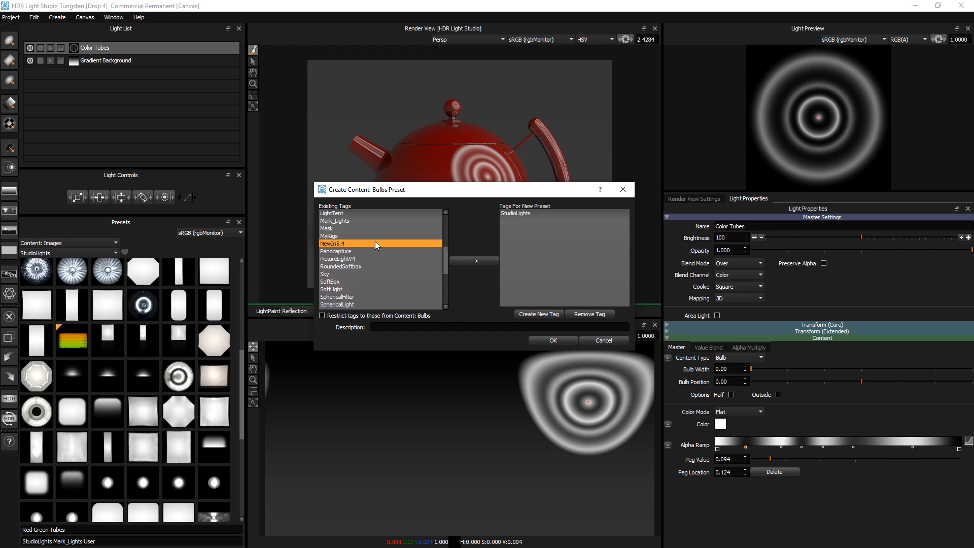
click(473, 260)
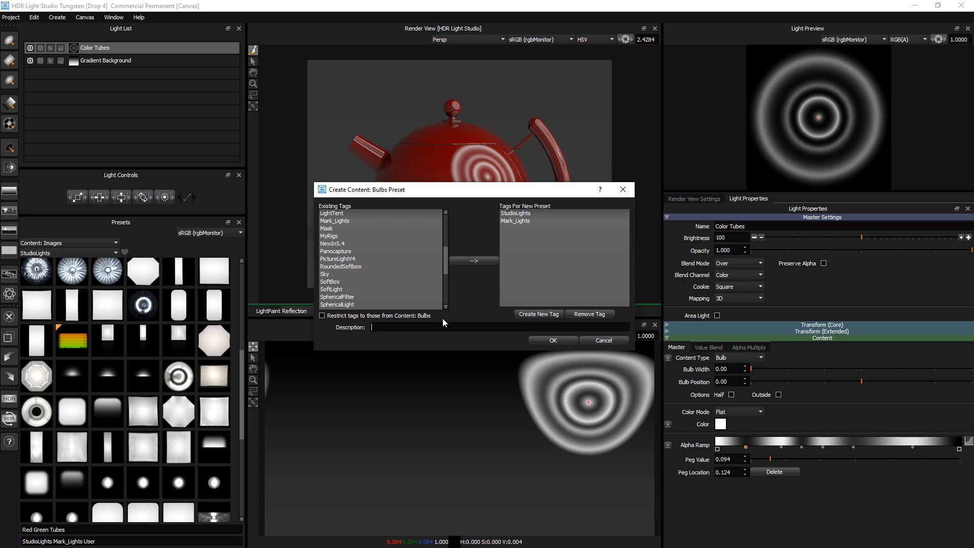
text(Conct)
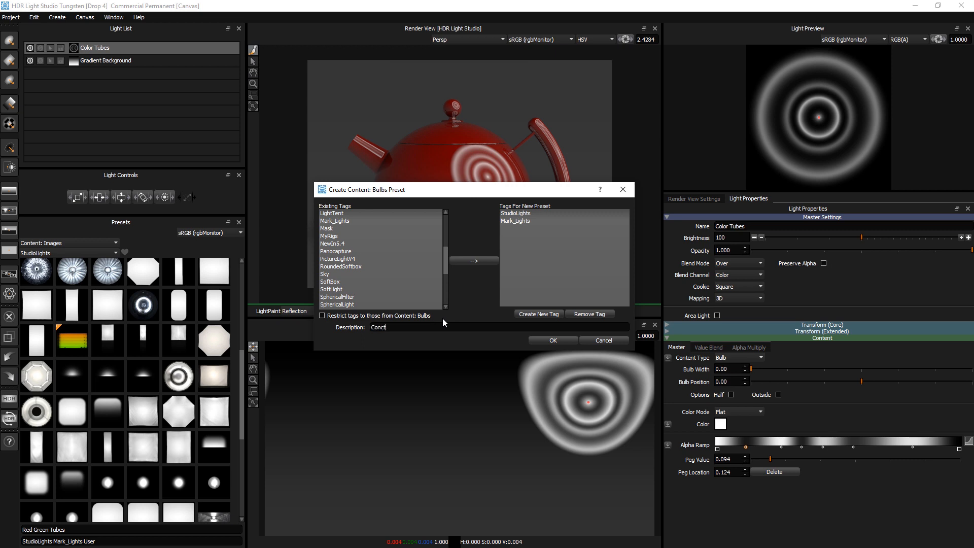
key(BackSpace)
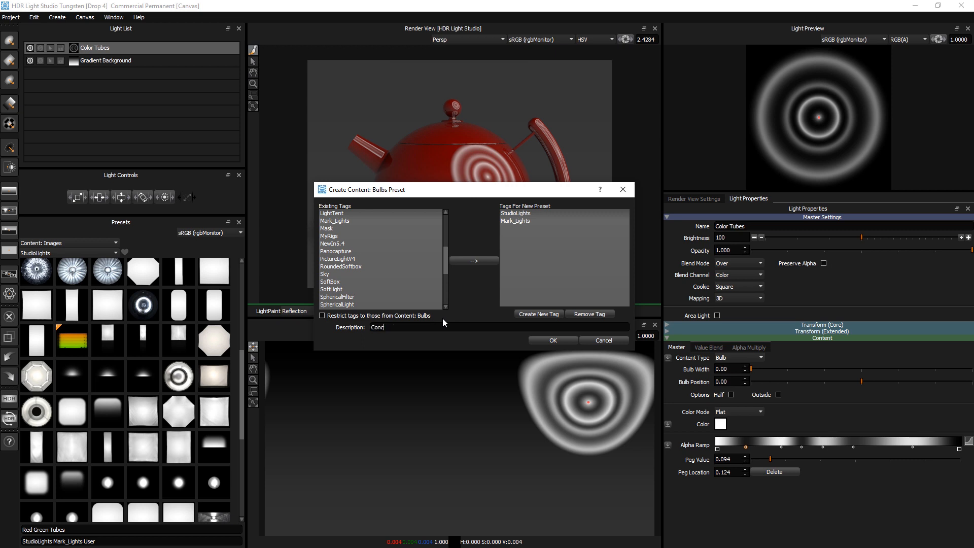
text(entric)
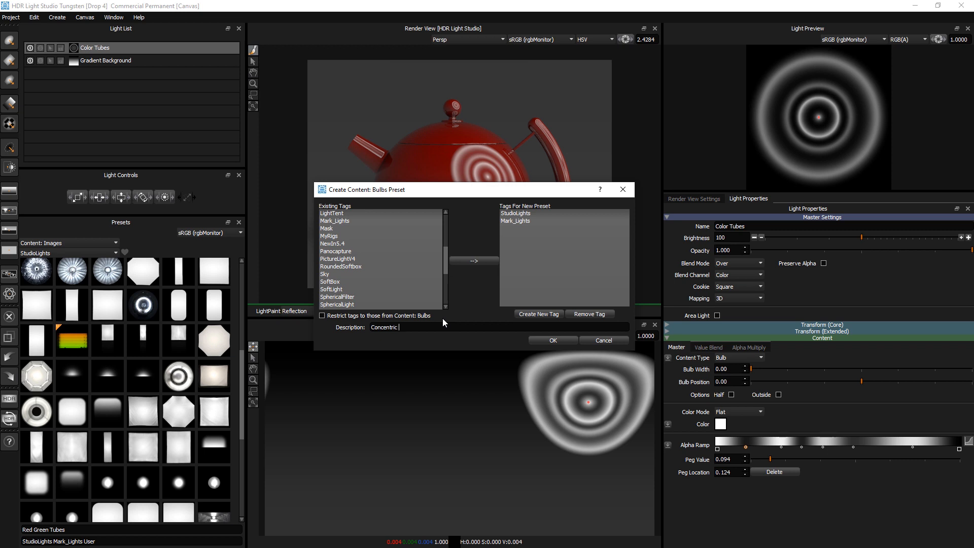
text(Cir)
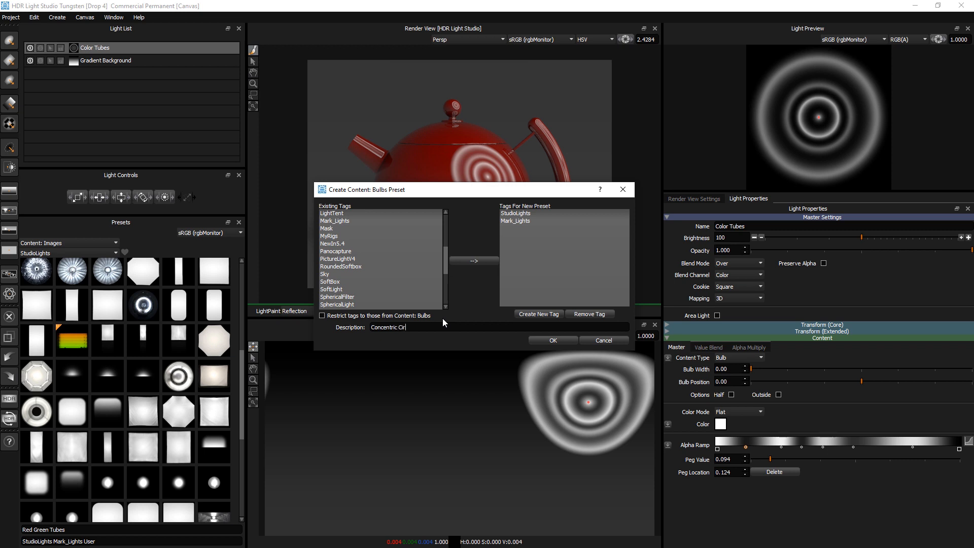
text(cles)
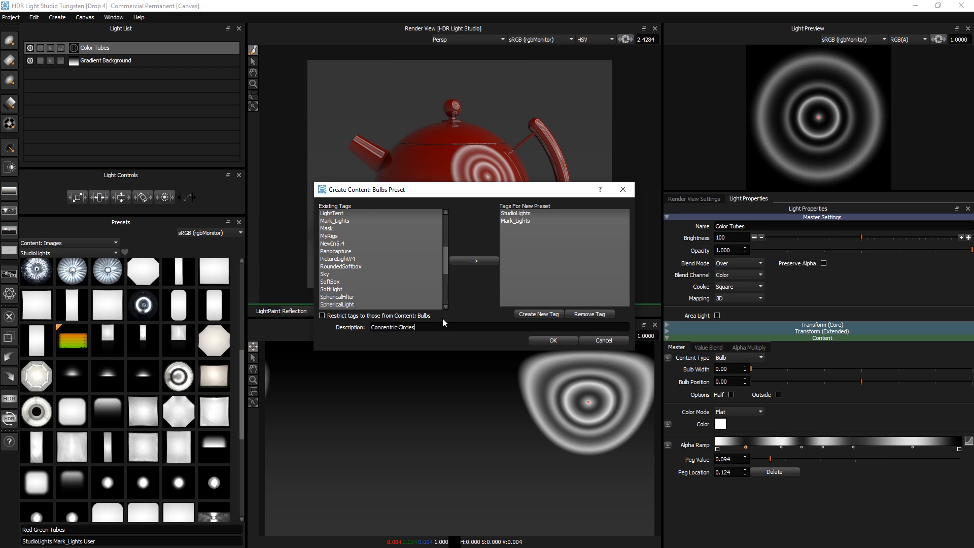
click(551, 340)
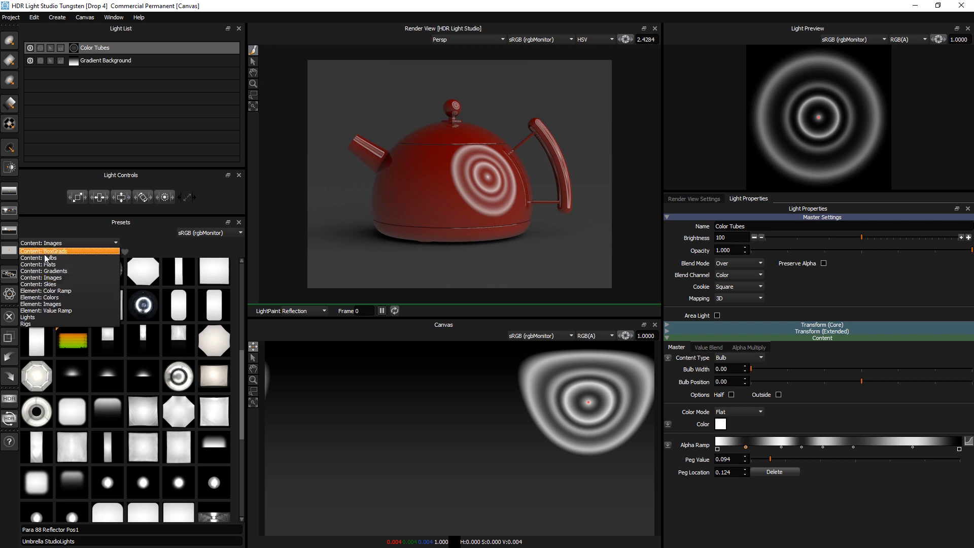
- Filter the preset library to Bulbs content tagged StudioLights
click(44, 257)
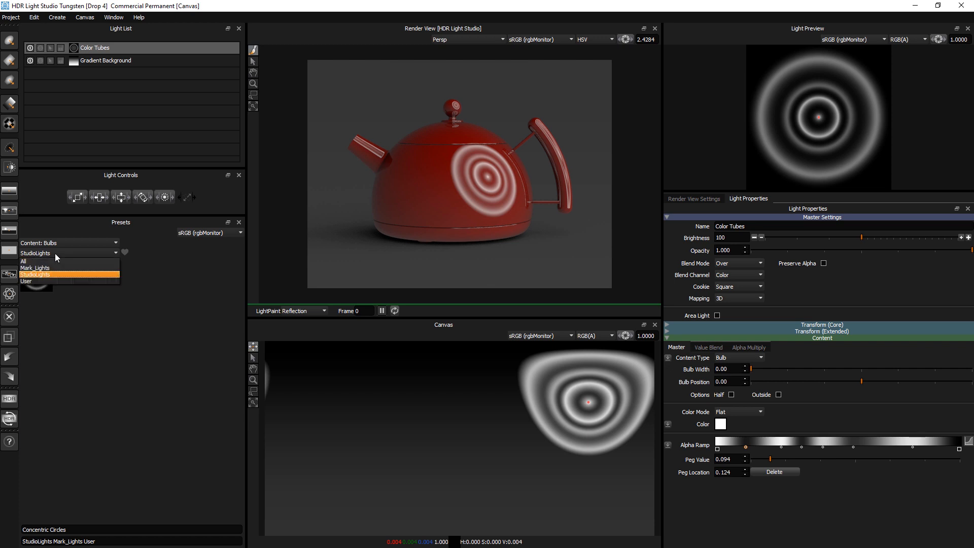
click(24, 261)
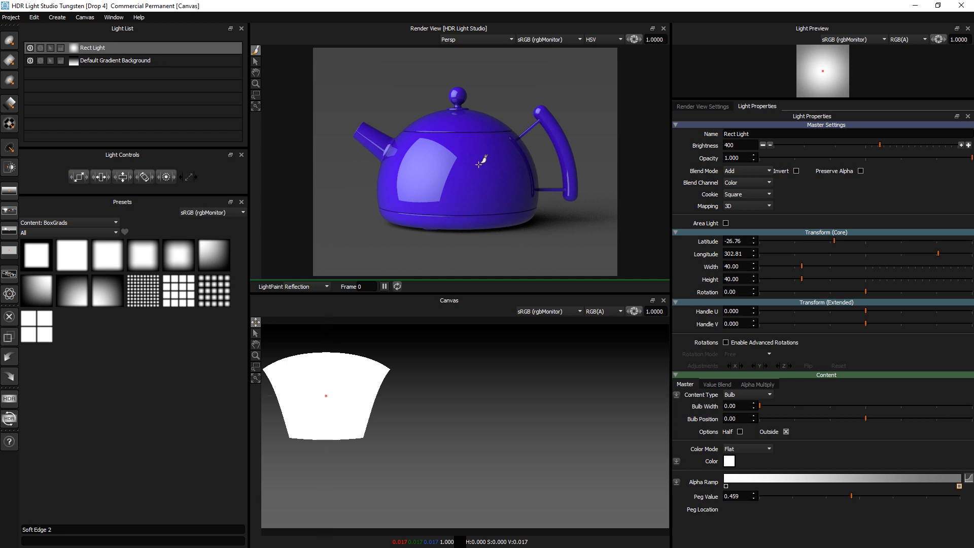
- Apply Soft Grad box gradient presets to the Rect Light
right_click(36, 255)
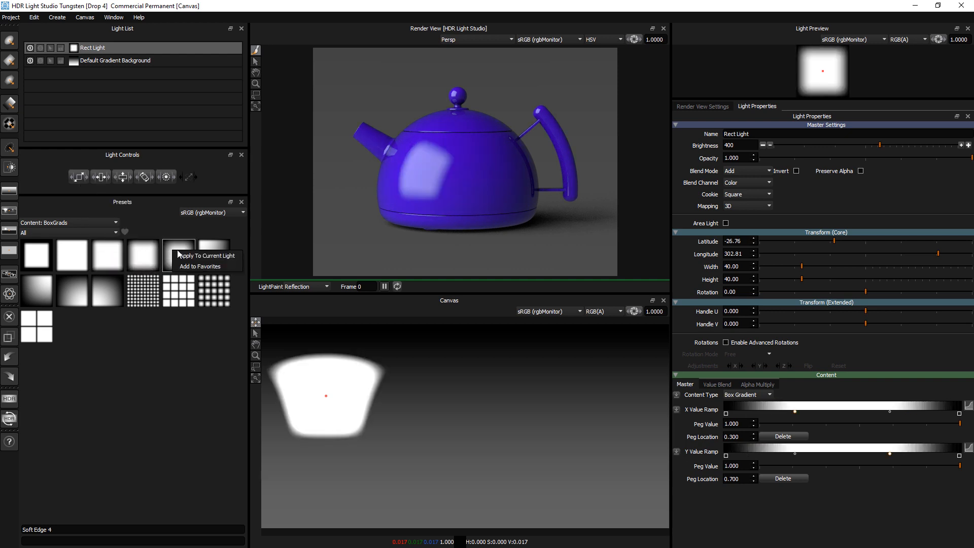
click(205, 255)
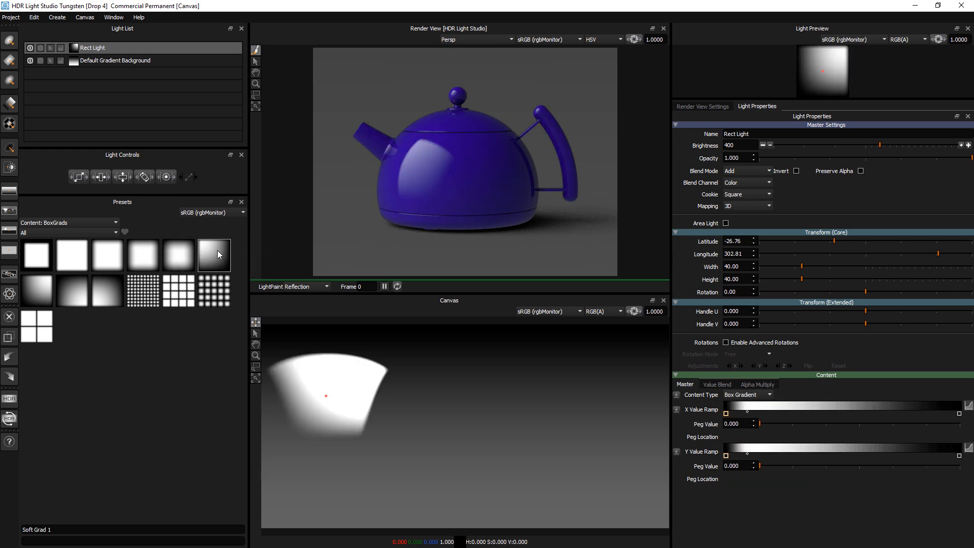
mouse_move(479, 170)
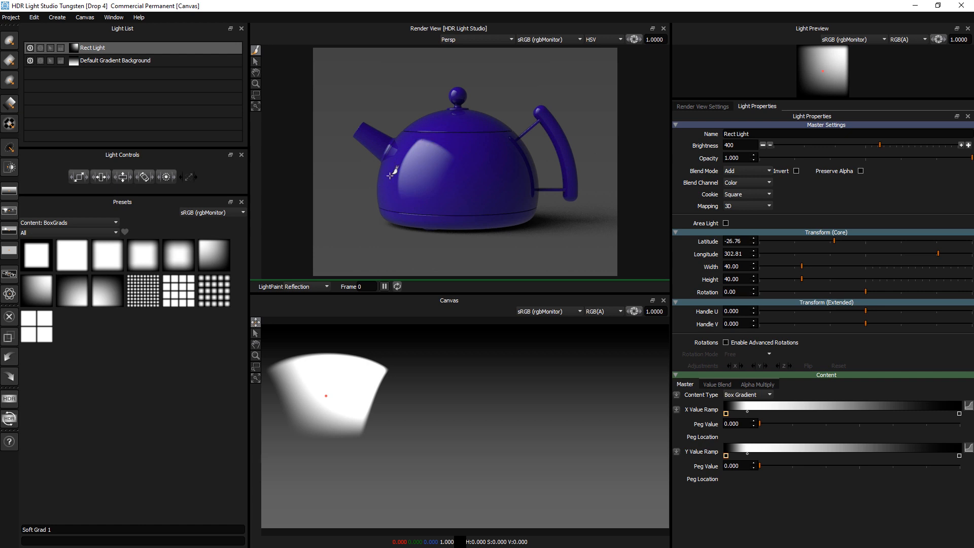
click(72, 291)
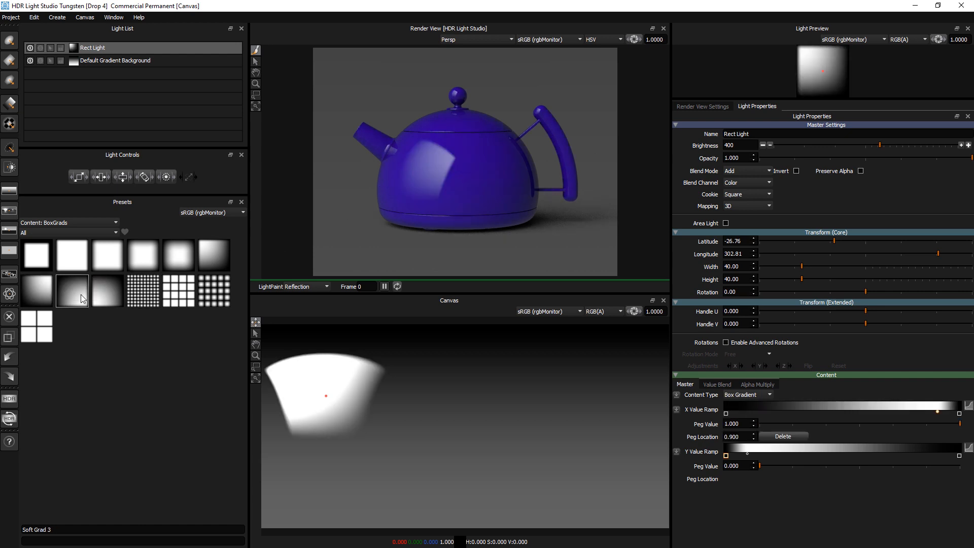
click(106, 291)
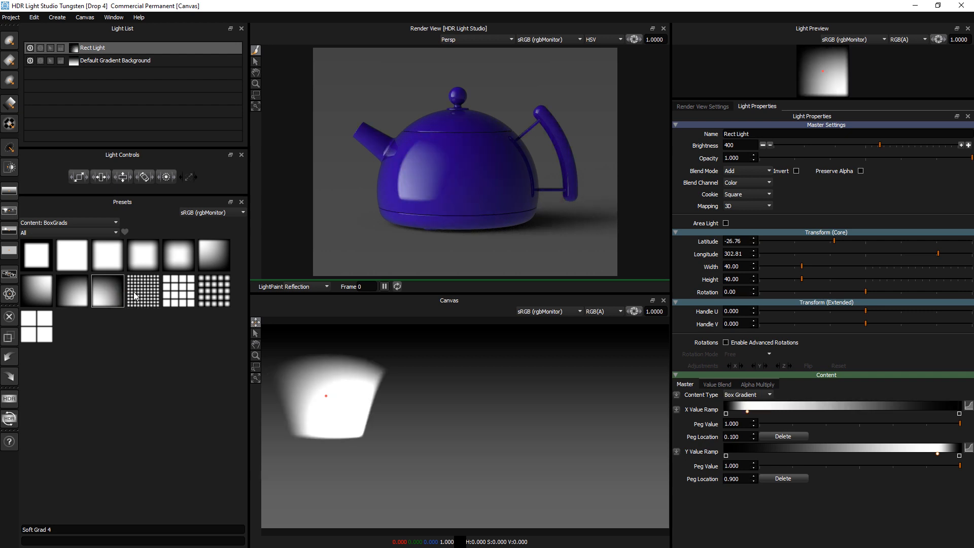
- Try several soft grid patterns on the light, ending on the four-pane window grid
click(142, 290)
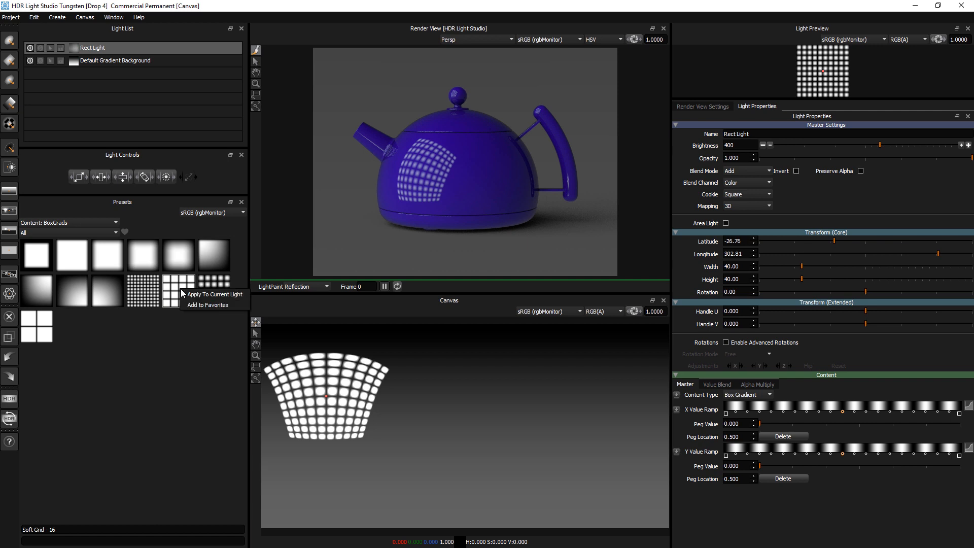
click(213, 289)
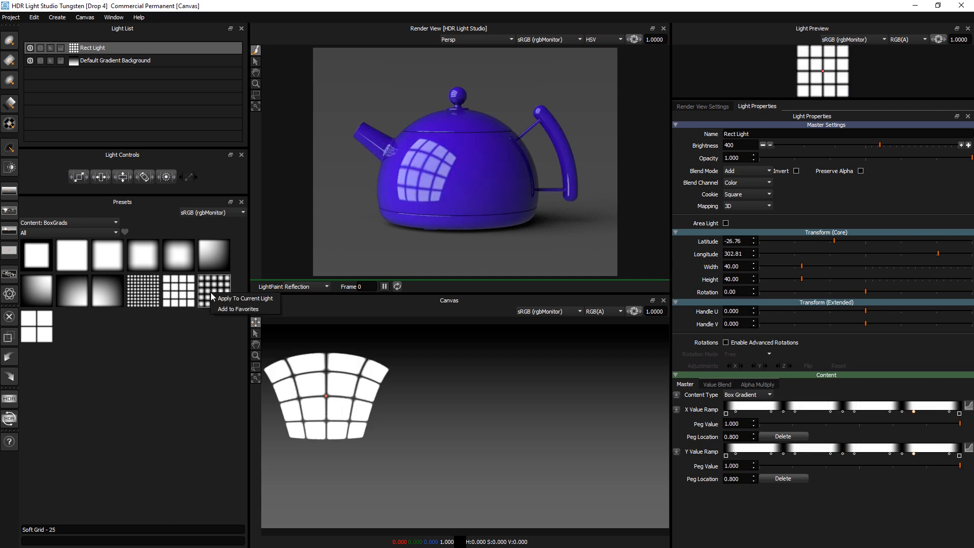
click(243, 299)
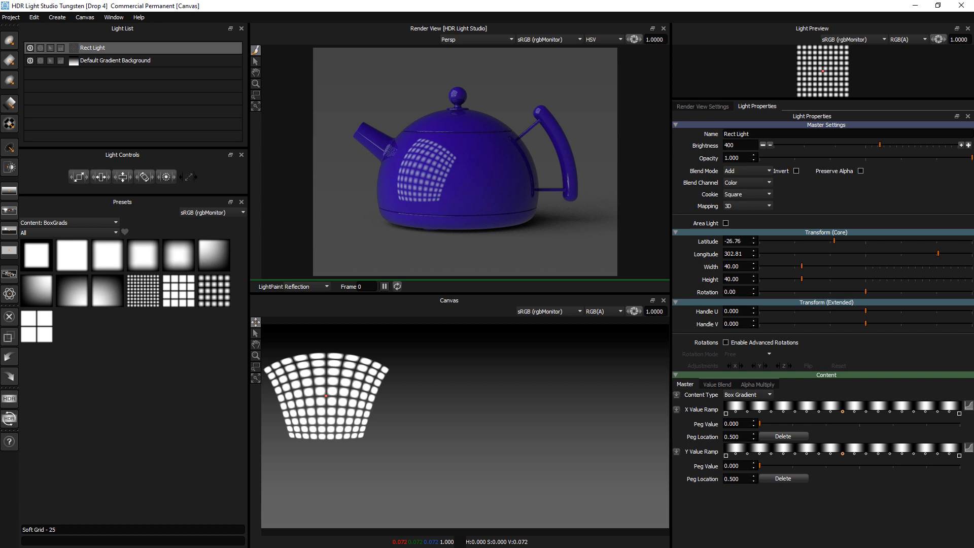
click(142, 291)
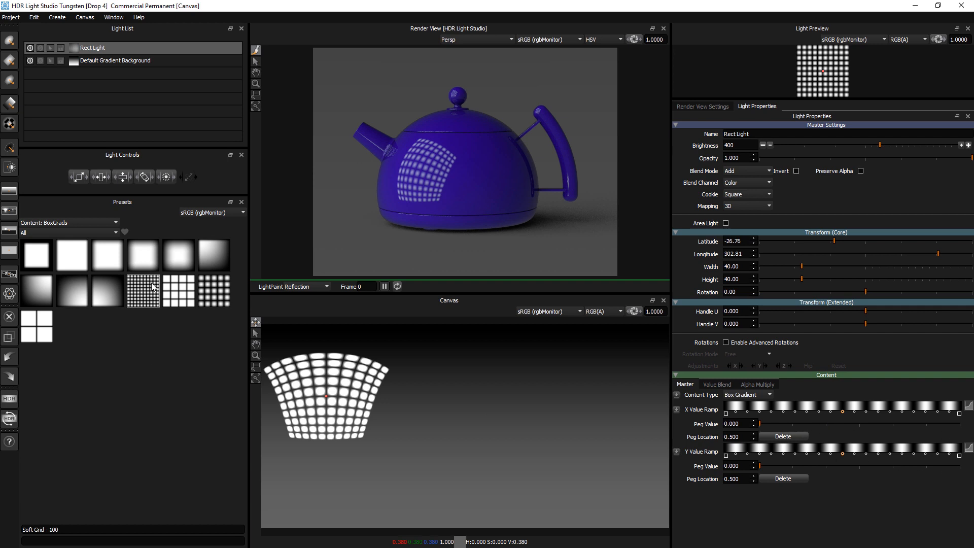
click(71, 291)
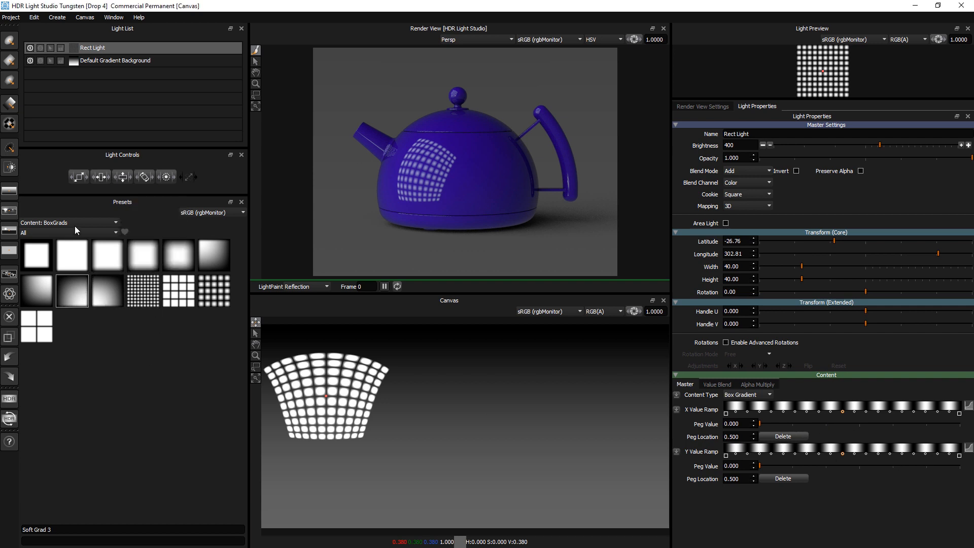
right_click(214, 292)
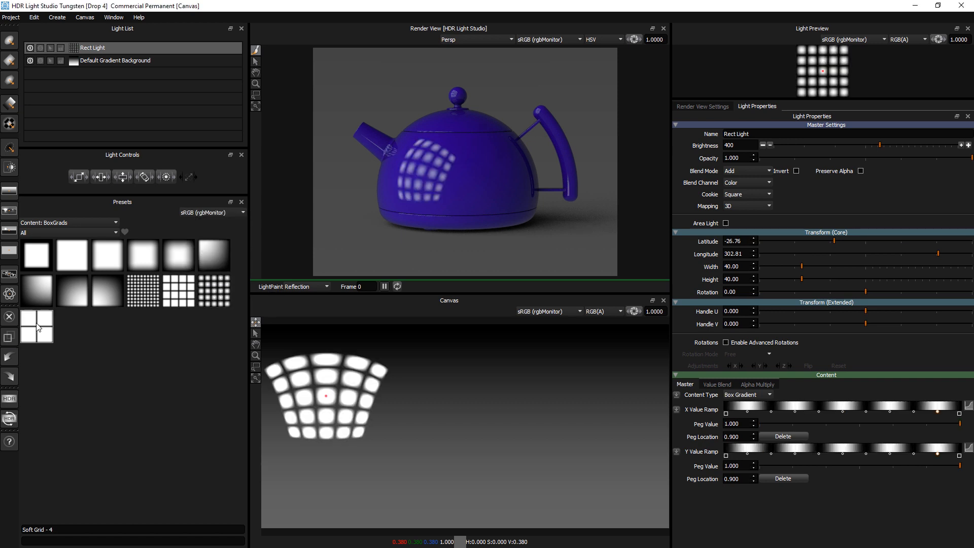
click(36, 326)
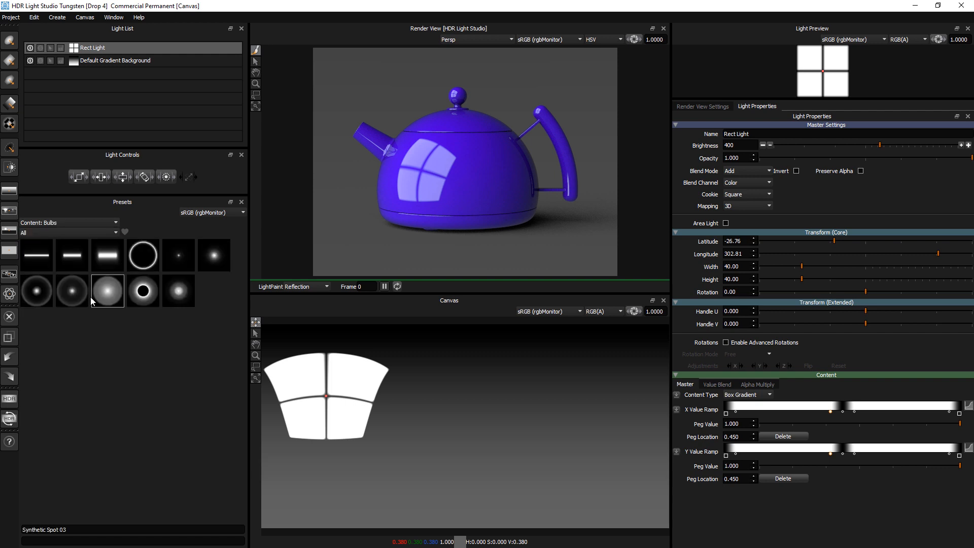
- Try soft, ring, strip and spot bulb presets on the Rect Light
right_click(179, 290)
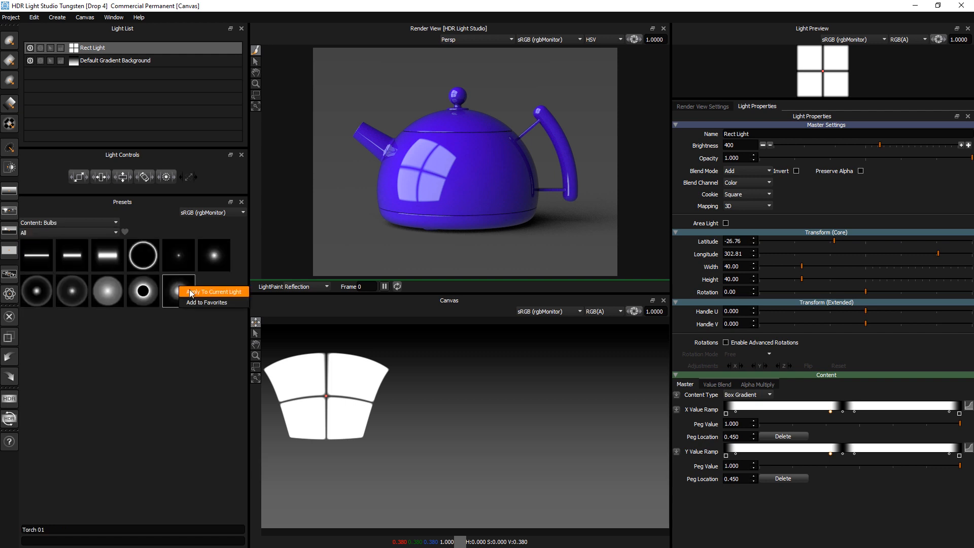
click(213, 291)
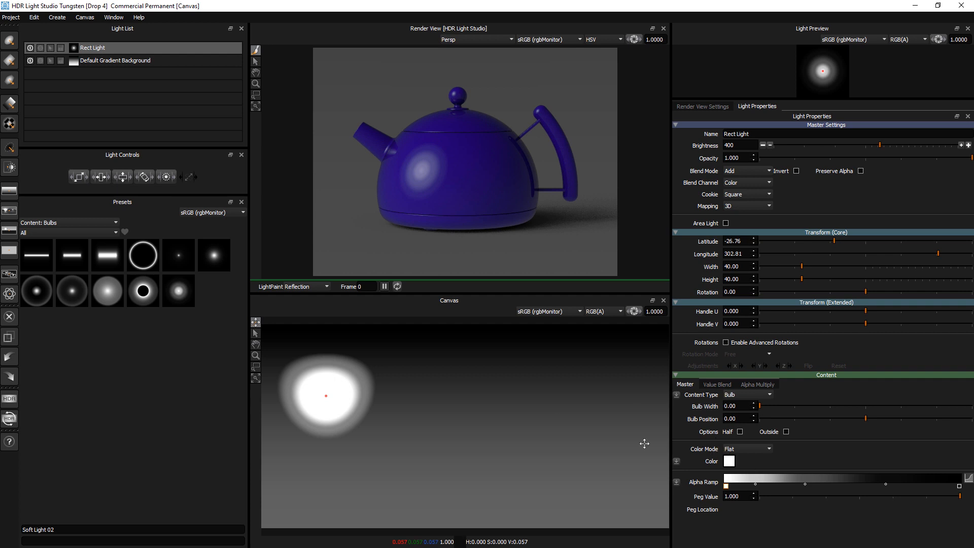
click(178, 254)
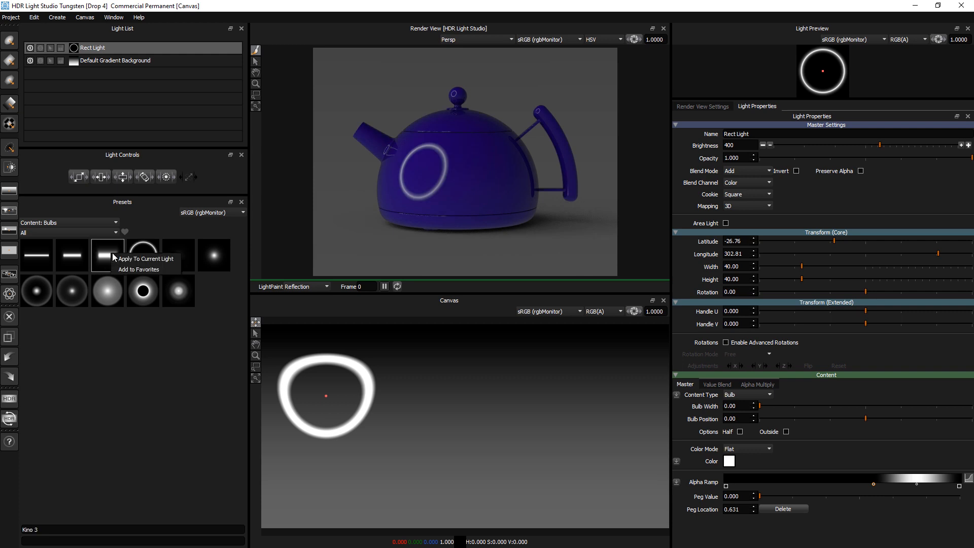
click(127, 258)
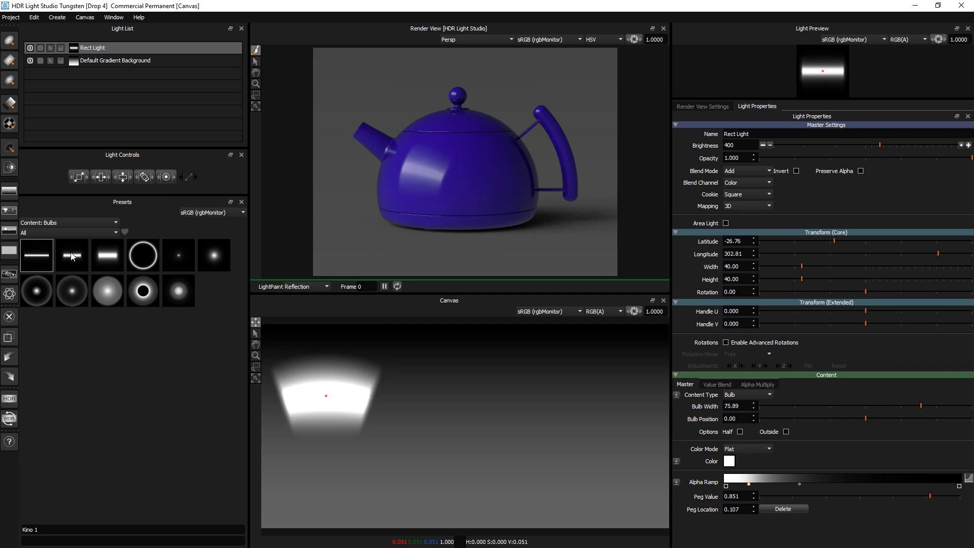
click(179, 255)
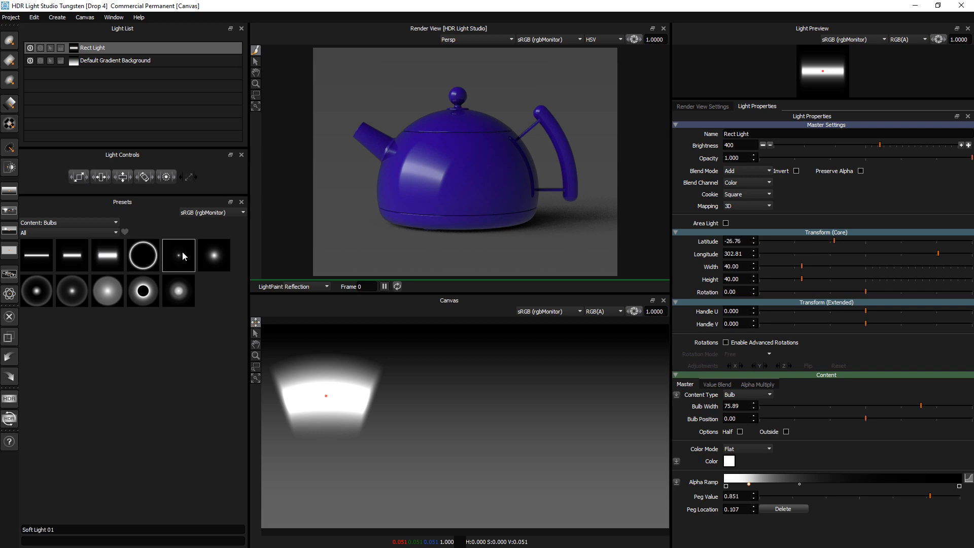
click(72, 291)
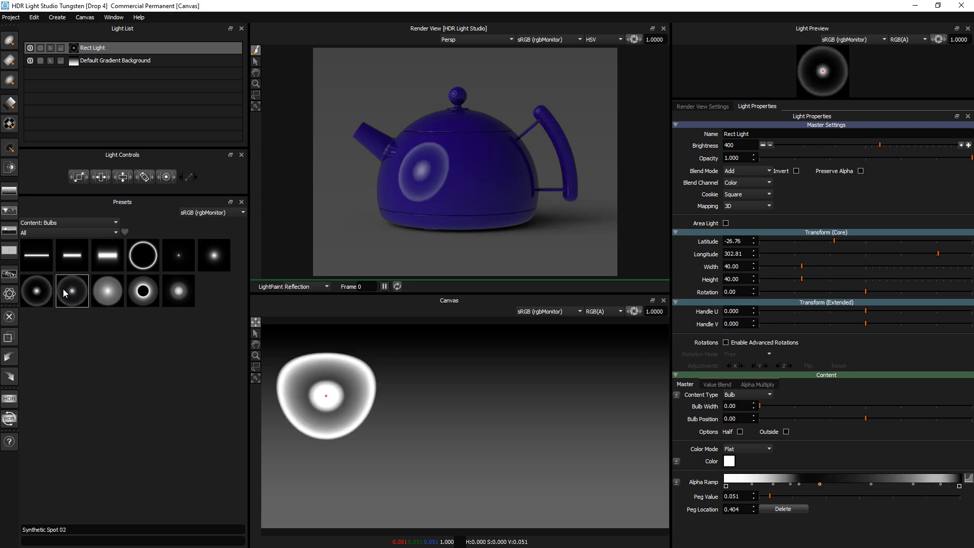
right_click(73, 290)
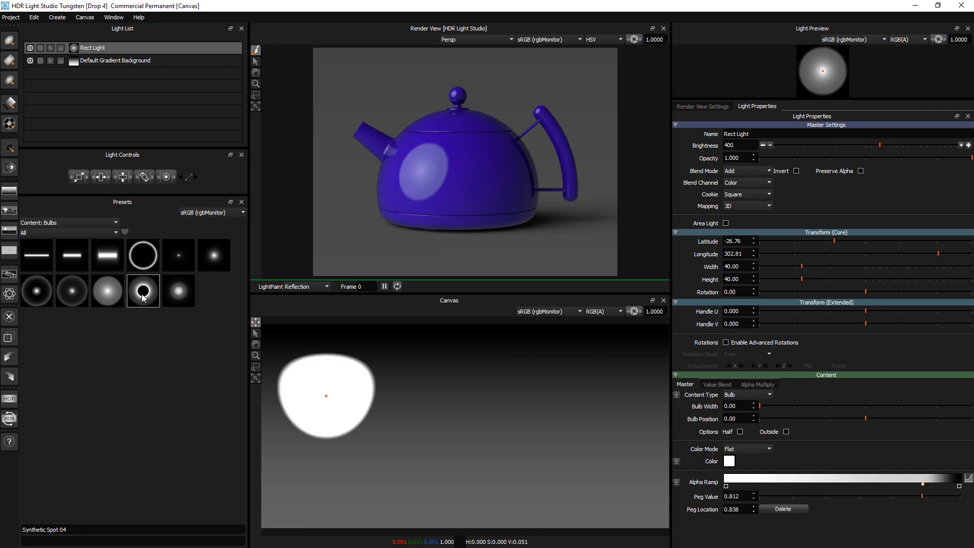
- Inspect the bulb's Alpha Ramp custom gradient and close the editor
click(142, 290)
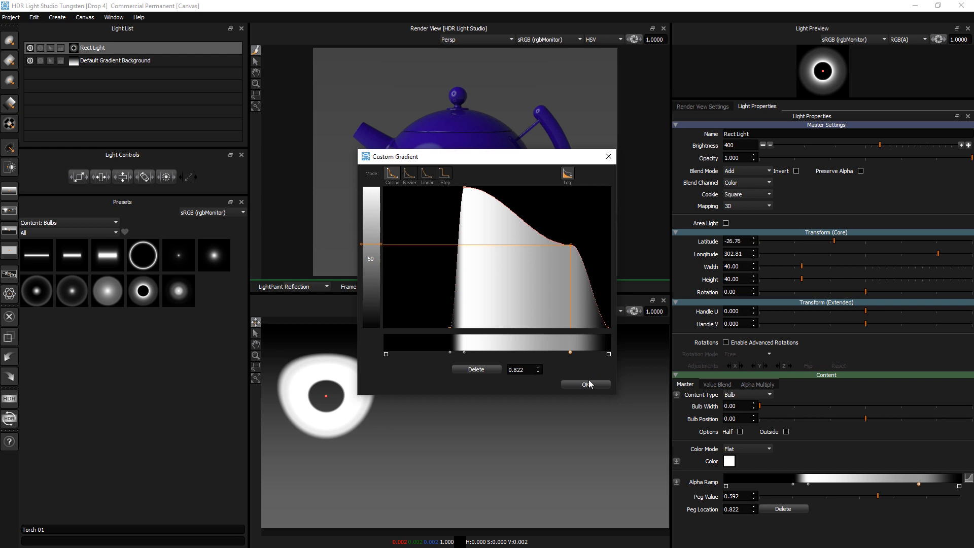
click(584, 384)
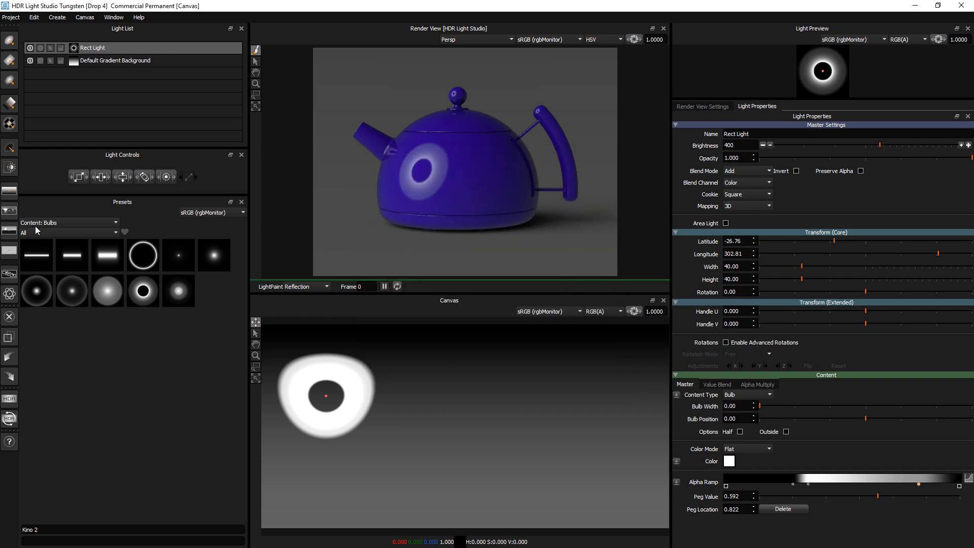
click(68, 222)
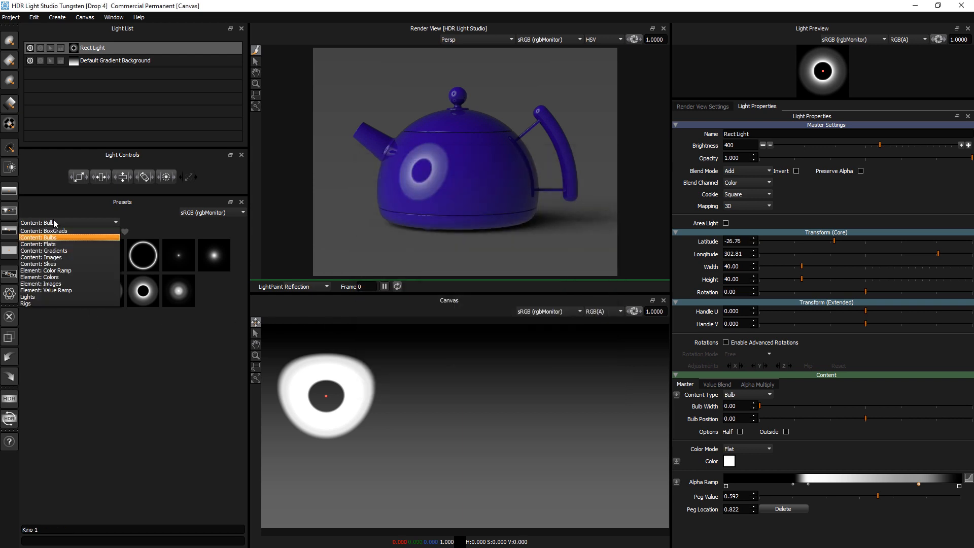
- Show Flats presets and make the Rect Light solid red
click(45, 244)
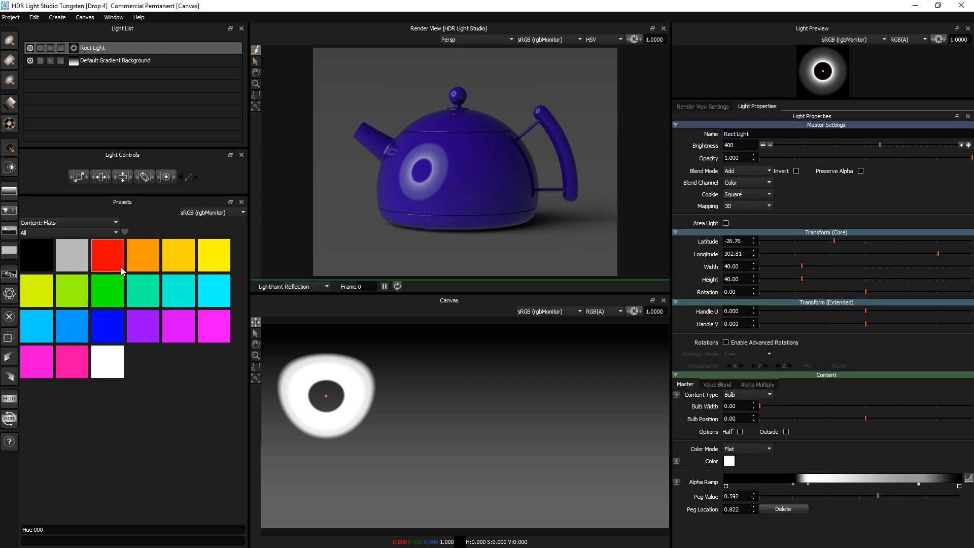
click(107, 254)
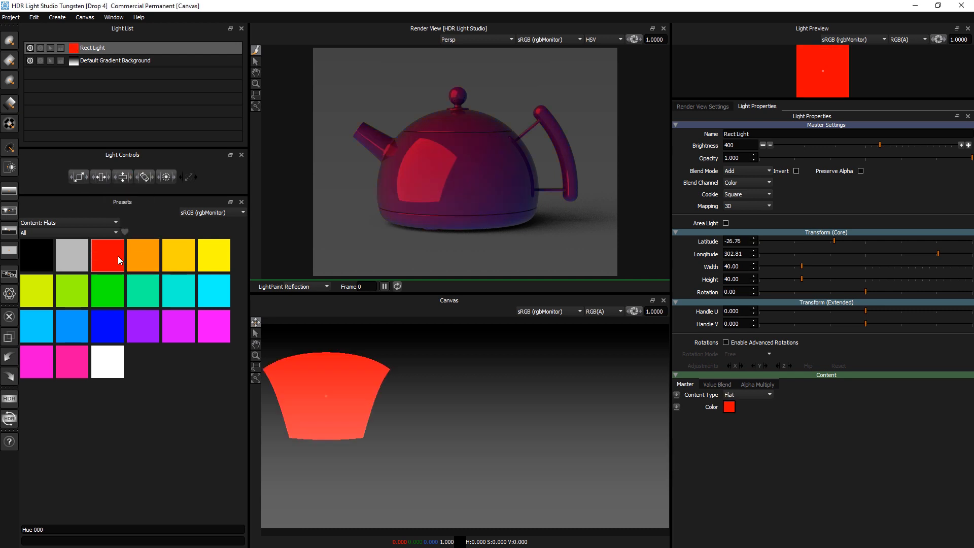
mouse_move(179, 326)
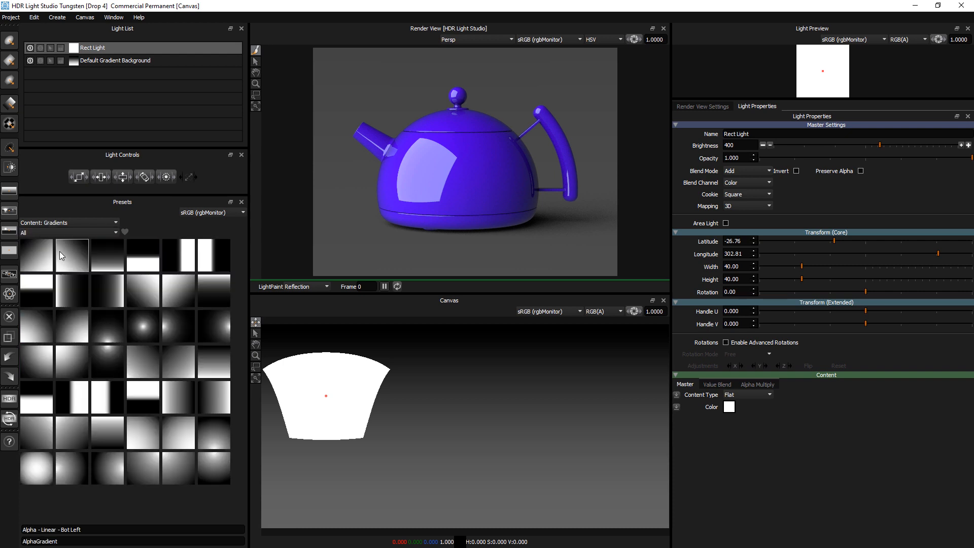
- Apply the Alpha - Radial - Center preset from ValueGradients > AlphaGradient to the Rect Light
click(68, 233)
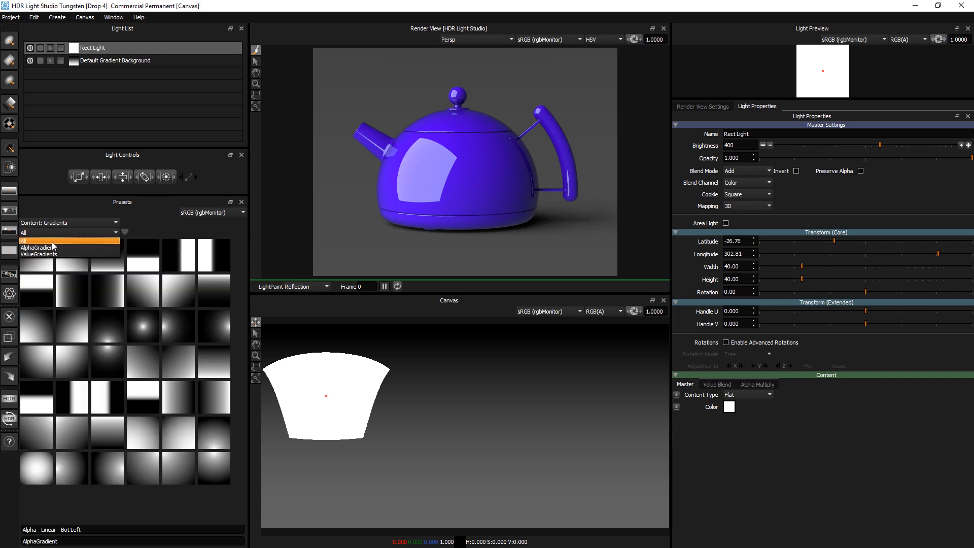
click(39, 254)
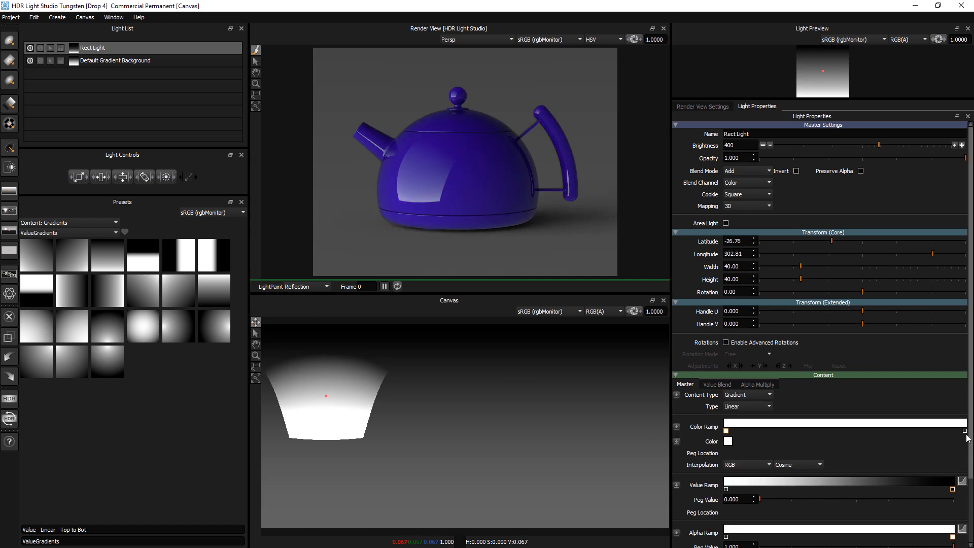
scroll(down, 3)
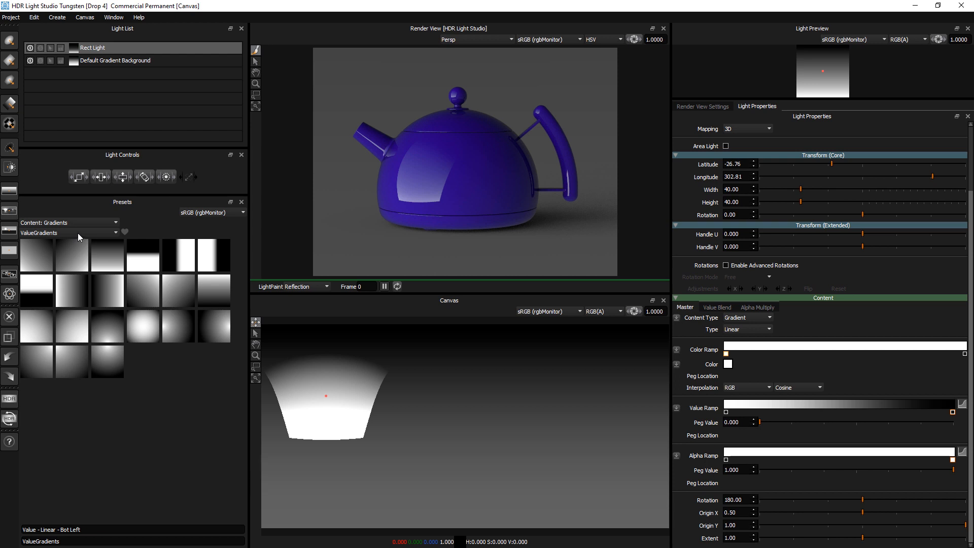
right_click(143, 246)
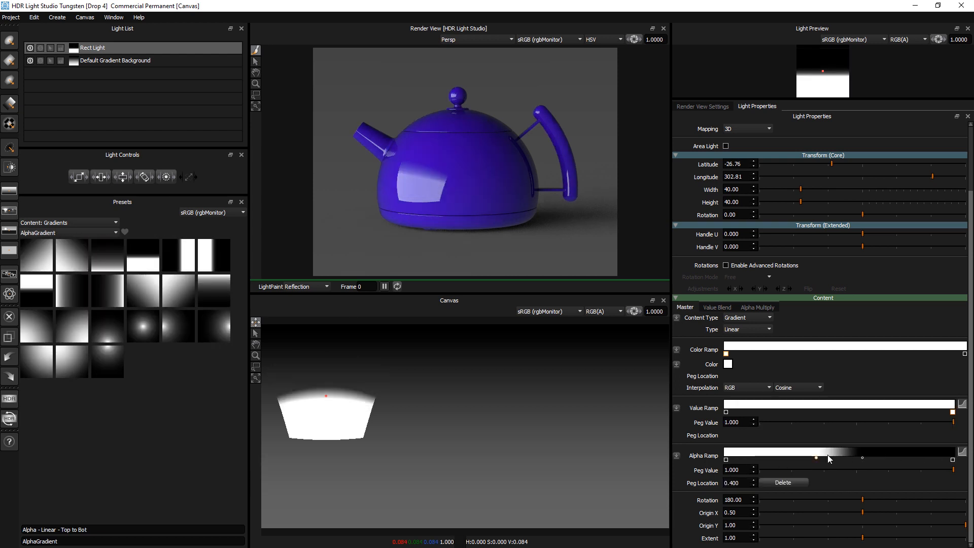
click(213, 326)
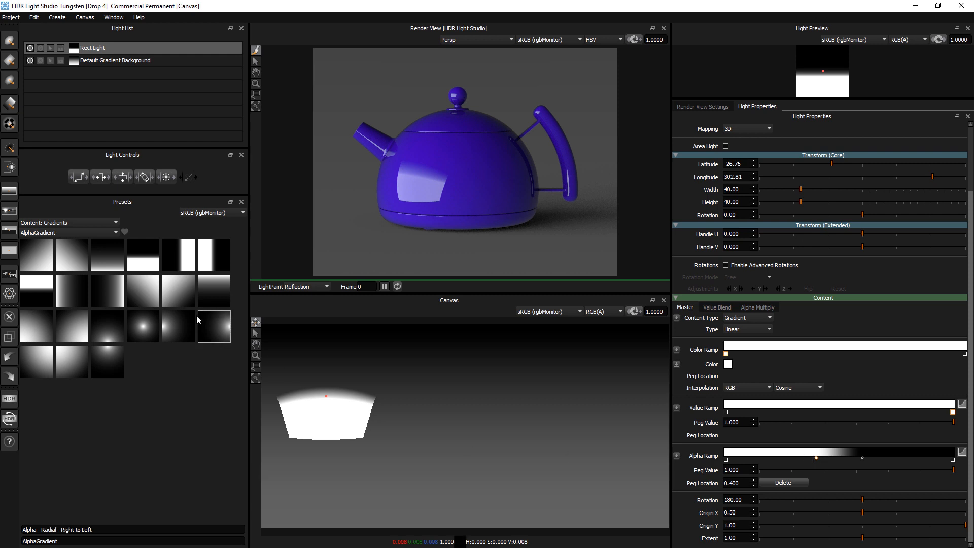
click(213, 326)
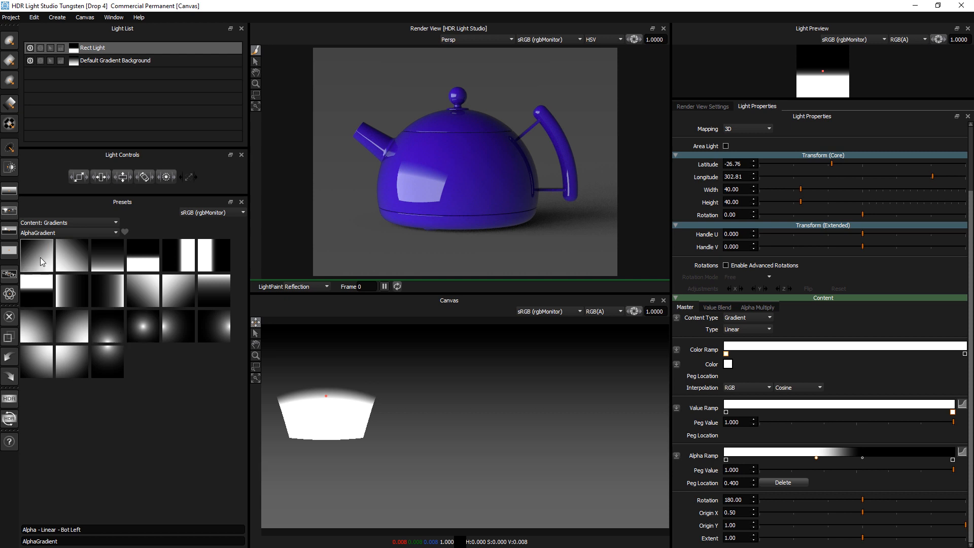
click(71, 254)
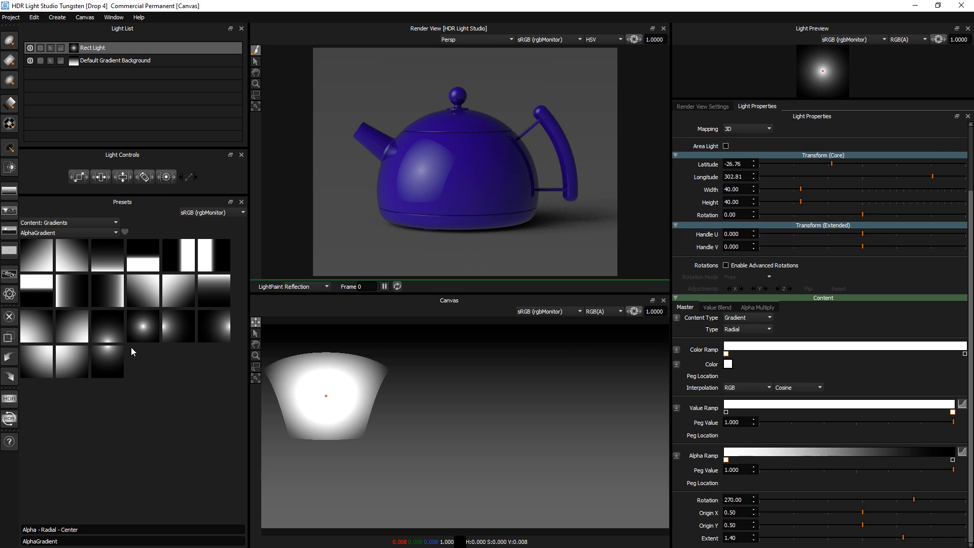
click(67, 222)
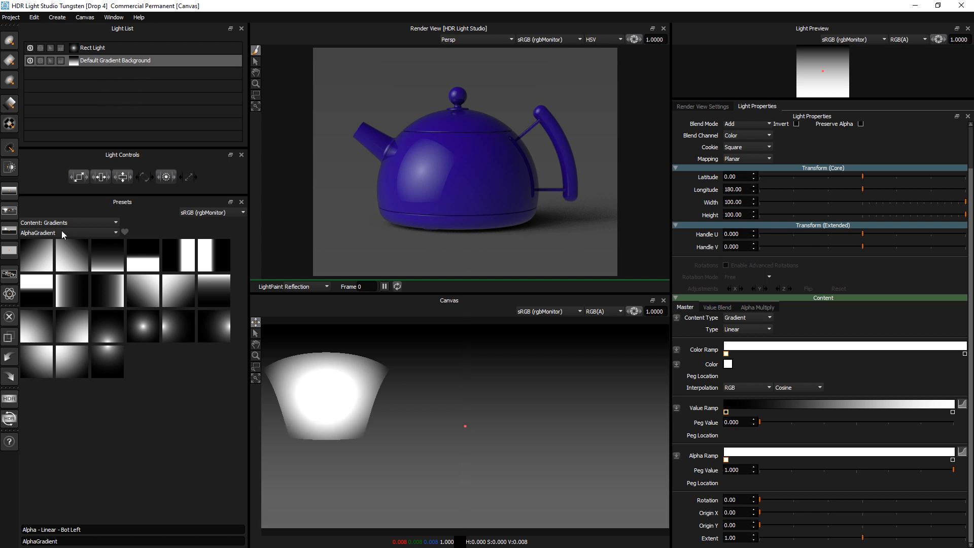
- Browse atmospheric and clear sky presets and apply one to the background light
click(70, 222)
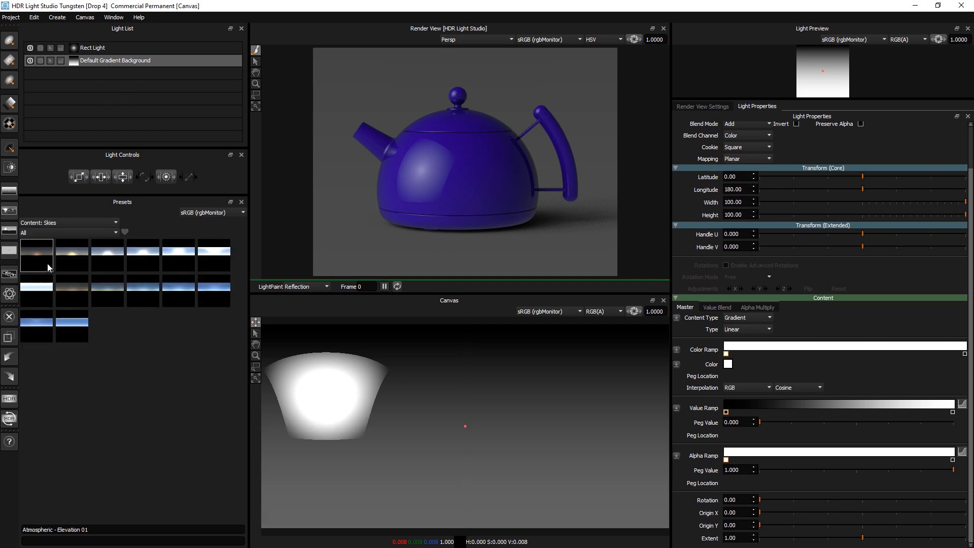
click(72, 256)
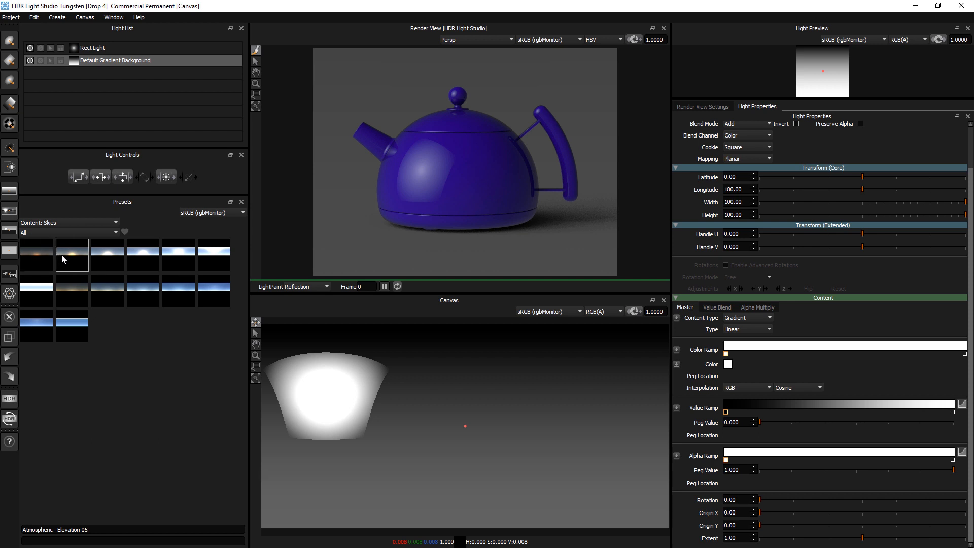
click(178, 252)
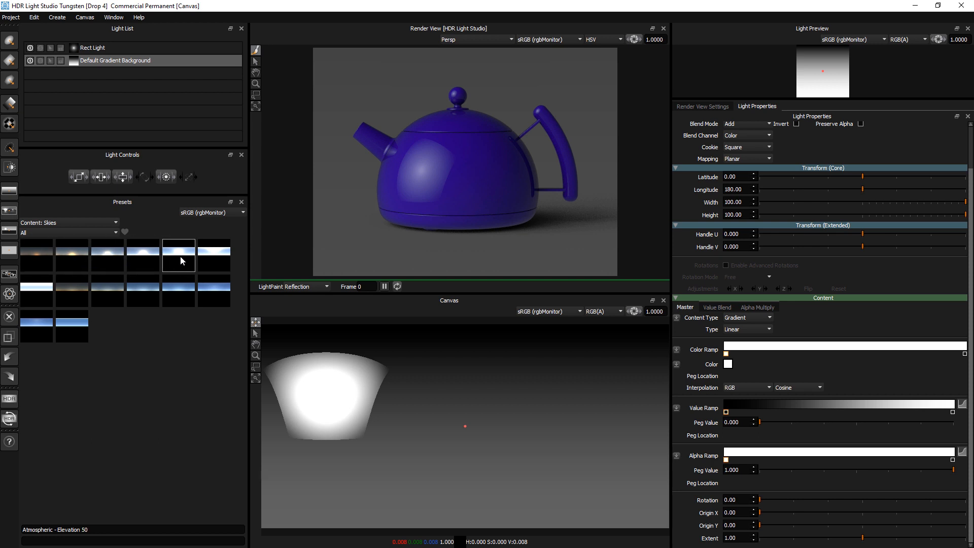
click(72, 291)
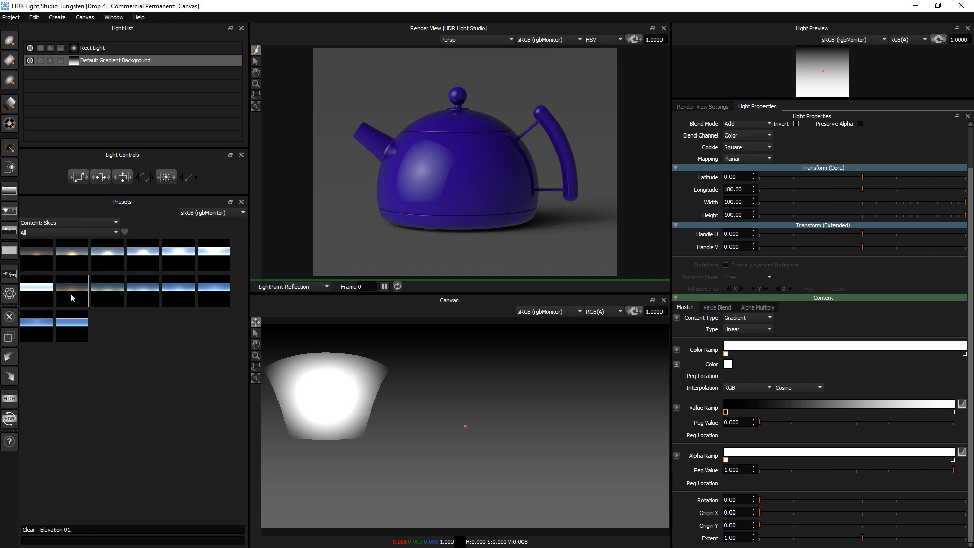
click(178, 292)
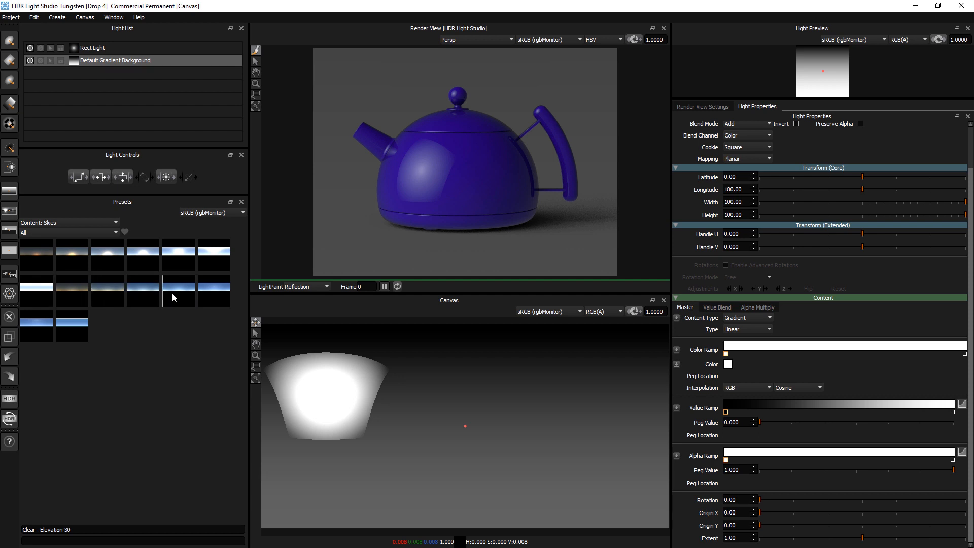
right_click(71, 293)
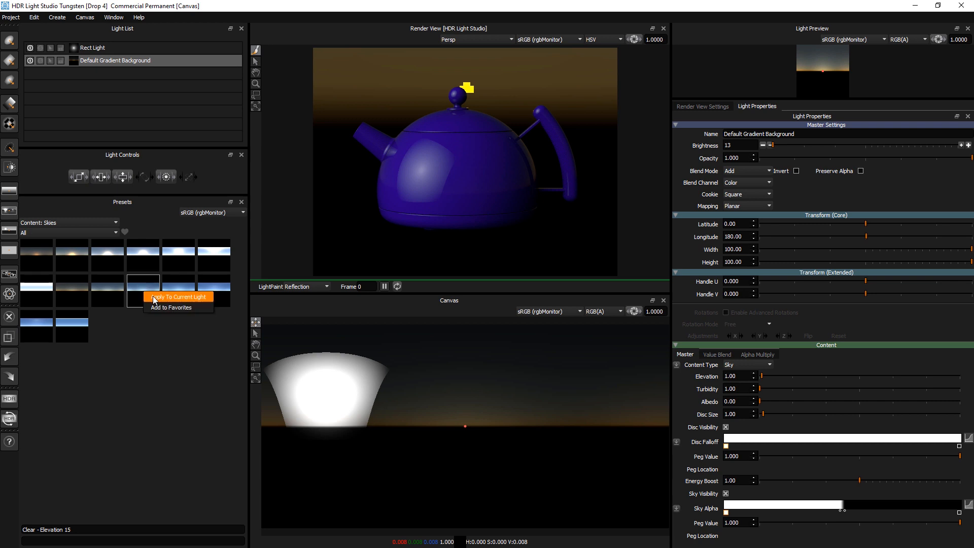
click(178, 296)
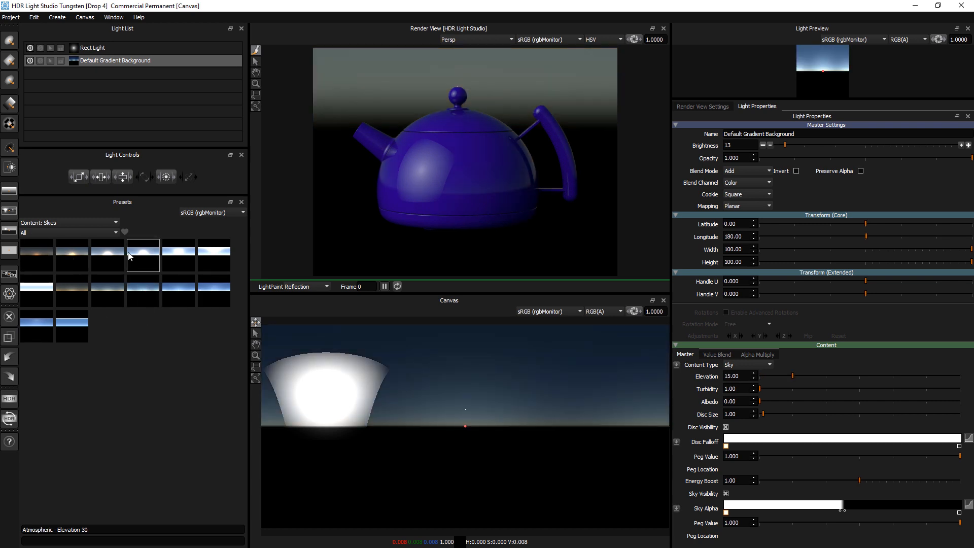
- Try a low-sun sunset sky, then apply the clear daytime sky to the background
click(71, 251)
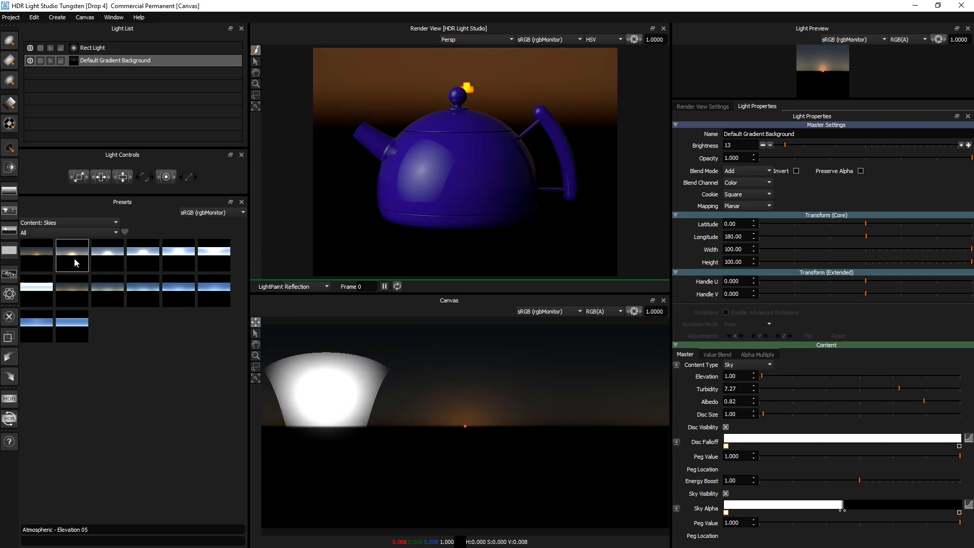
right_click(108, 252)
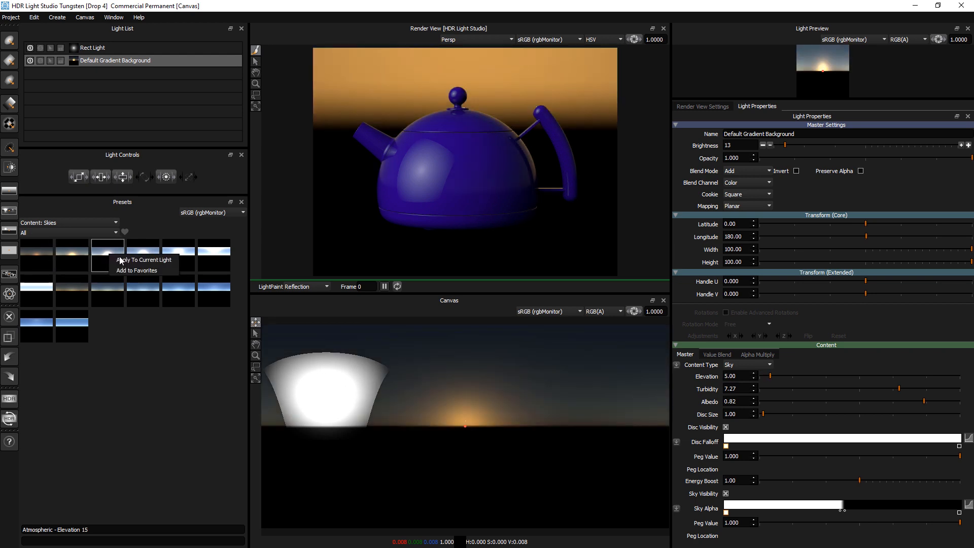
click(143, 260)
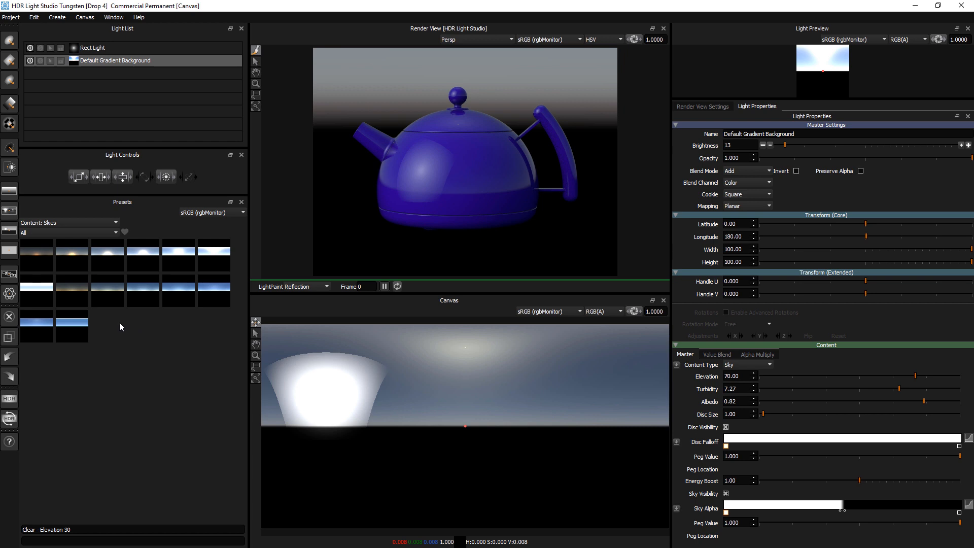
click(69, 222)
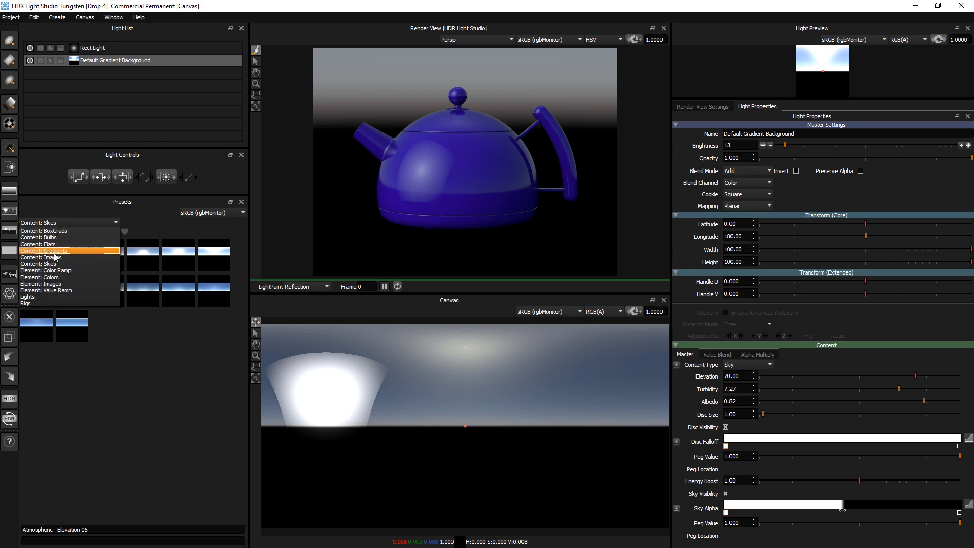
- Show Images content presets, scroll through them, and open the subcategory list
click(36, 257)
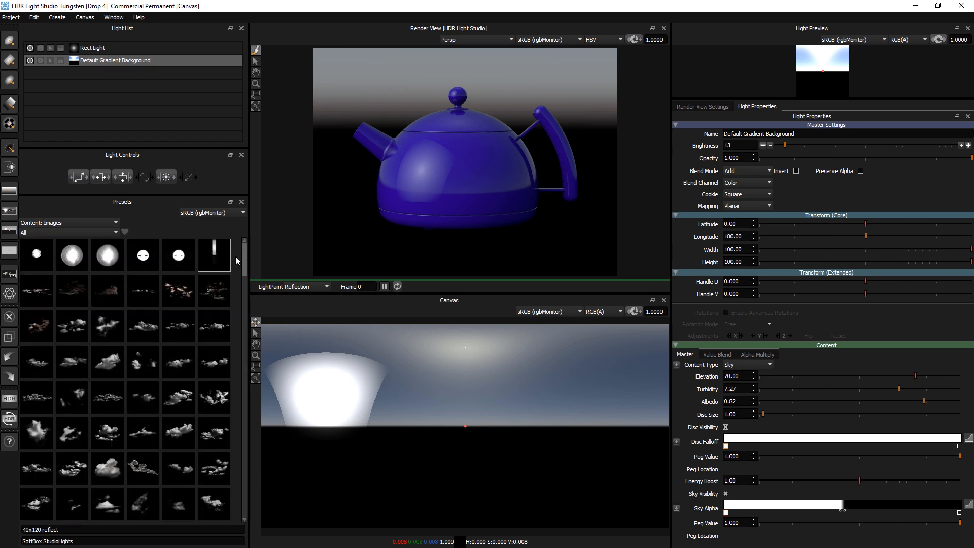
scroll(down, 3)
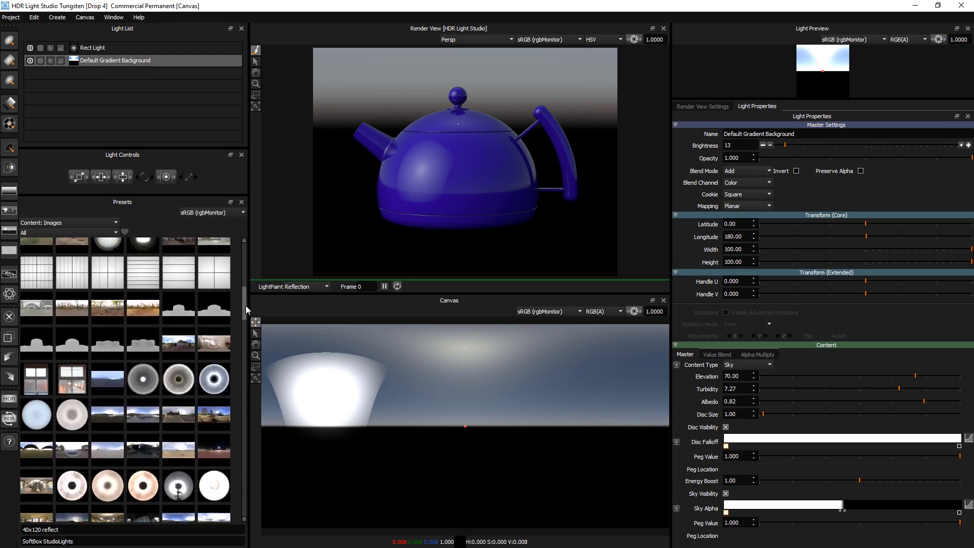
scroll(down, 3)
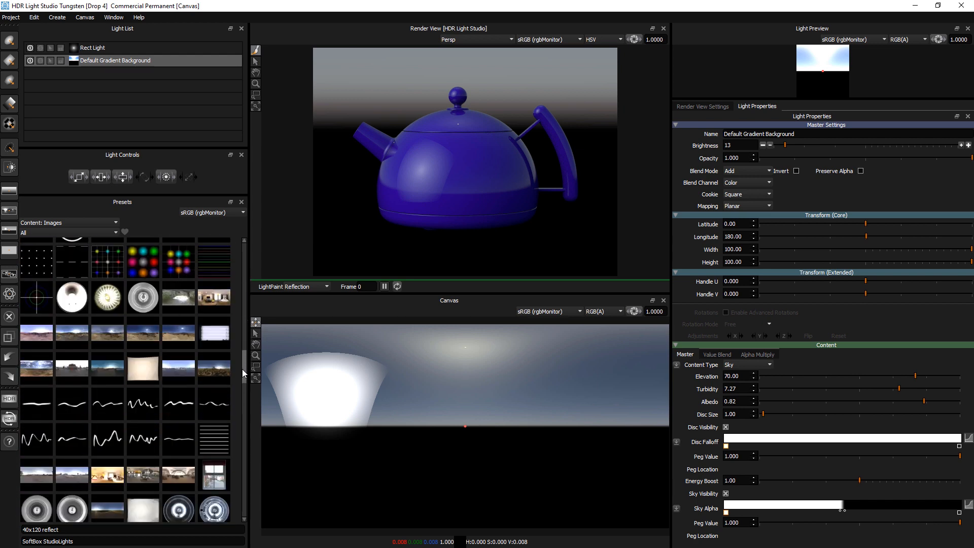
scroll(down, 3)
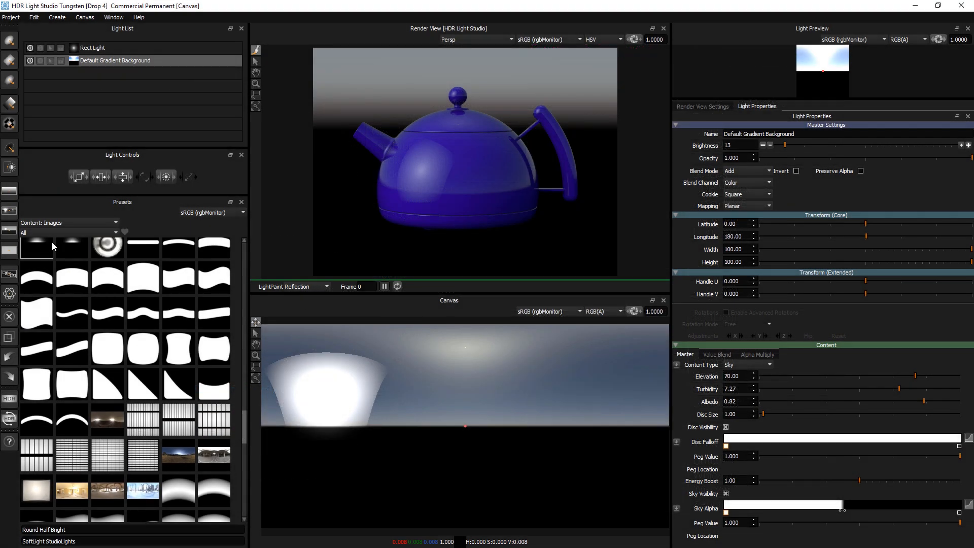
click(69, 232)
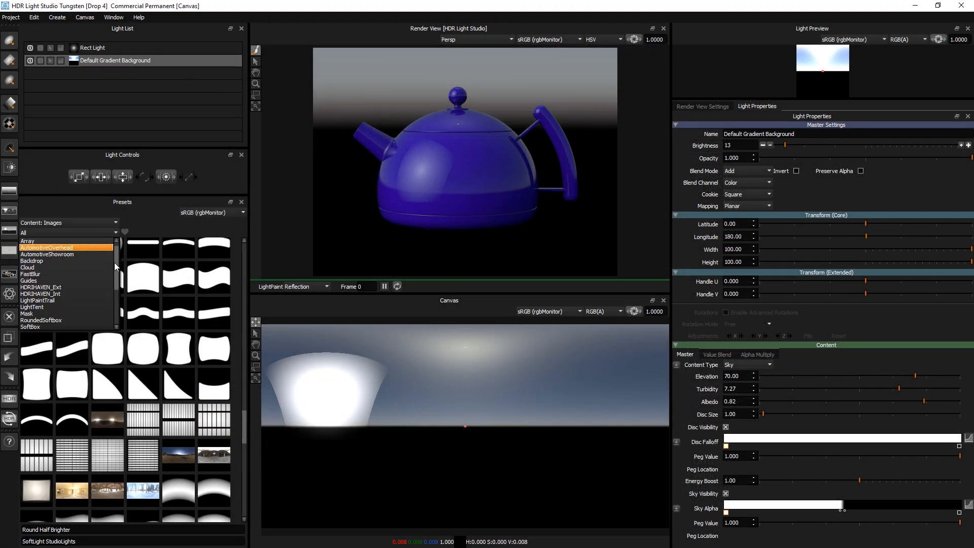
scroll(down, 3)
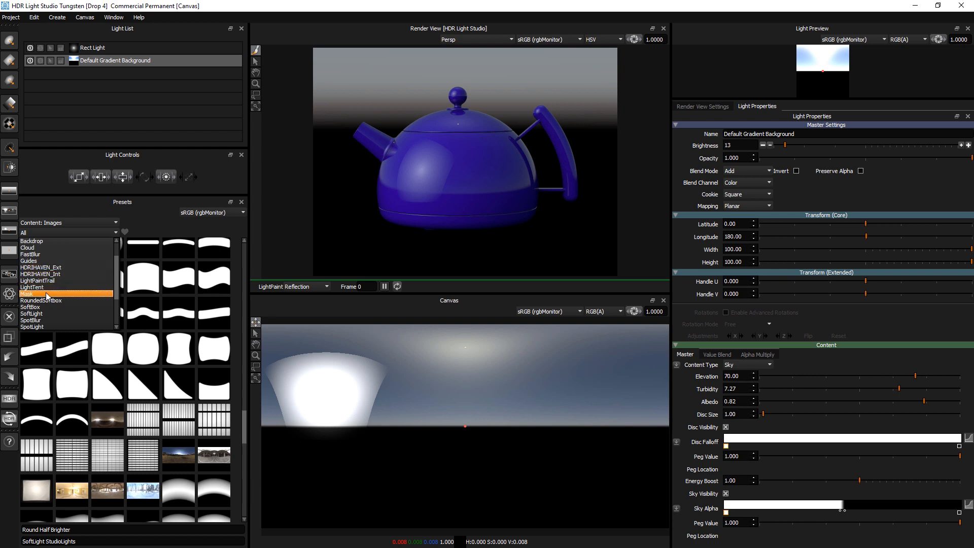
- Filter images to Mask and switch the Rect Light's content type from Gradient to Flat
click(46, 293)
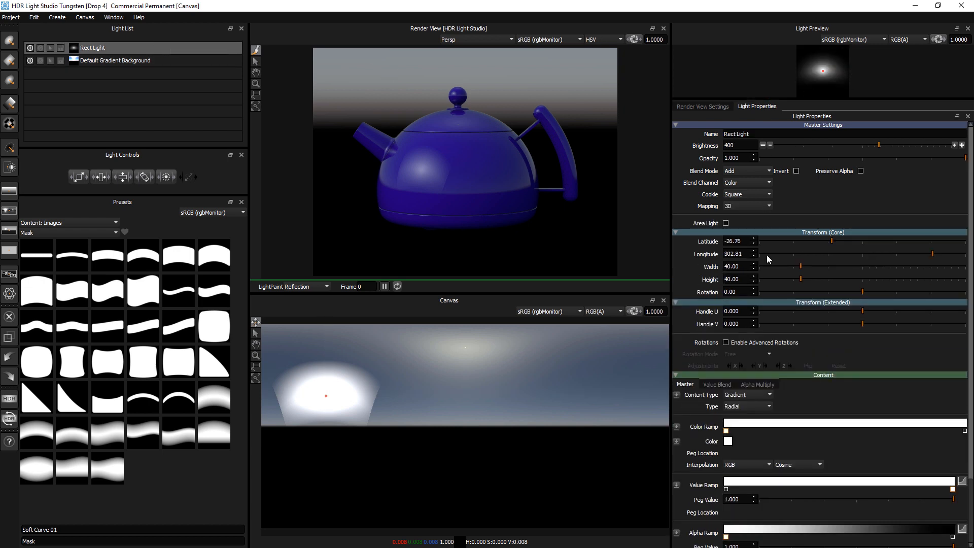
click(766, 394)
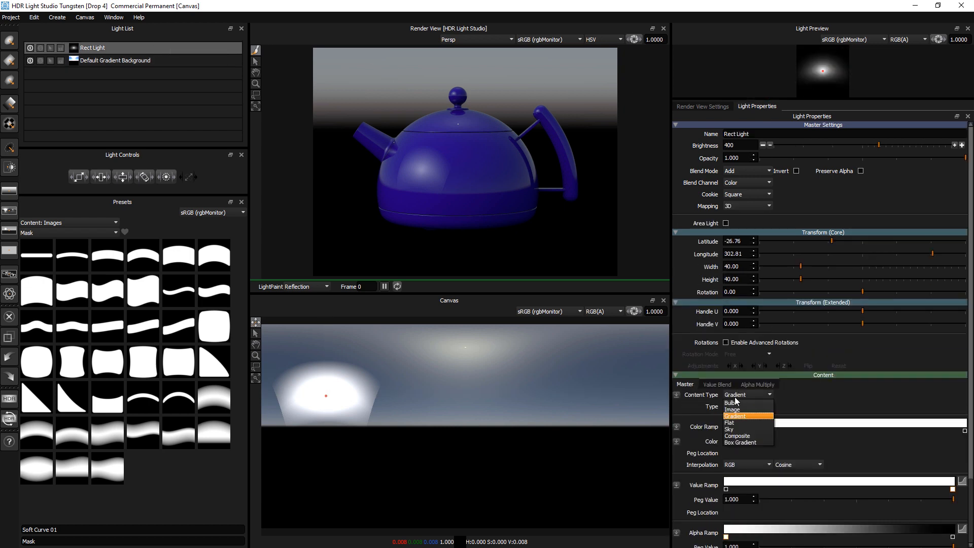
click(735, 416)
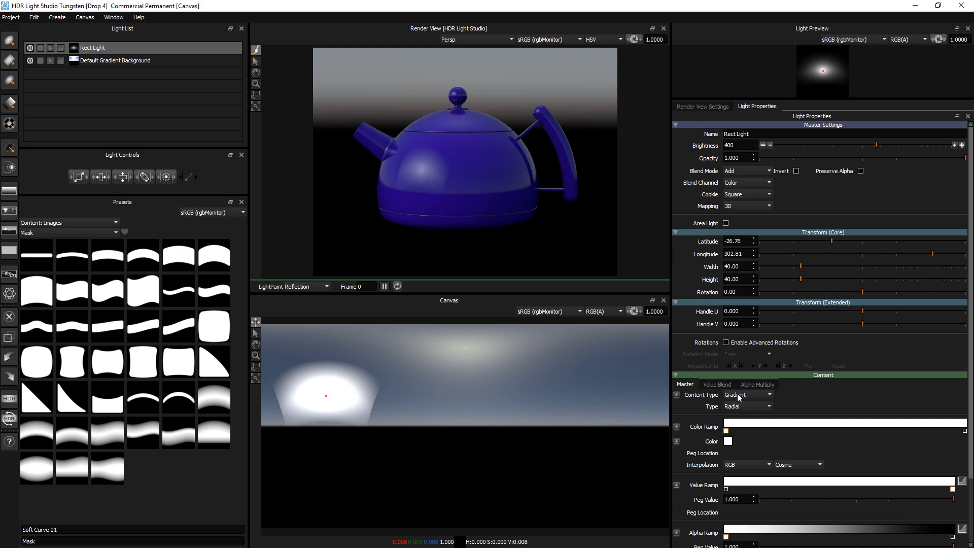
click(749, 395)
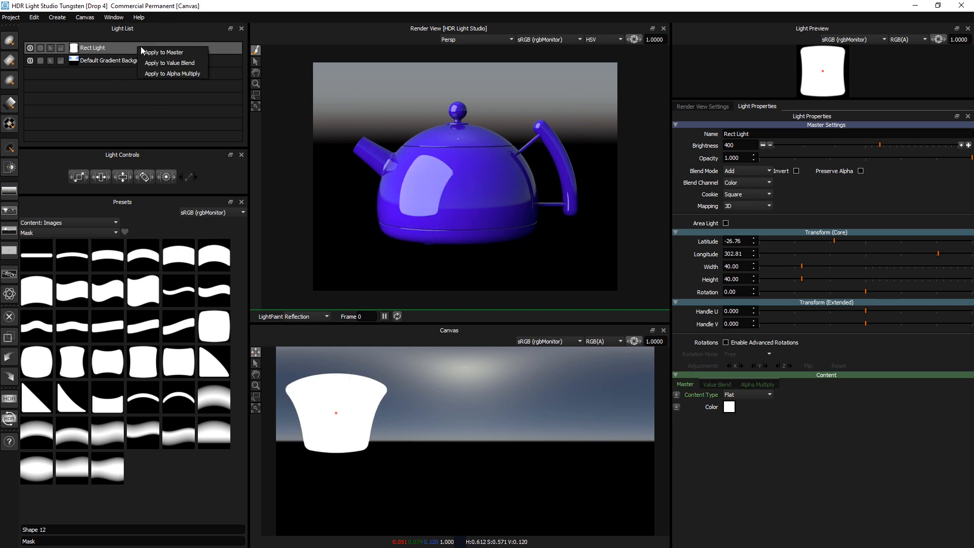
mouse_move(176, 73)
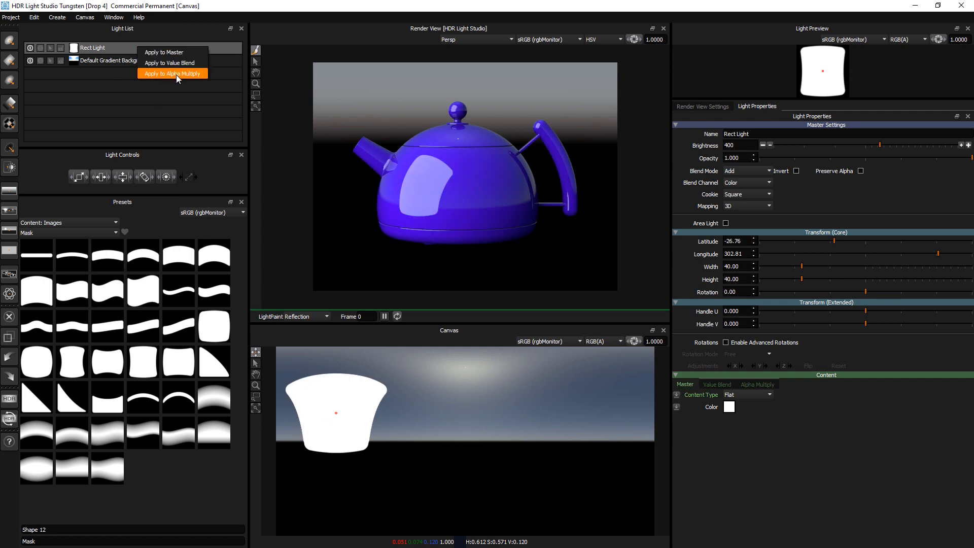
- Apply a wavy square mask, then the curved triangle shape, to the Rect Light's Alpha Multiply
click(173, 73)
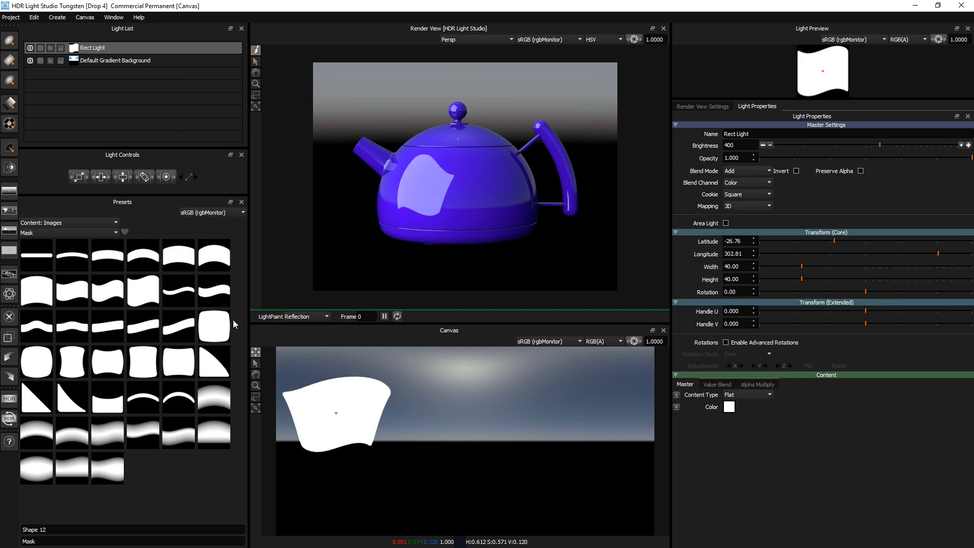
mouse_move(161, 312)
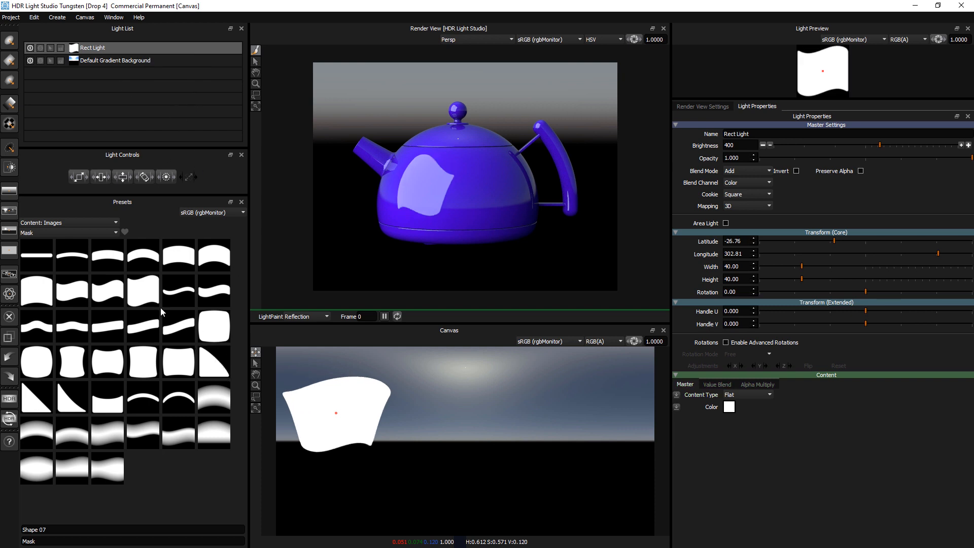
click(36, 399)
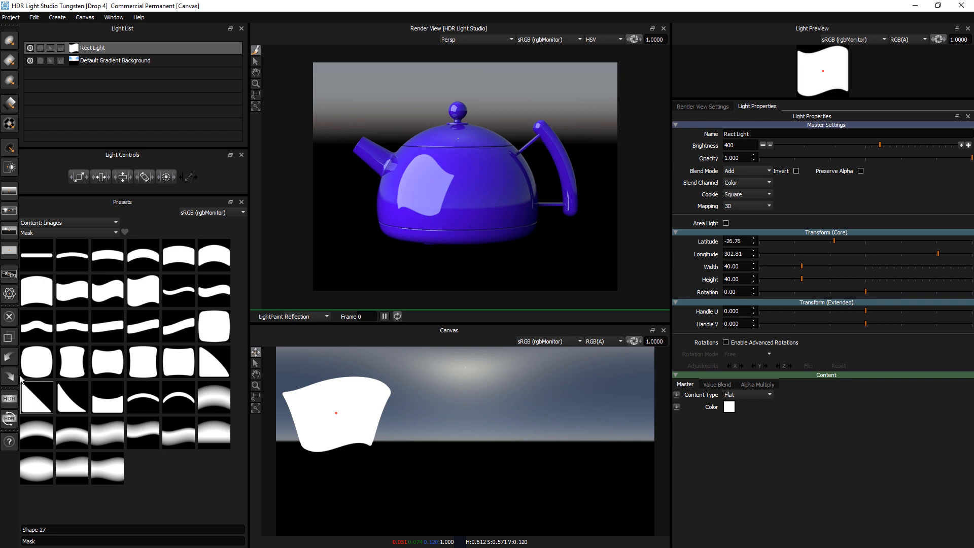
mouse_move(32, 408)
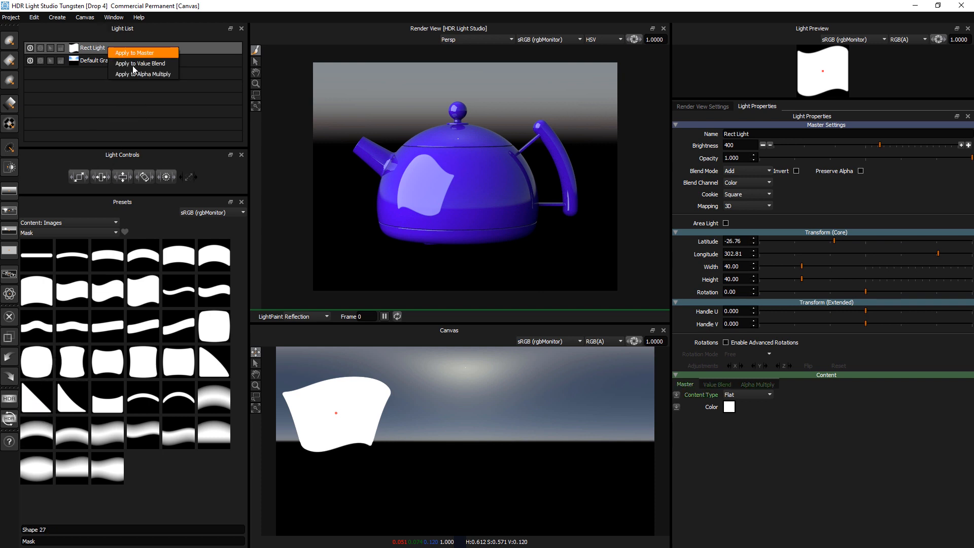
click(135, 52)
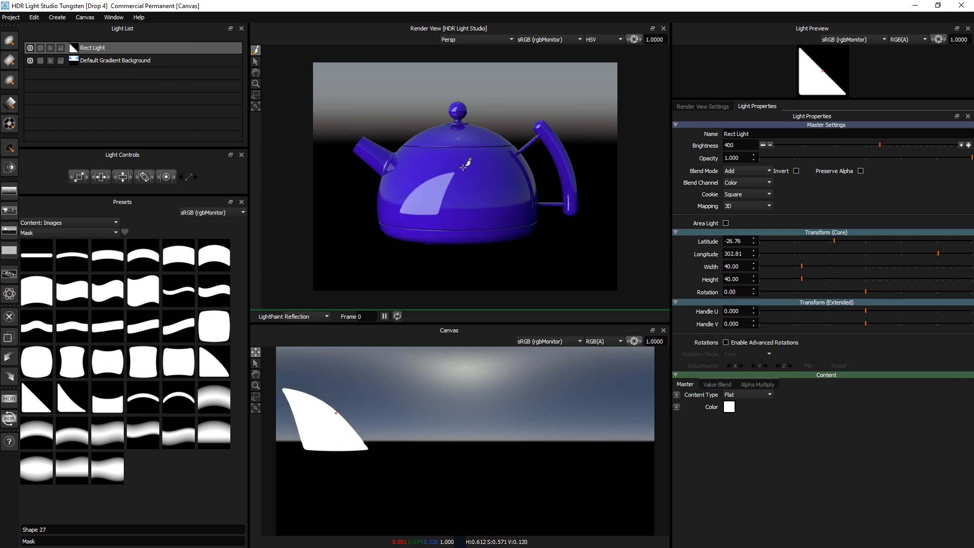
mouse_move(427, 210)
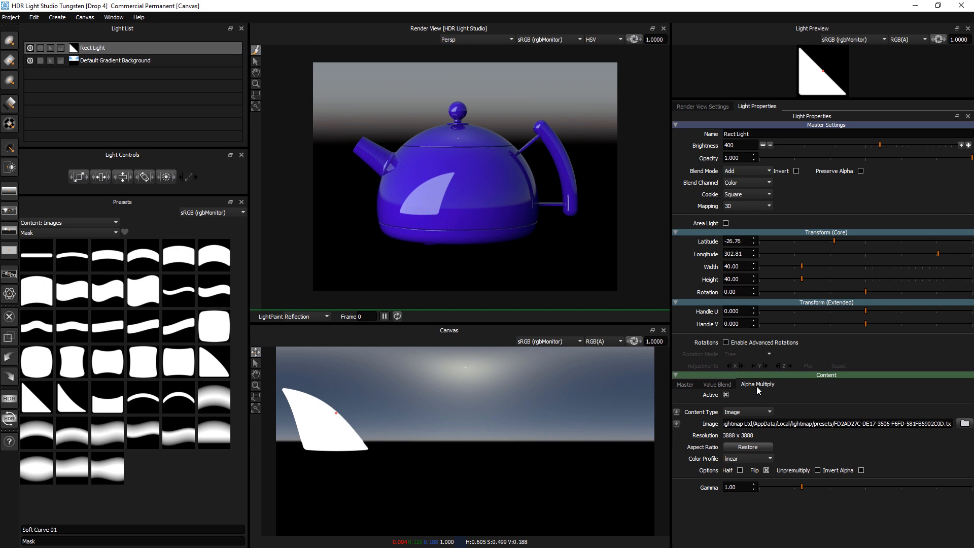
mouse_move(790, 393)
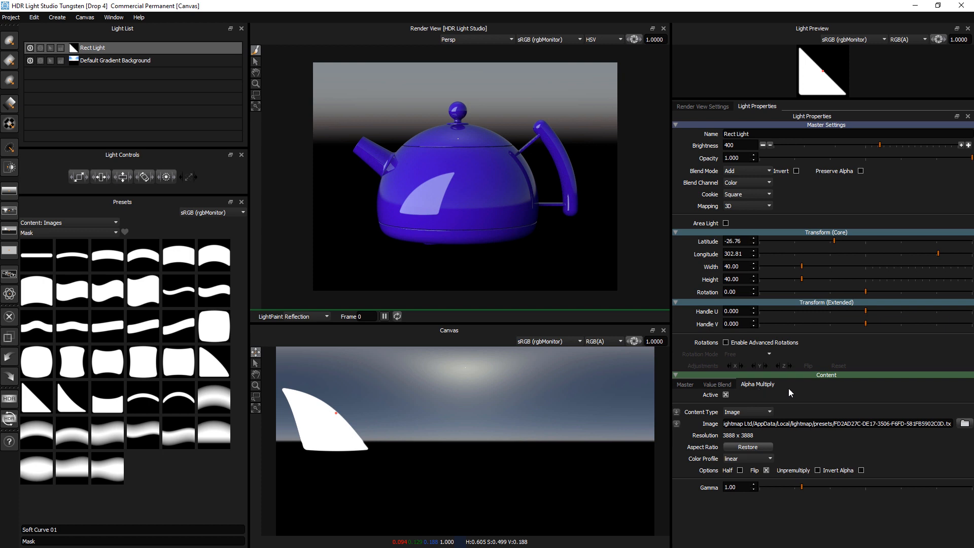